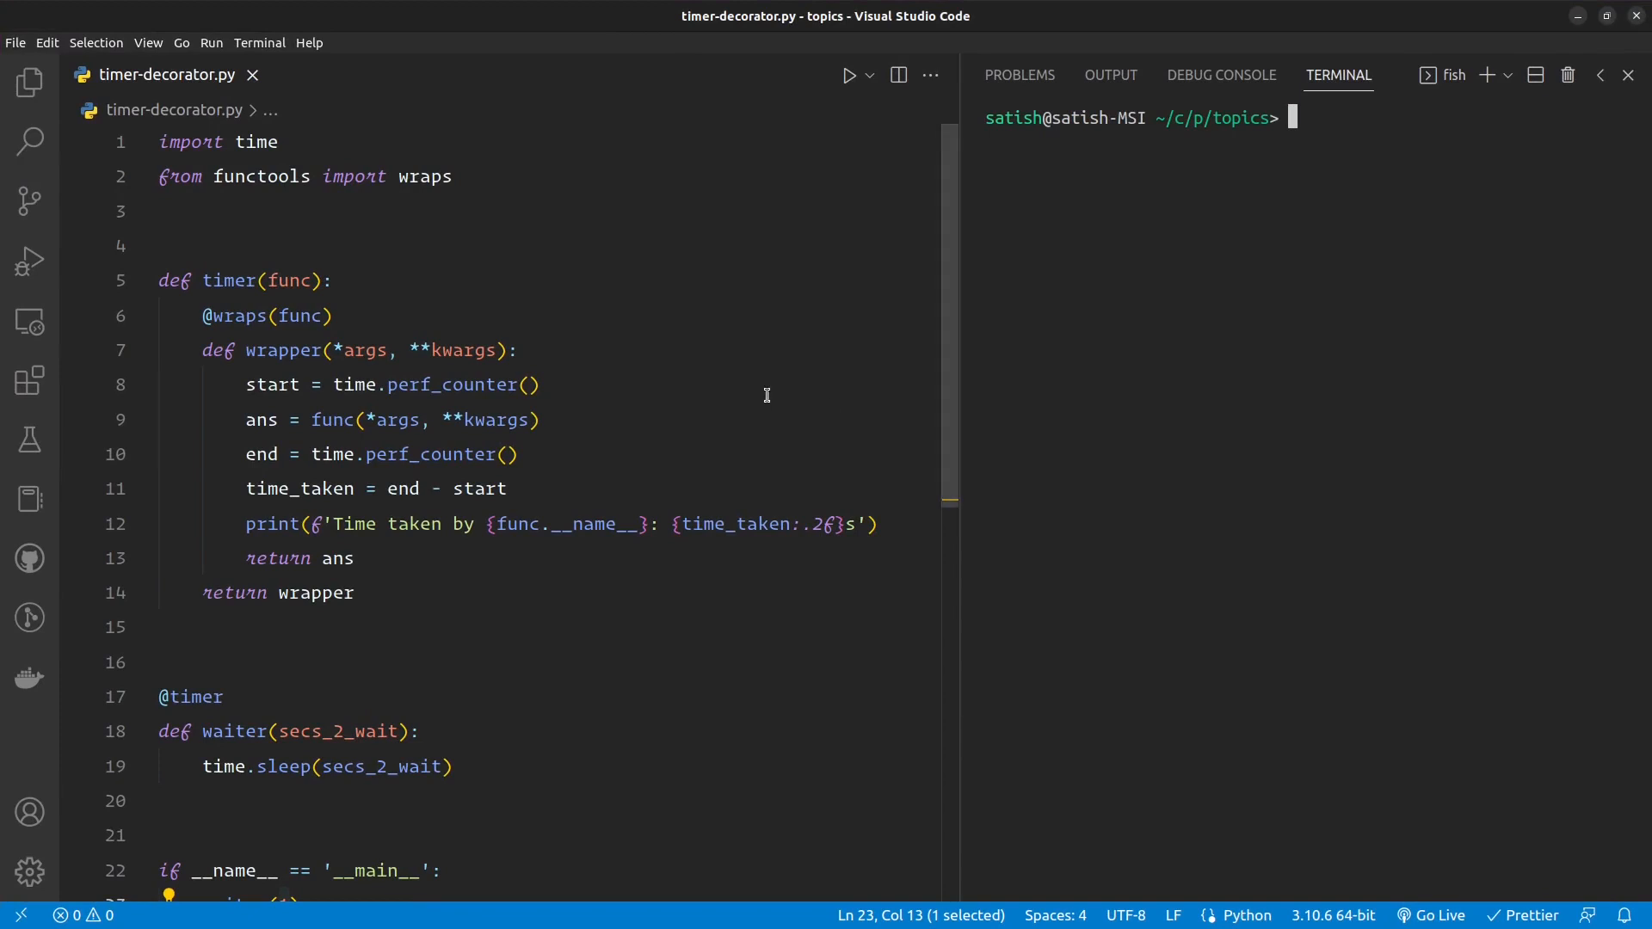
mouse_move(546, 178)
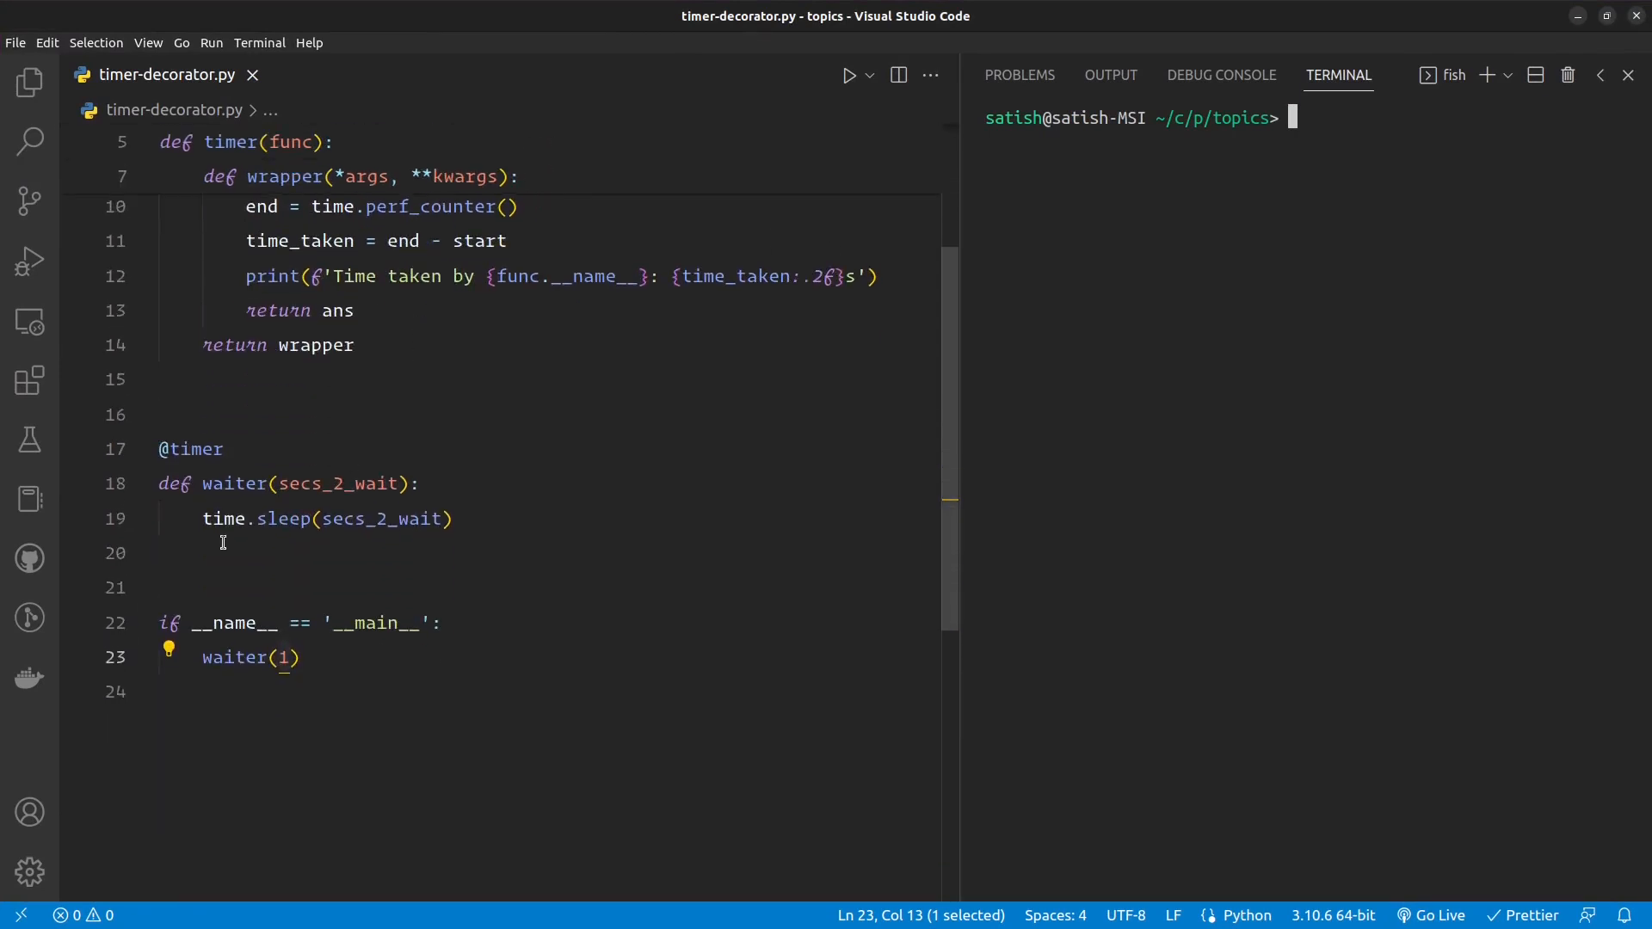
- Review the existing timer decorator: the wraps import, wrapper arguments, start timing and the waiter function
left_click_drag(199, 484, 452, 517)
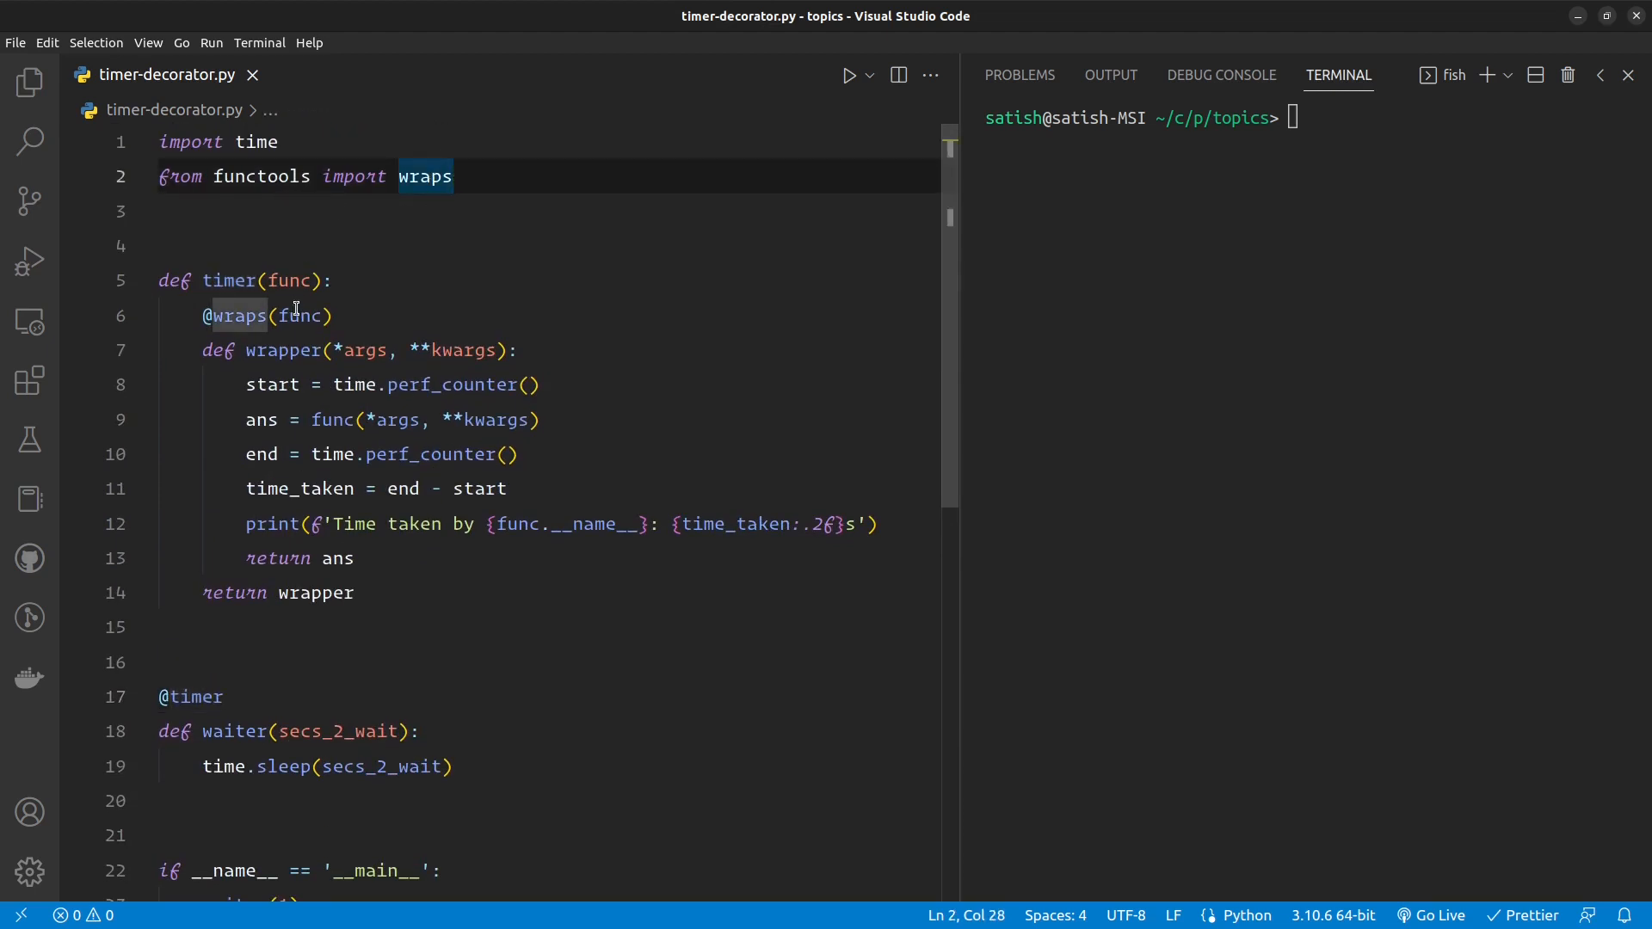
double_click(229, 280)
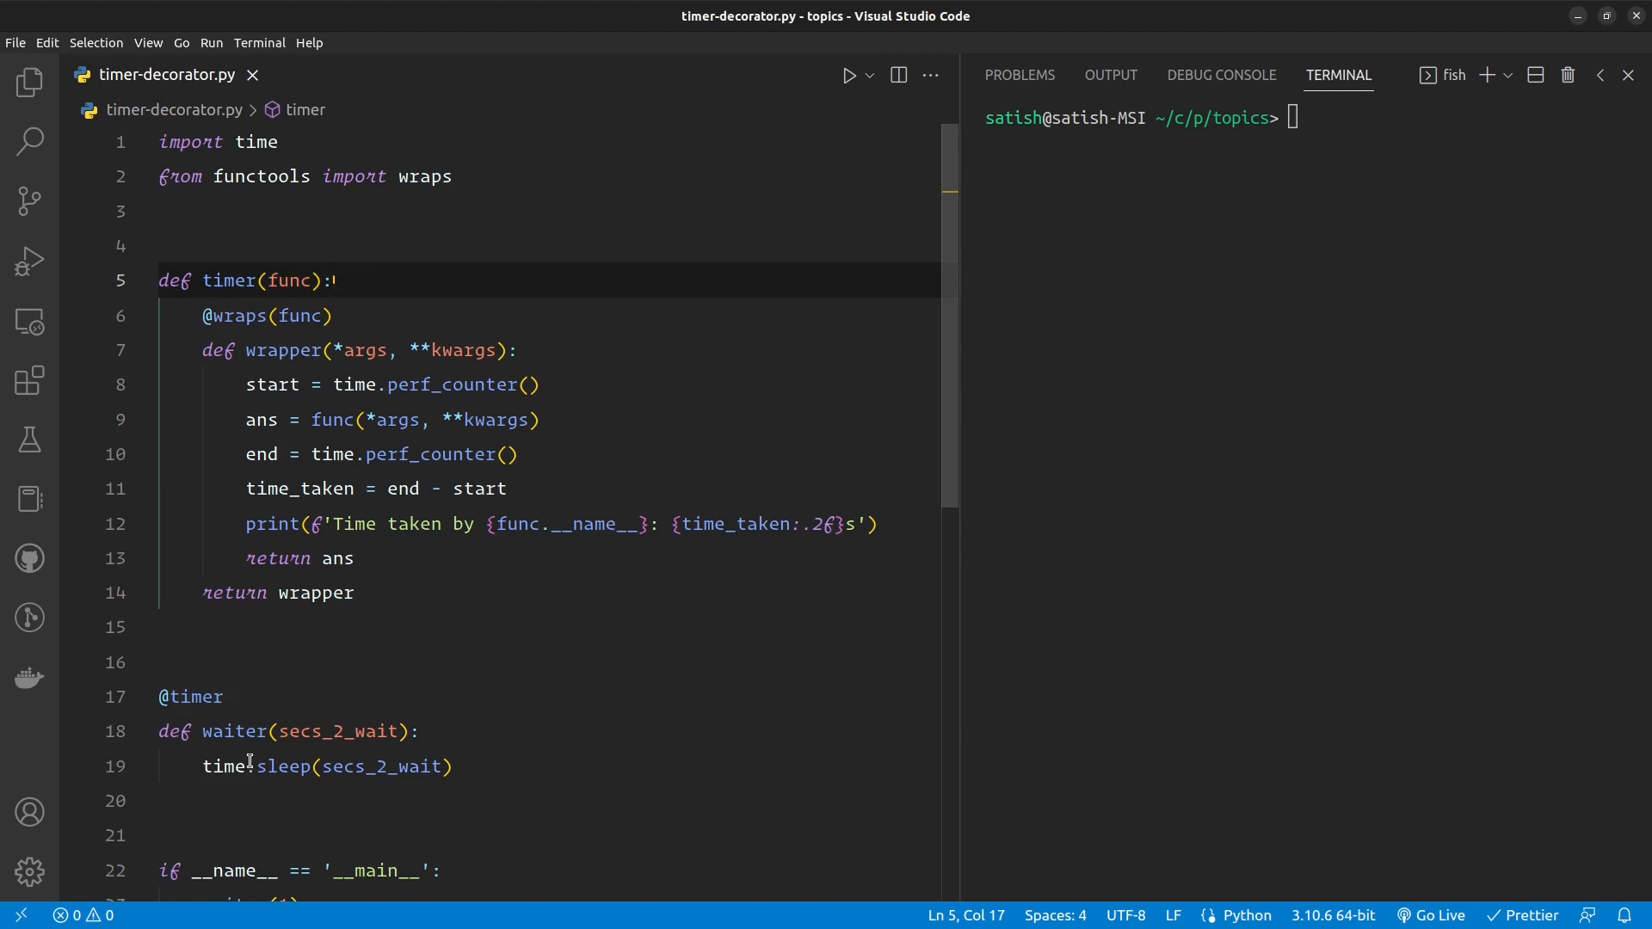
double_click(236, 731)
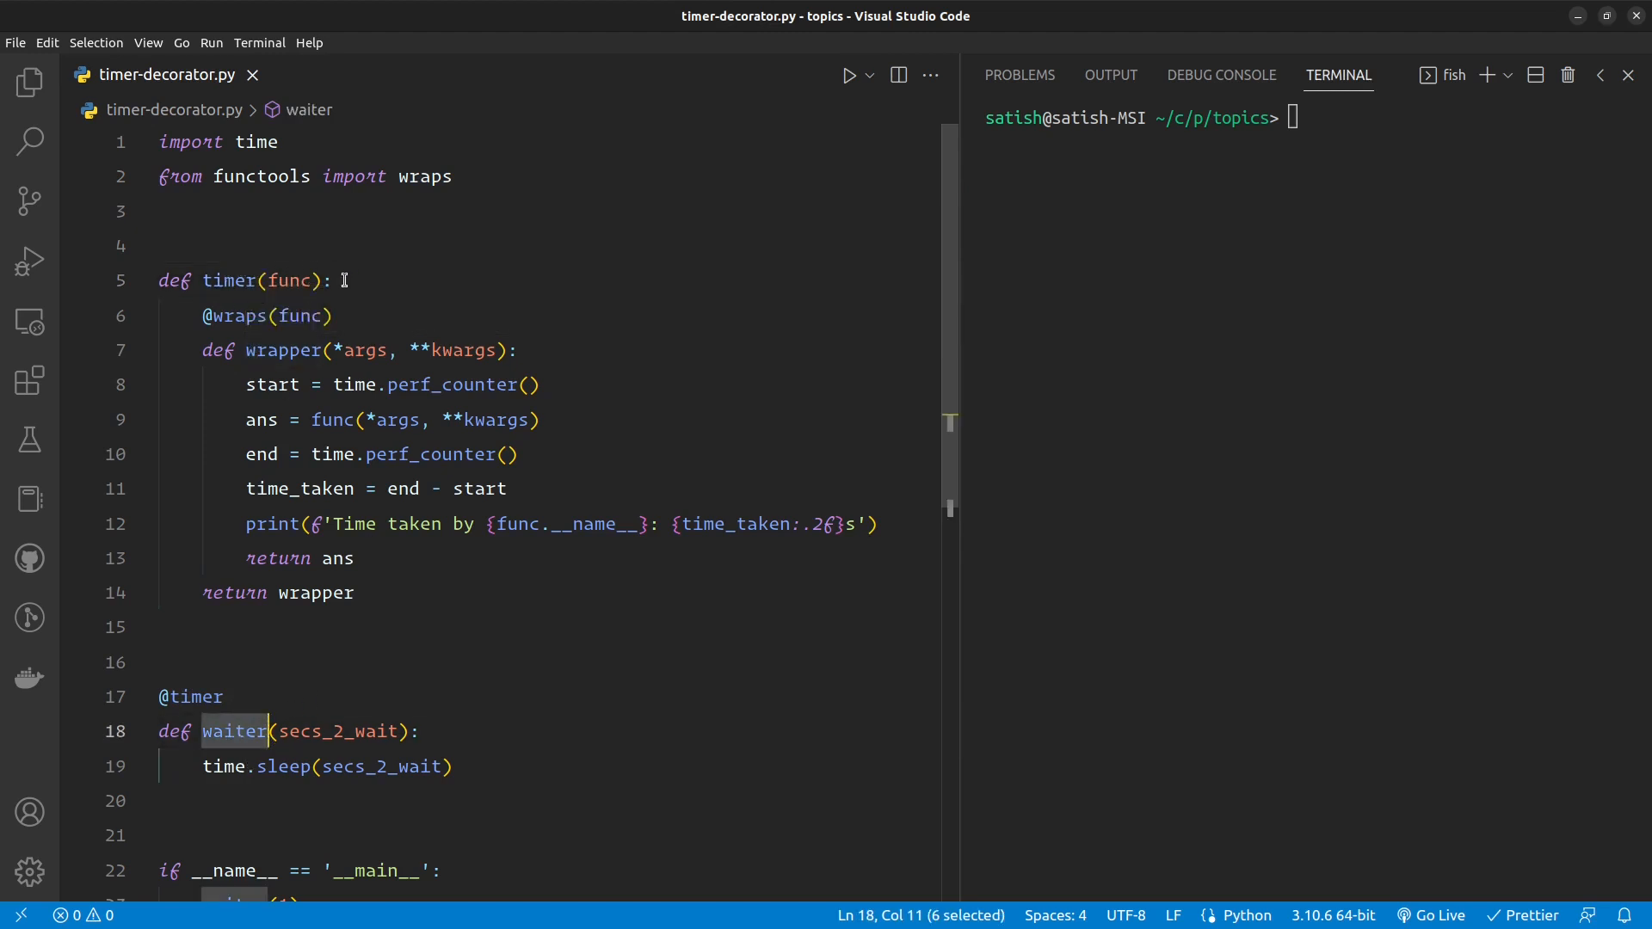
double_click(287, 280)
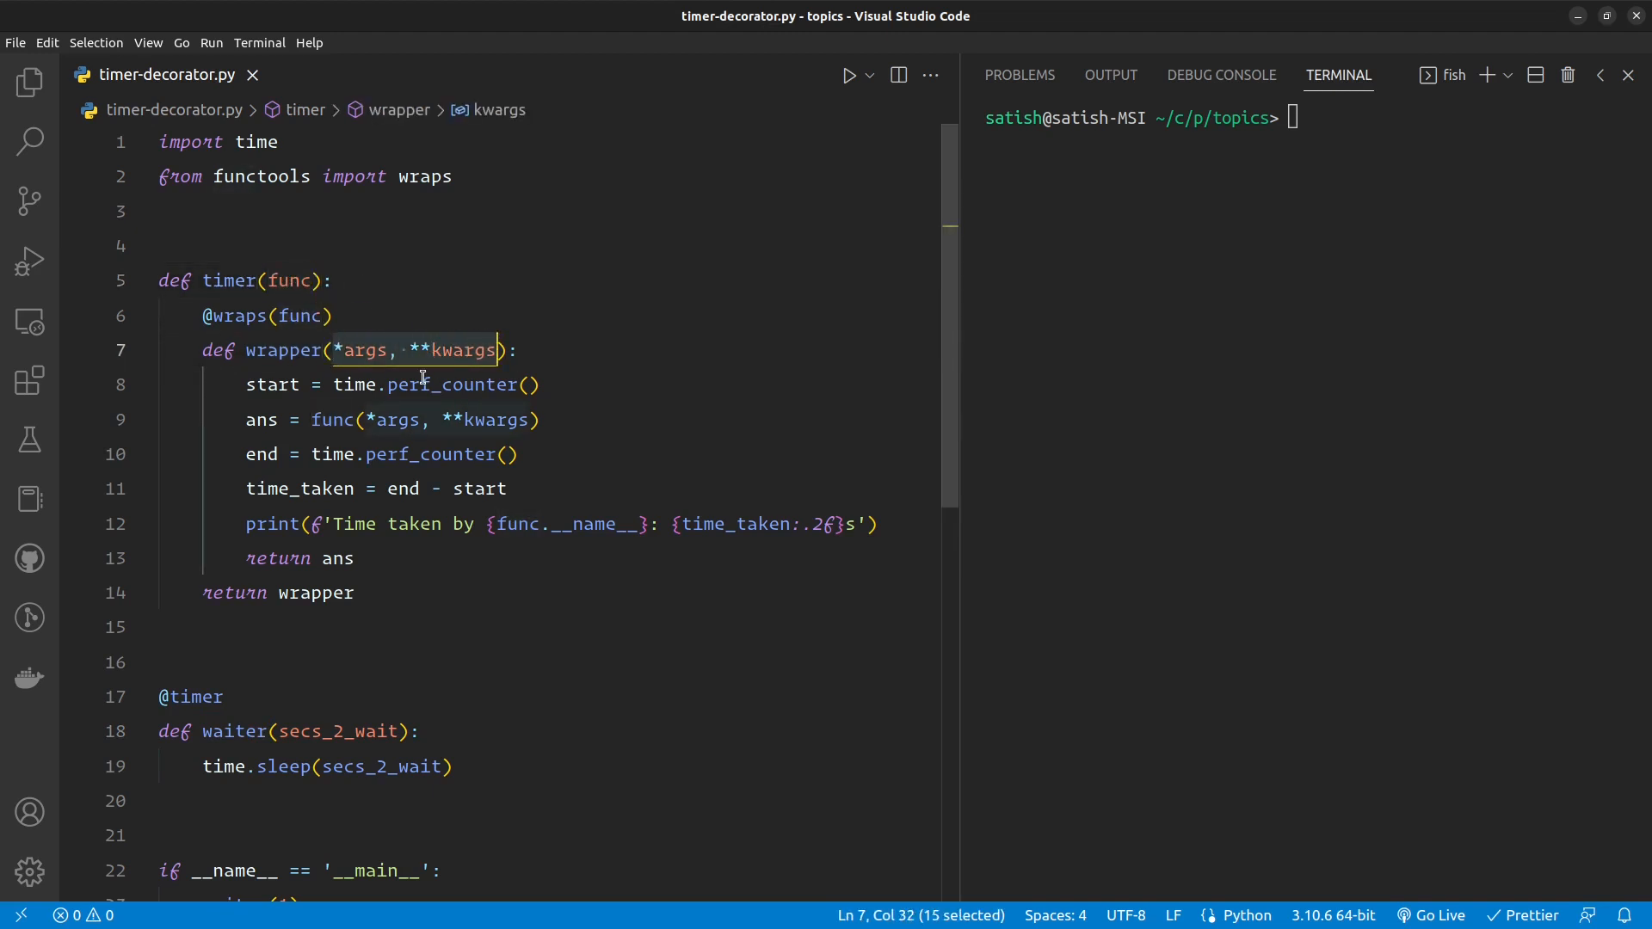
mouse_move(227, 384)
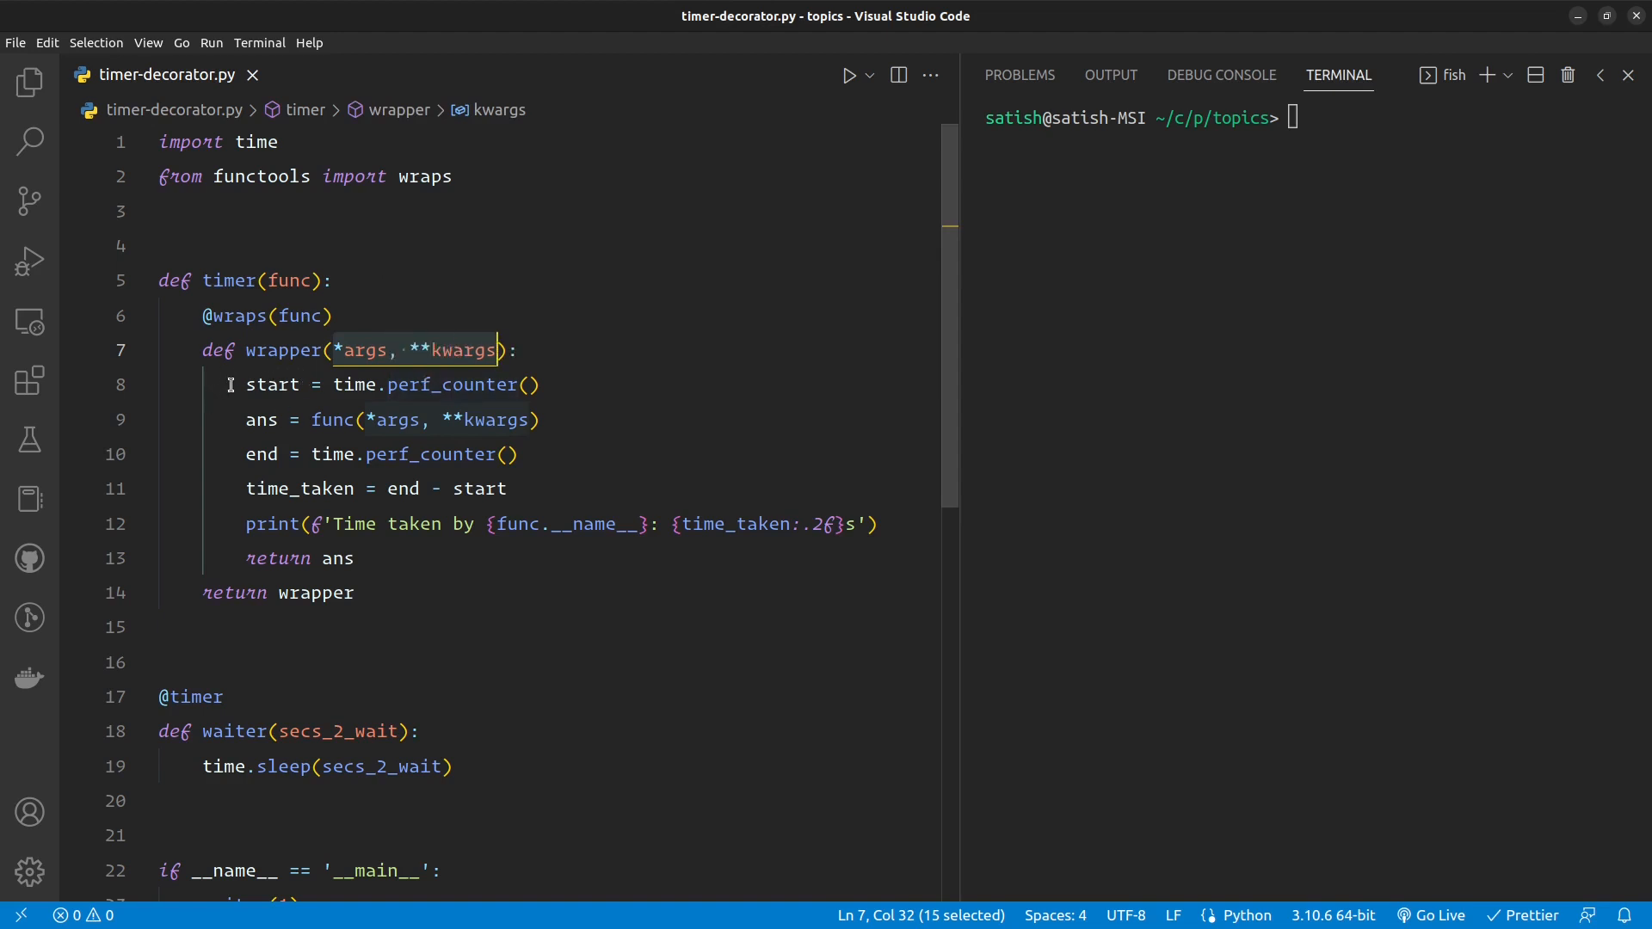
double_click(272, 384)
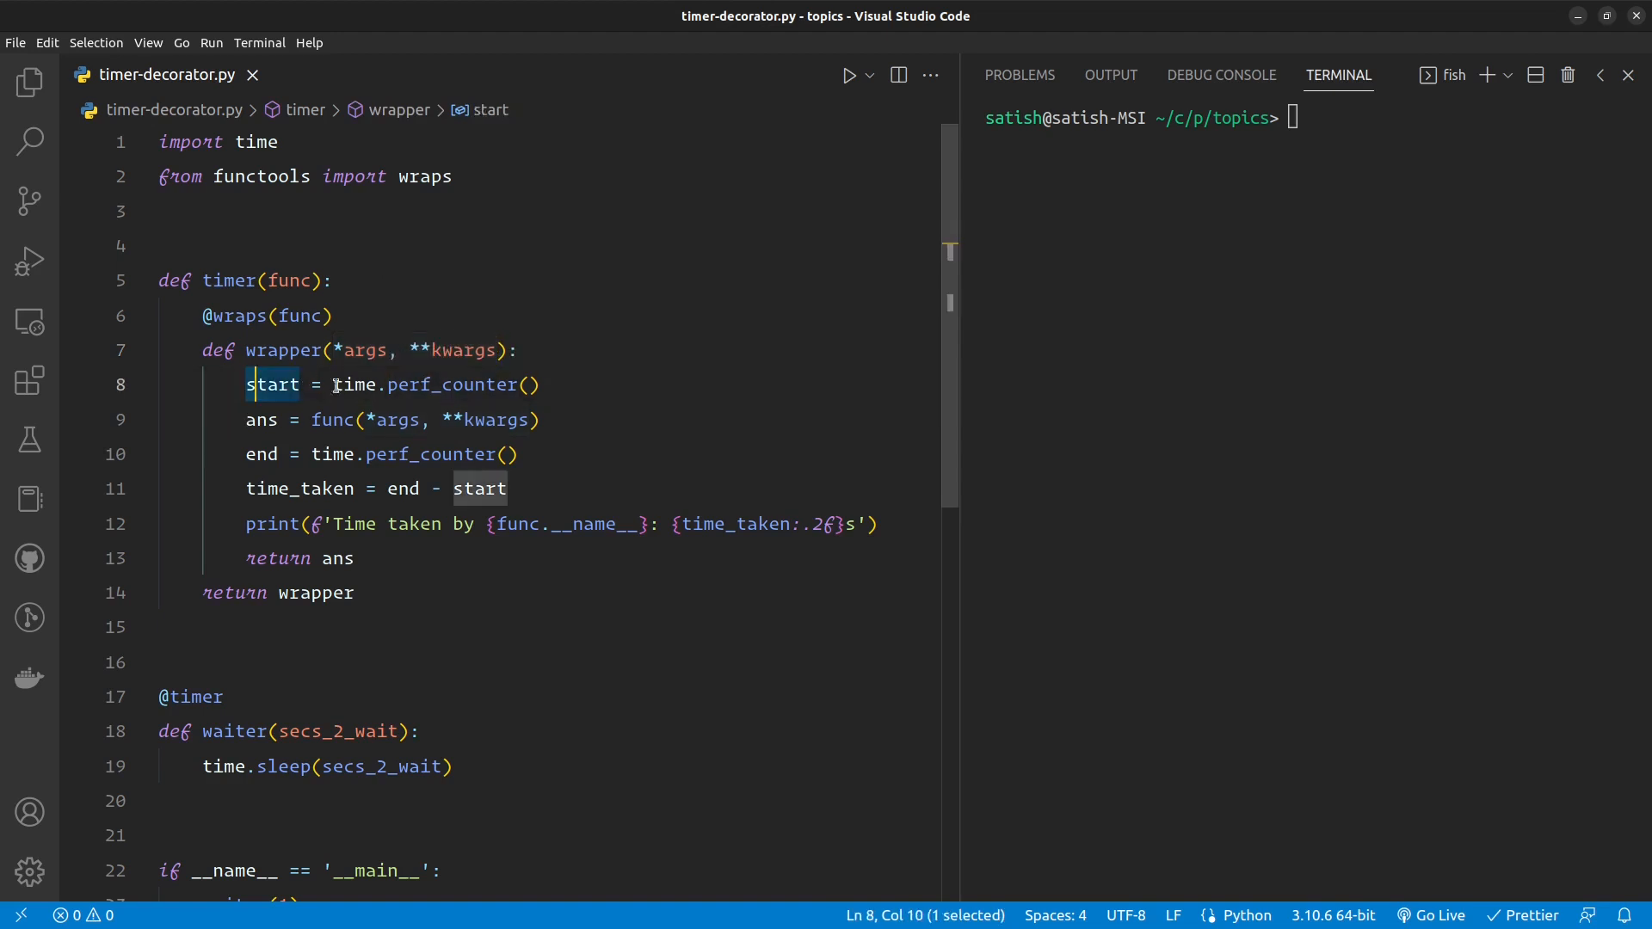
left_click_drag(246, 384, 541, 384)
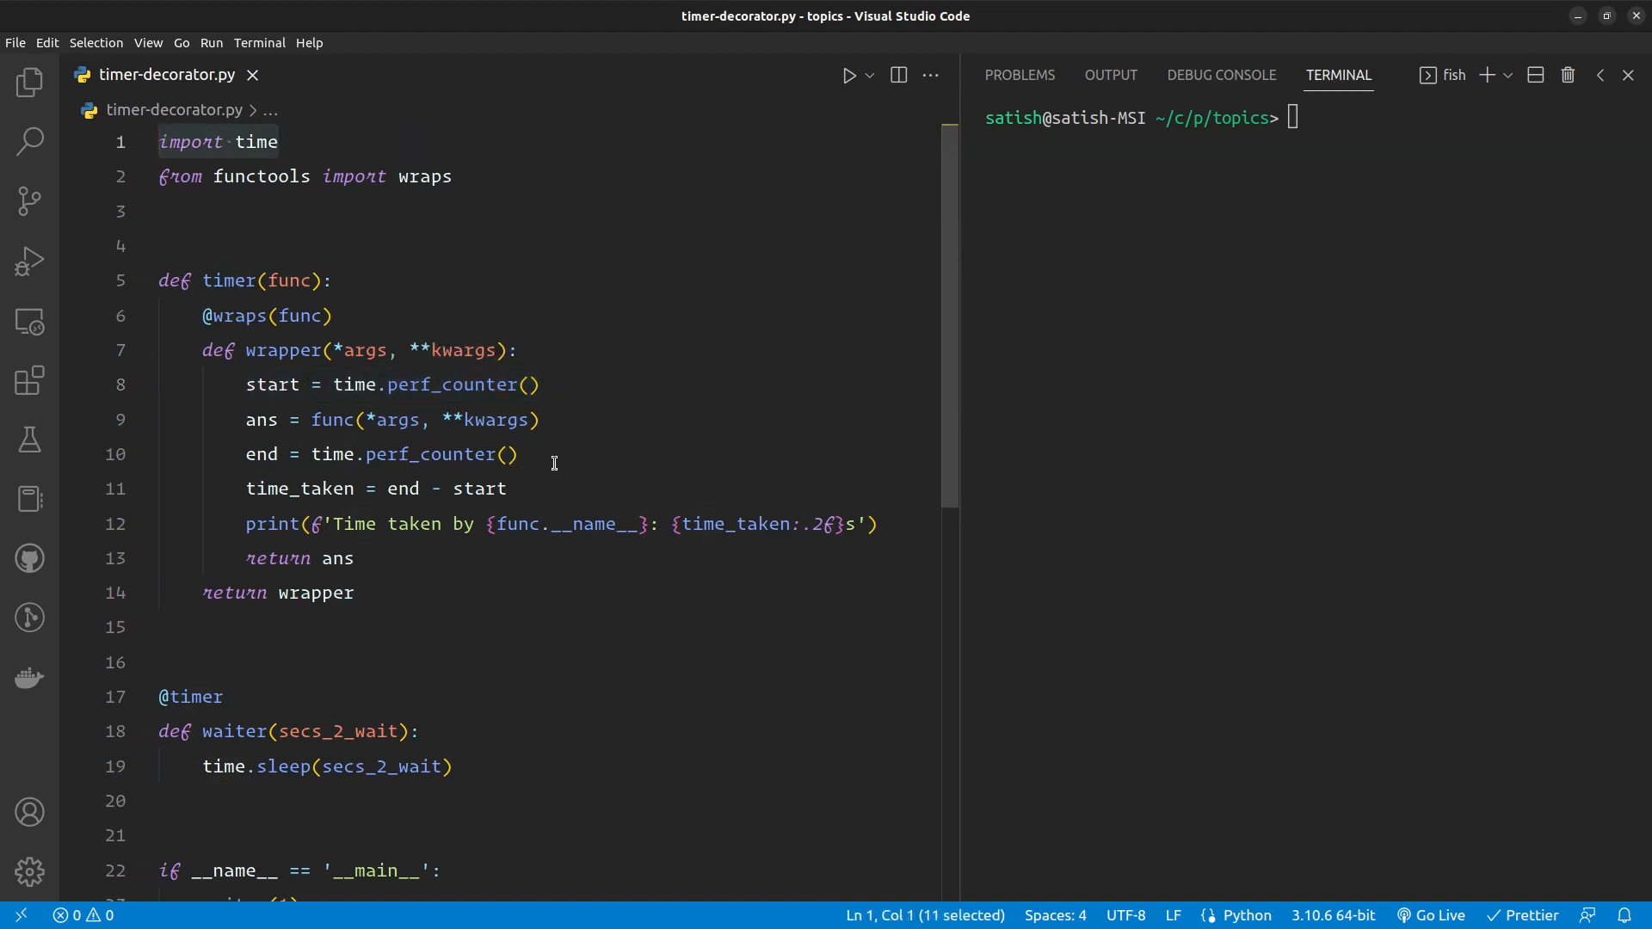
triple_click(390, 420)
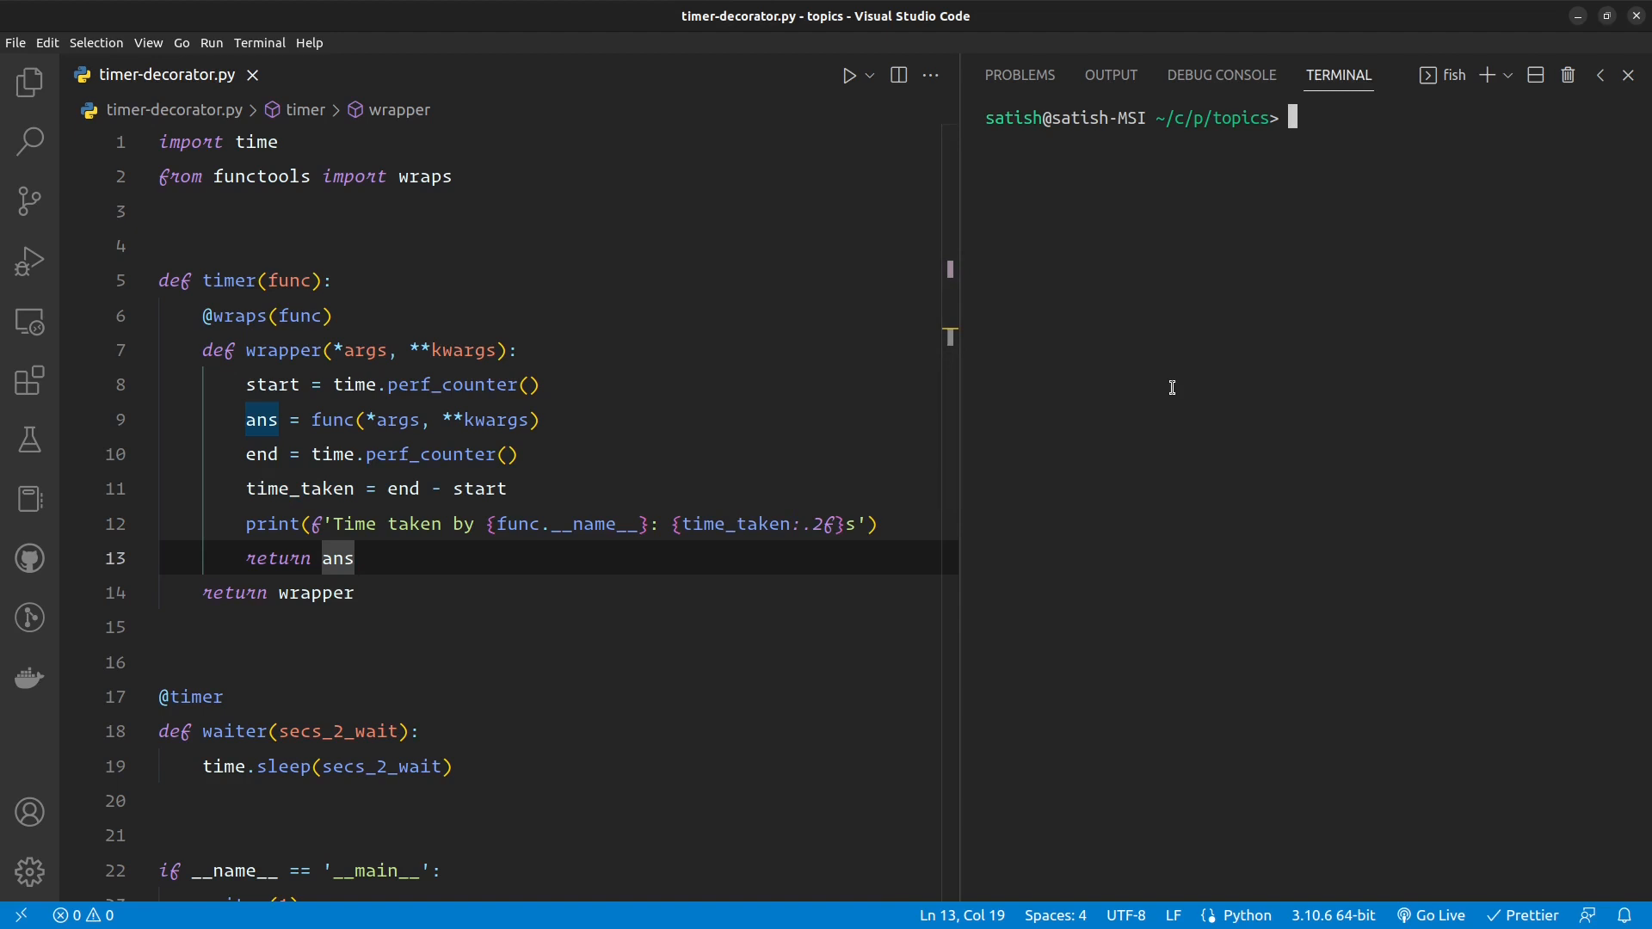
- Run python3 timer-decorator.py so the terminal reports waiter taking 1.00s
type("python3 timer-decorator.py")
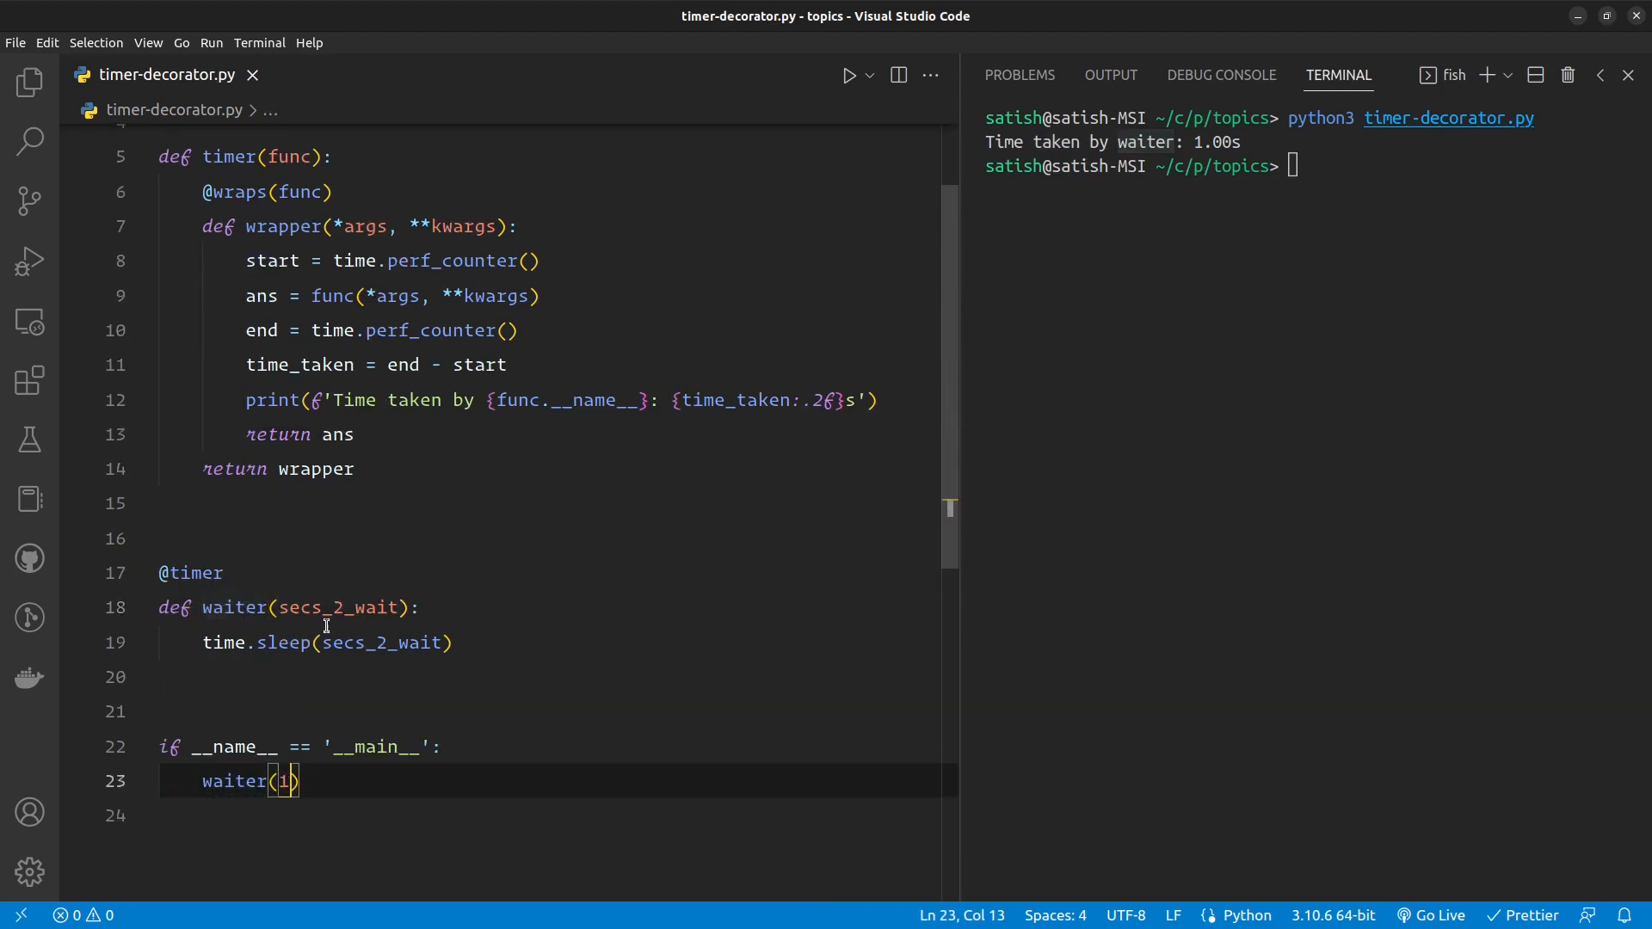
double_click(339, 607)
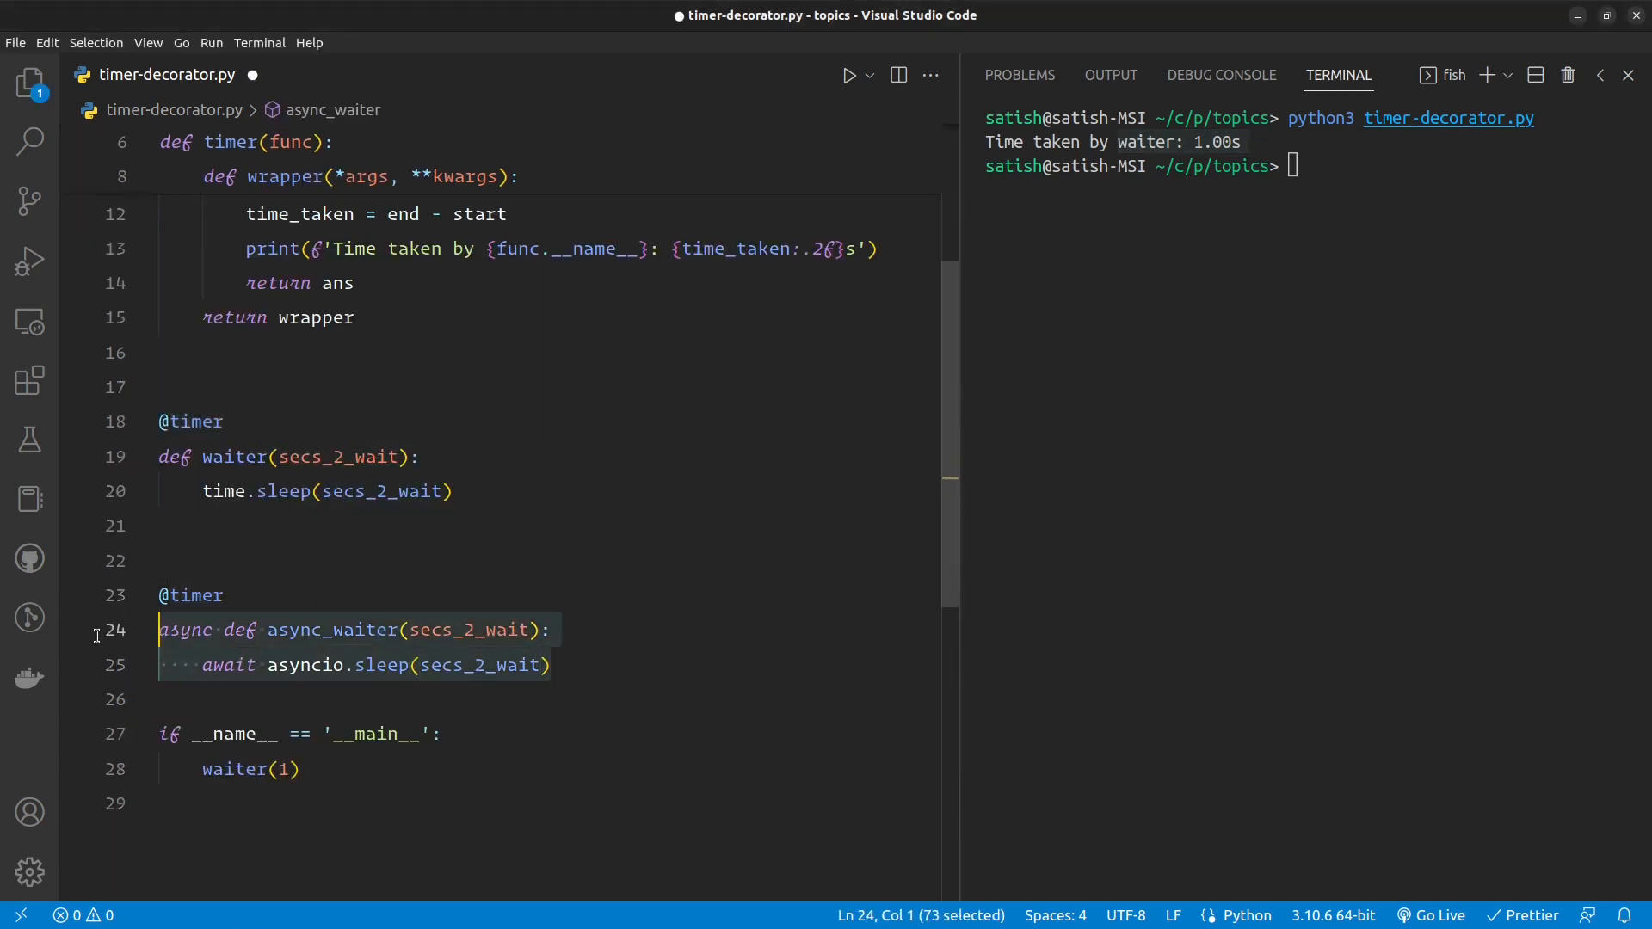
- Review the new async_waiter coroutine's await asyncio.sleep call and timer's return line
double_click(327, 630)
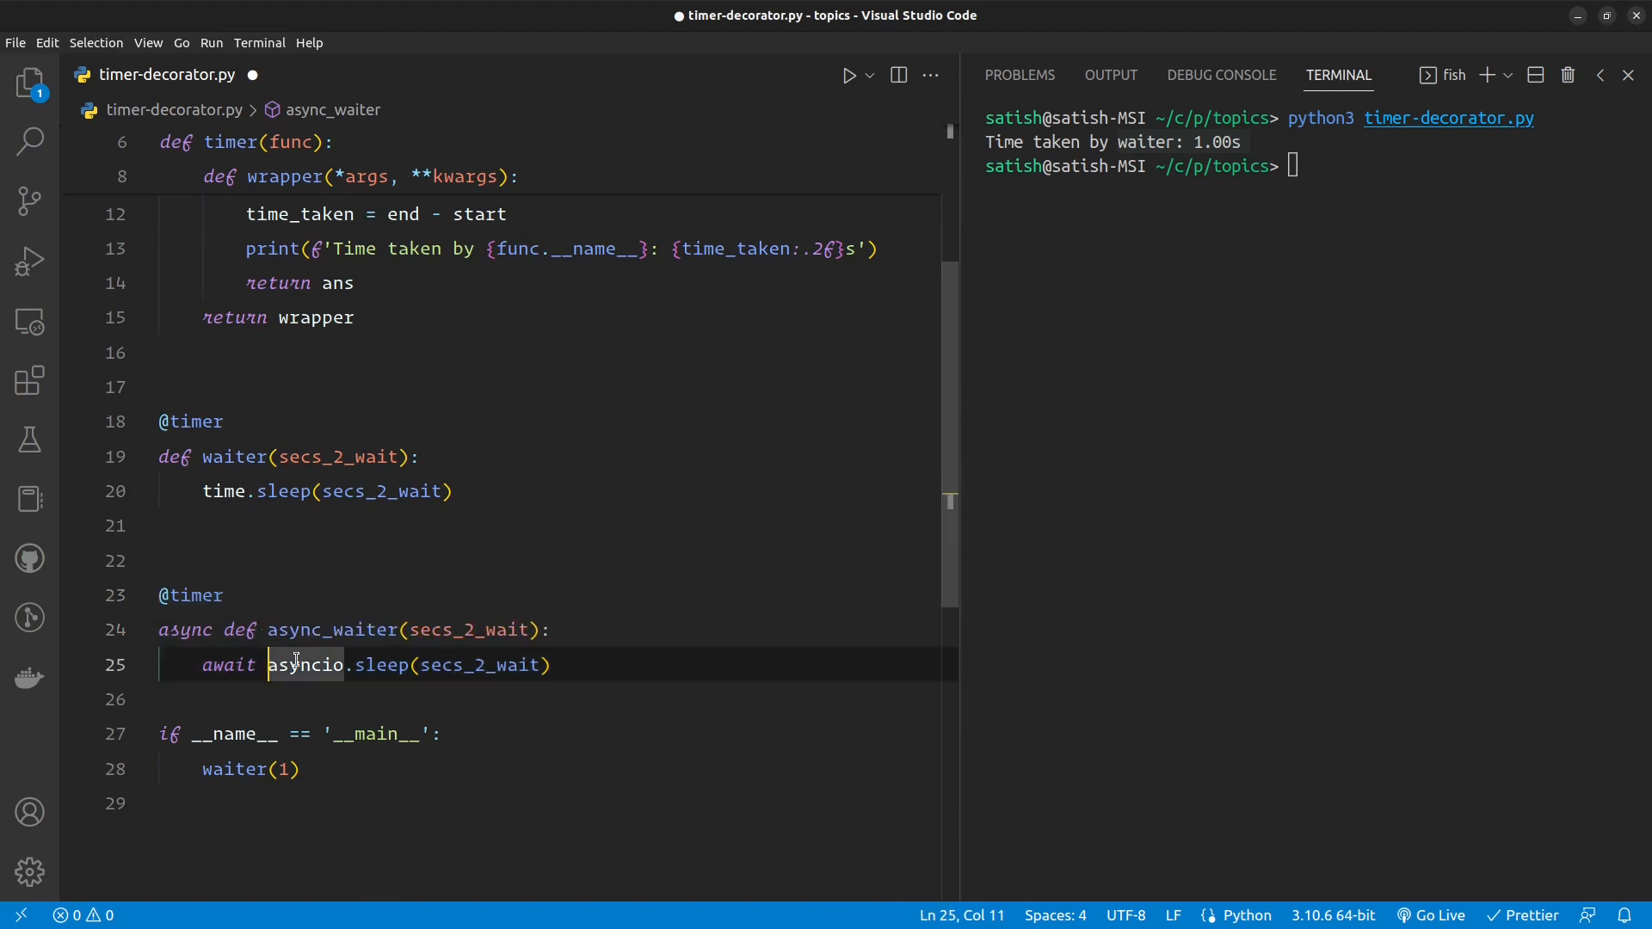
double_click(382, 664)
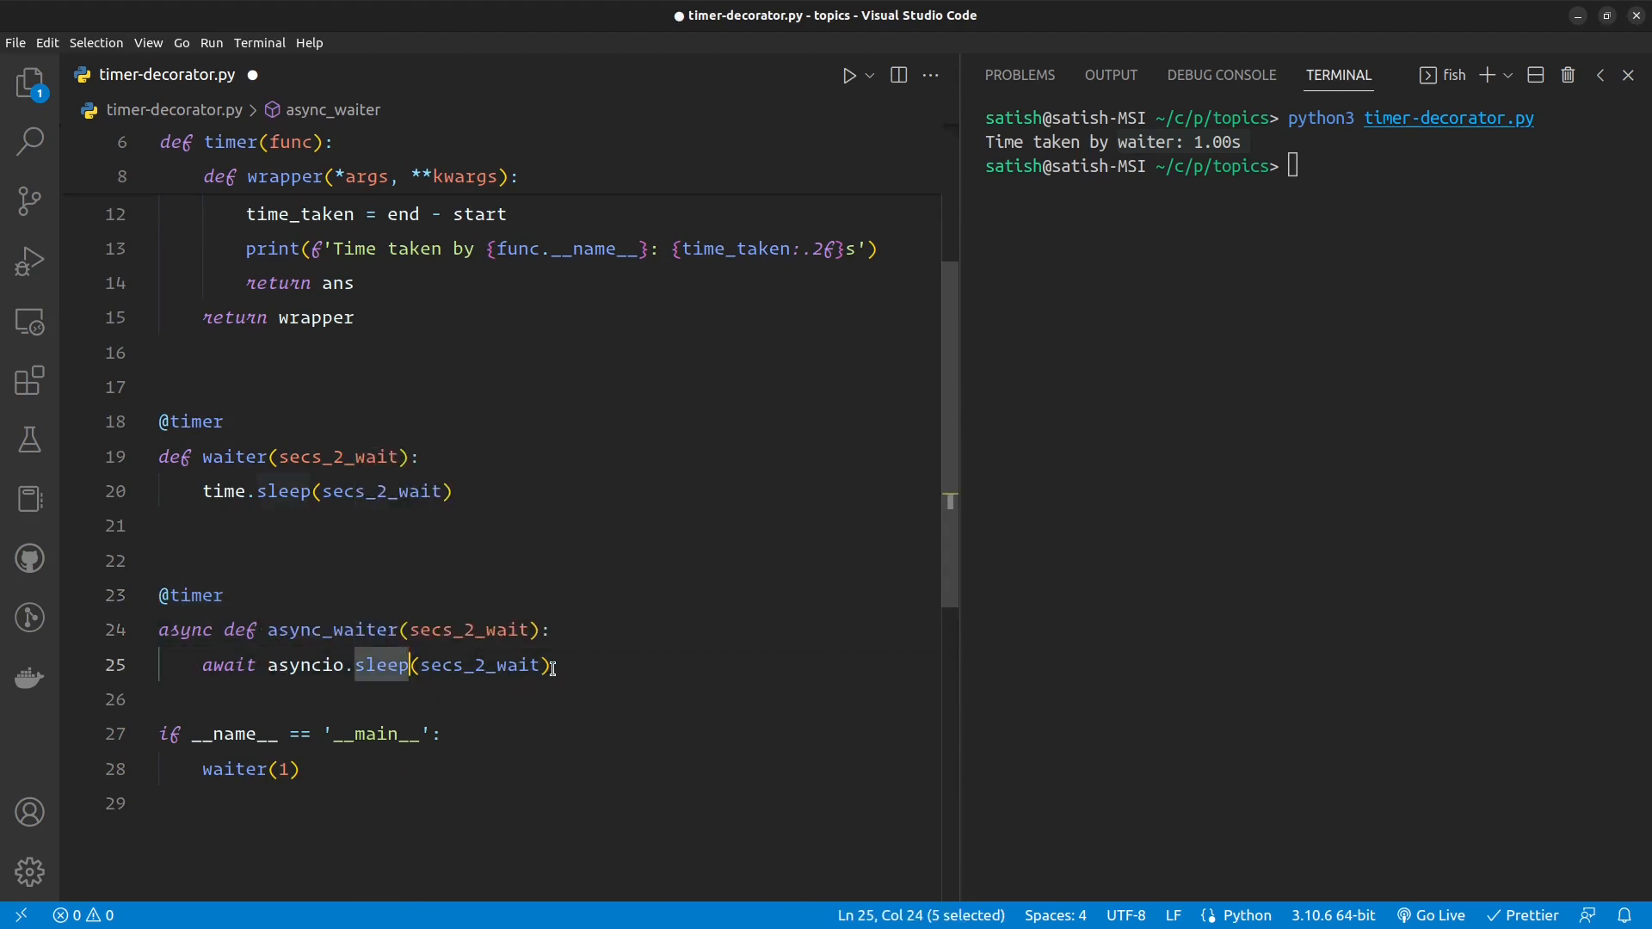
left_click(243, 630)
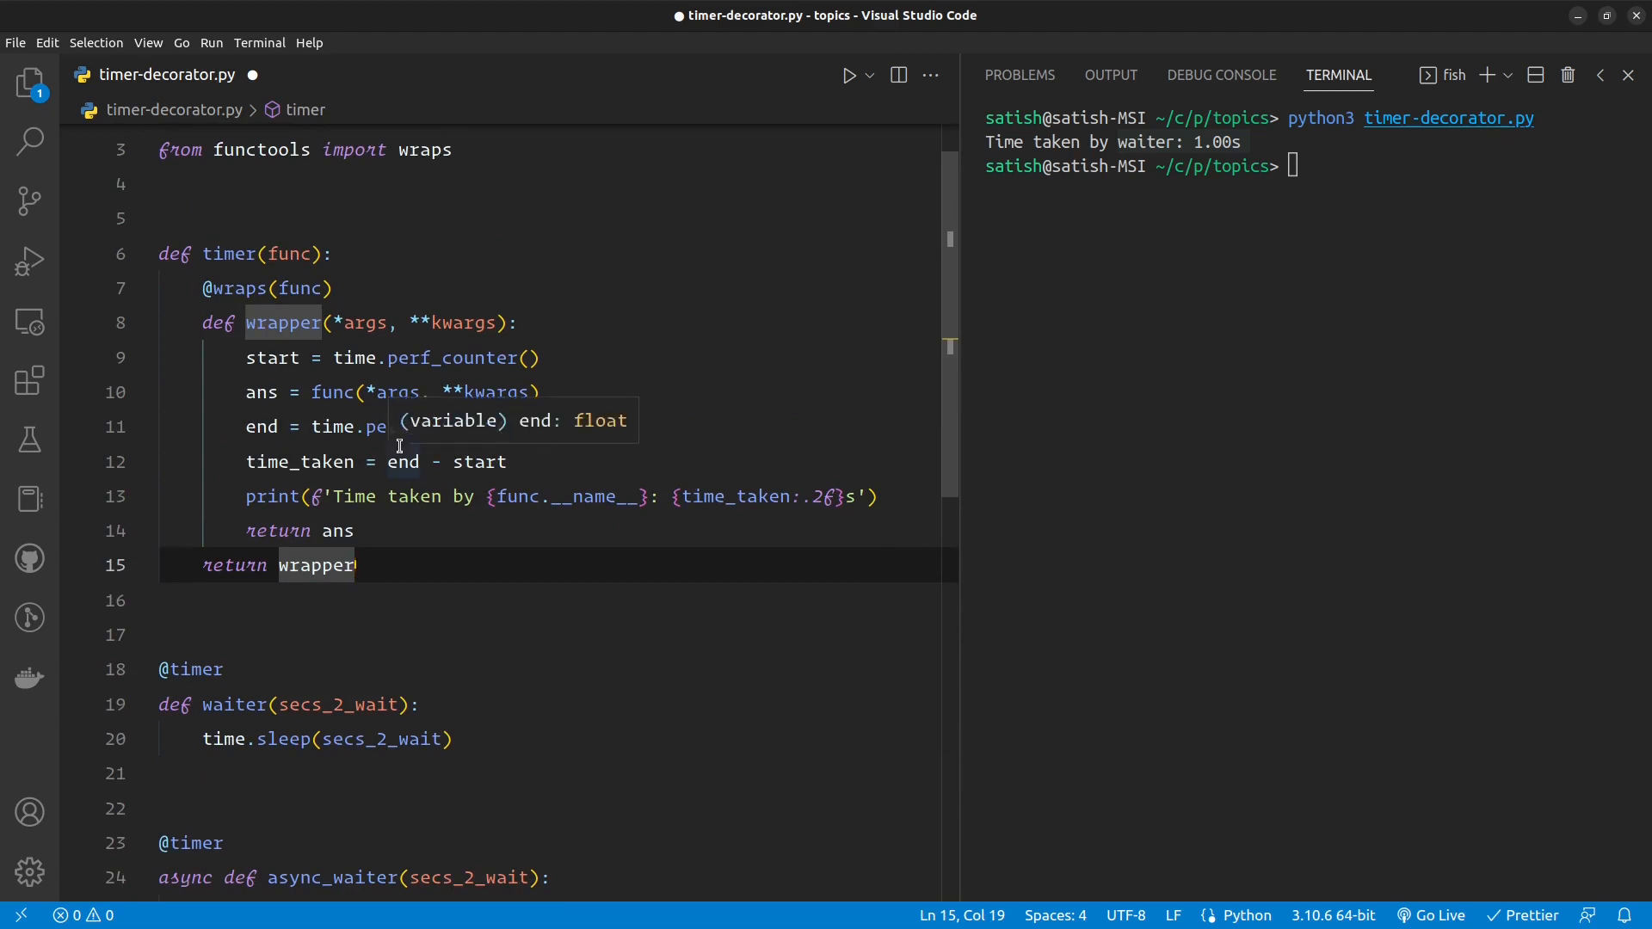
mouse_move(358, 565)
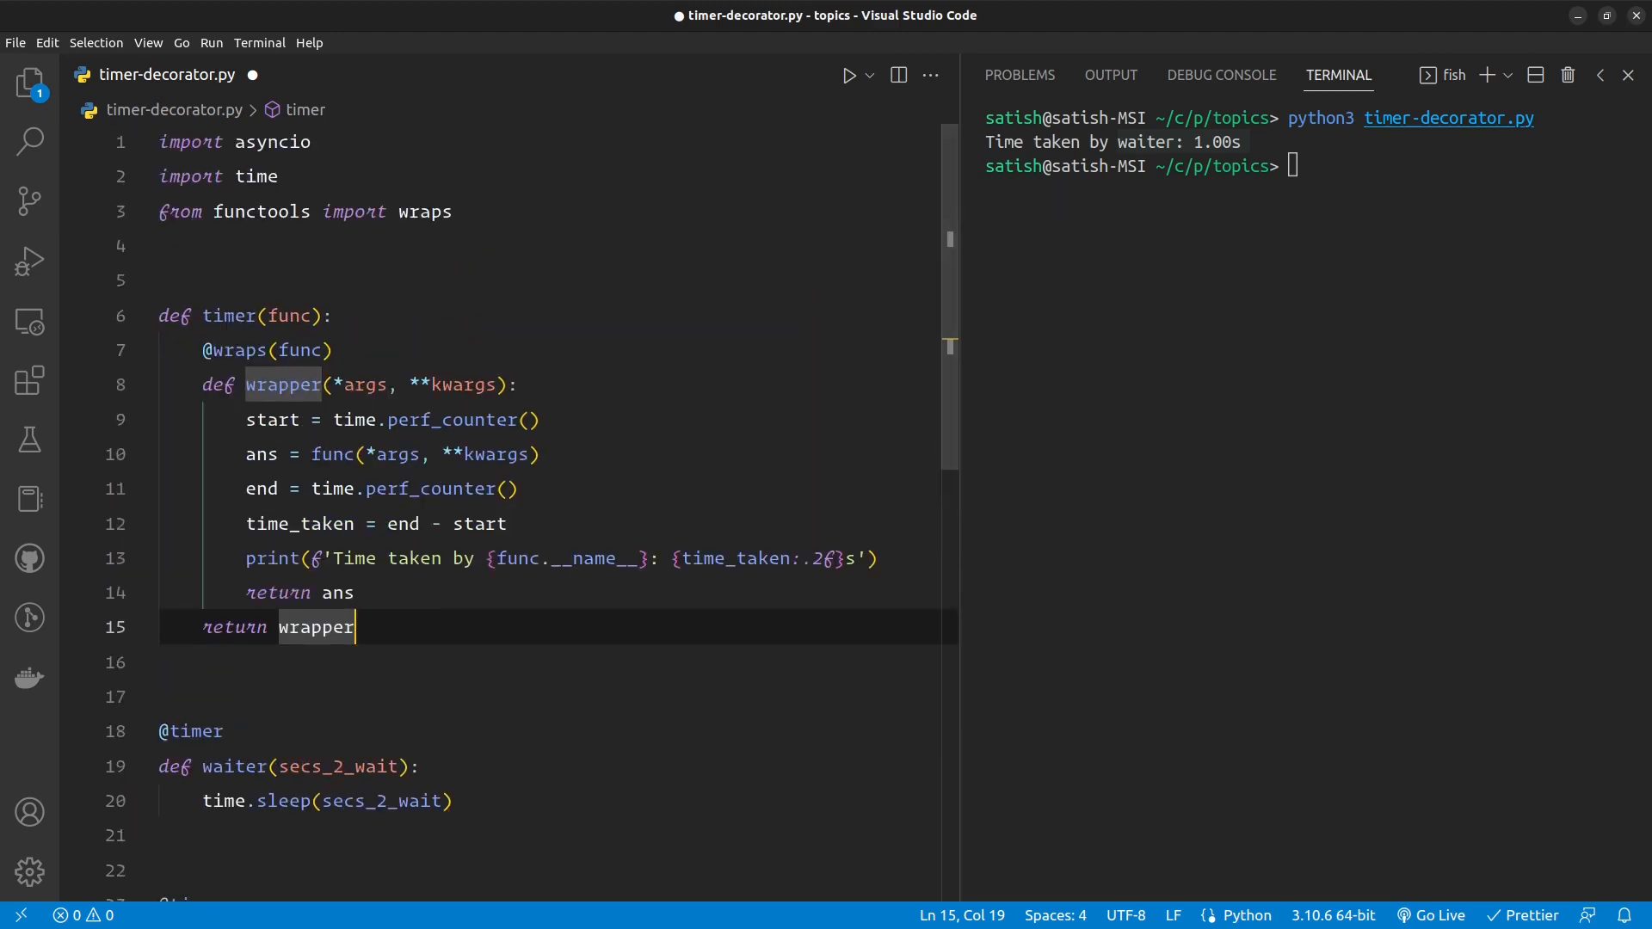
key("ctrl+s")
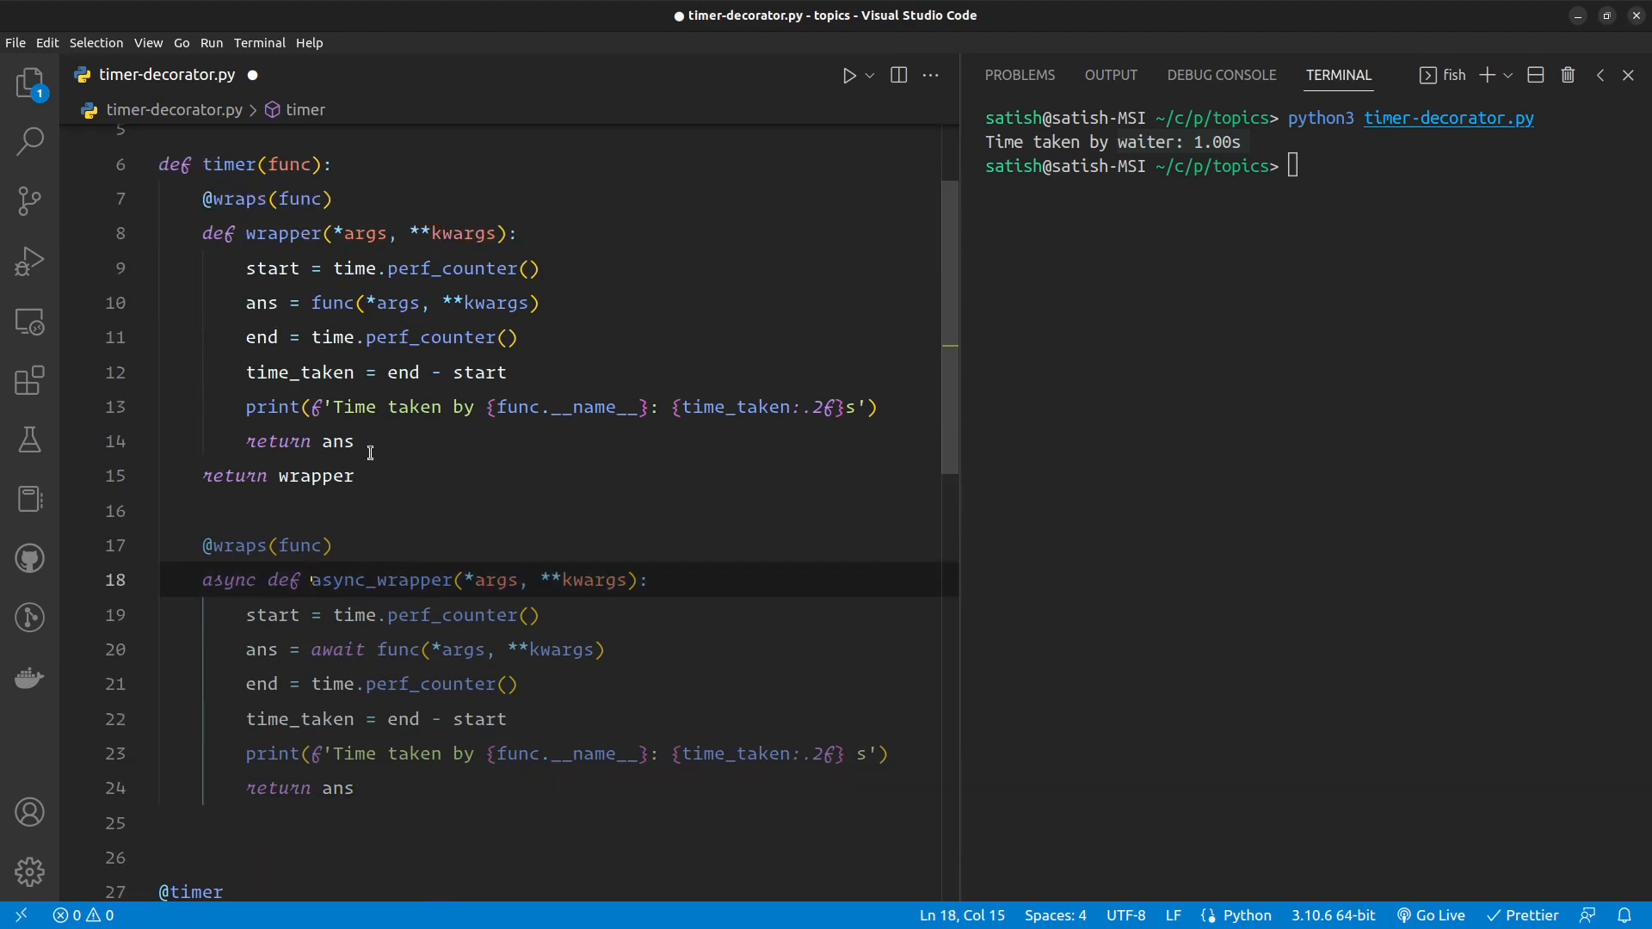
double_click(337, 649)
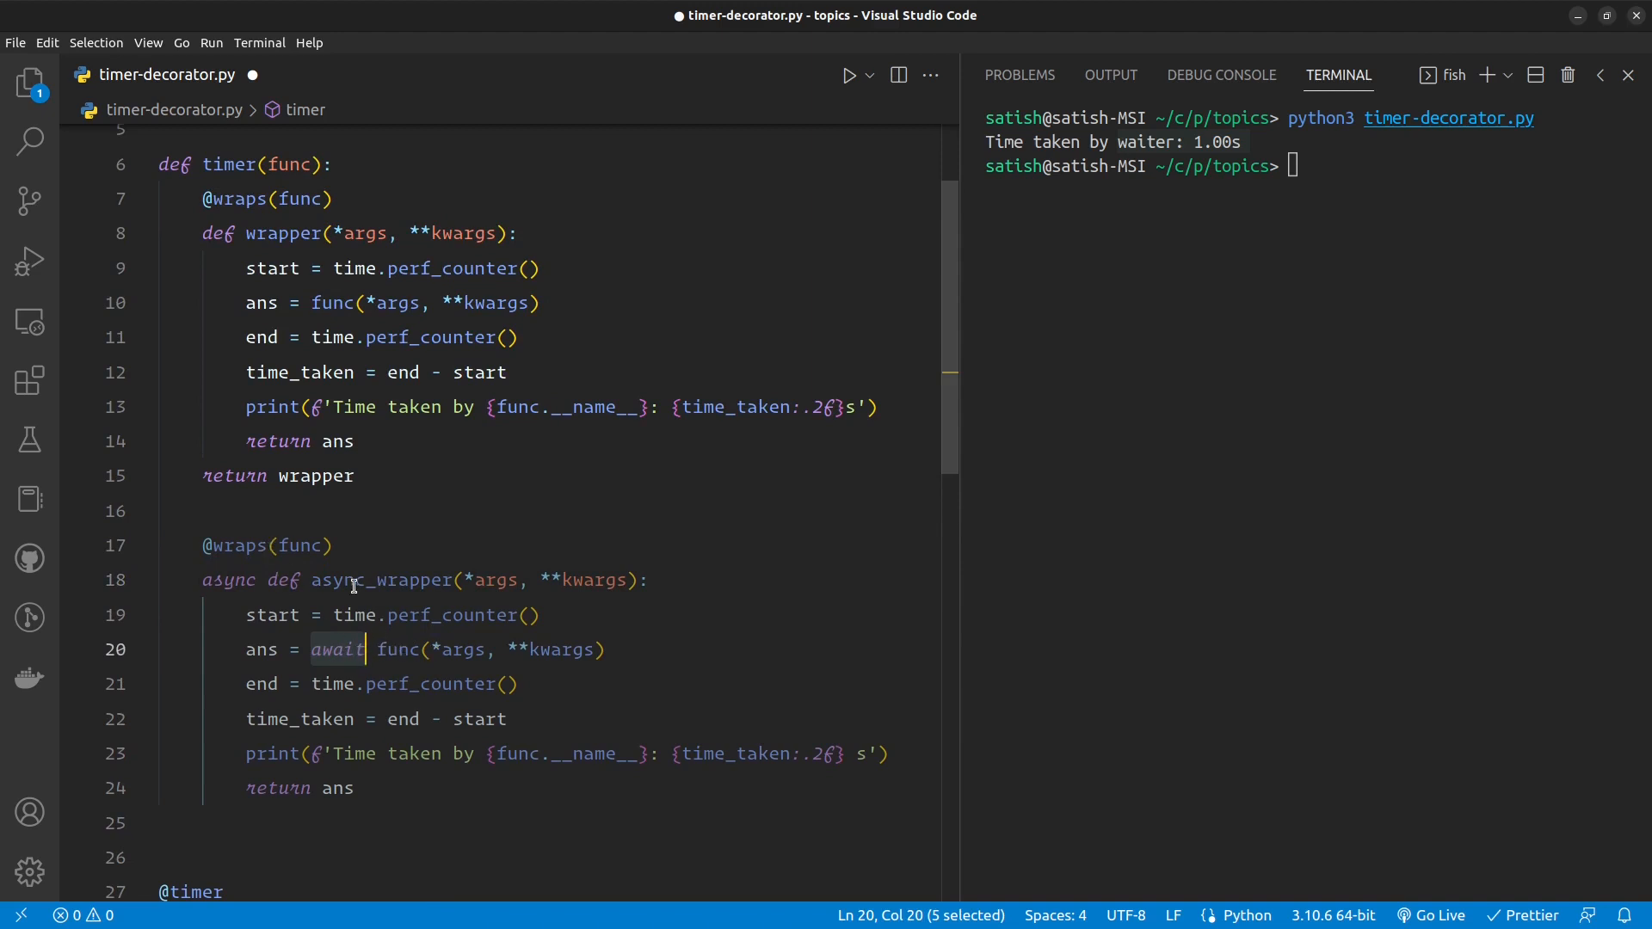
mouse_move(432, 616)
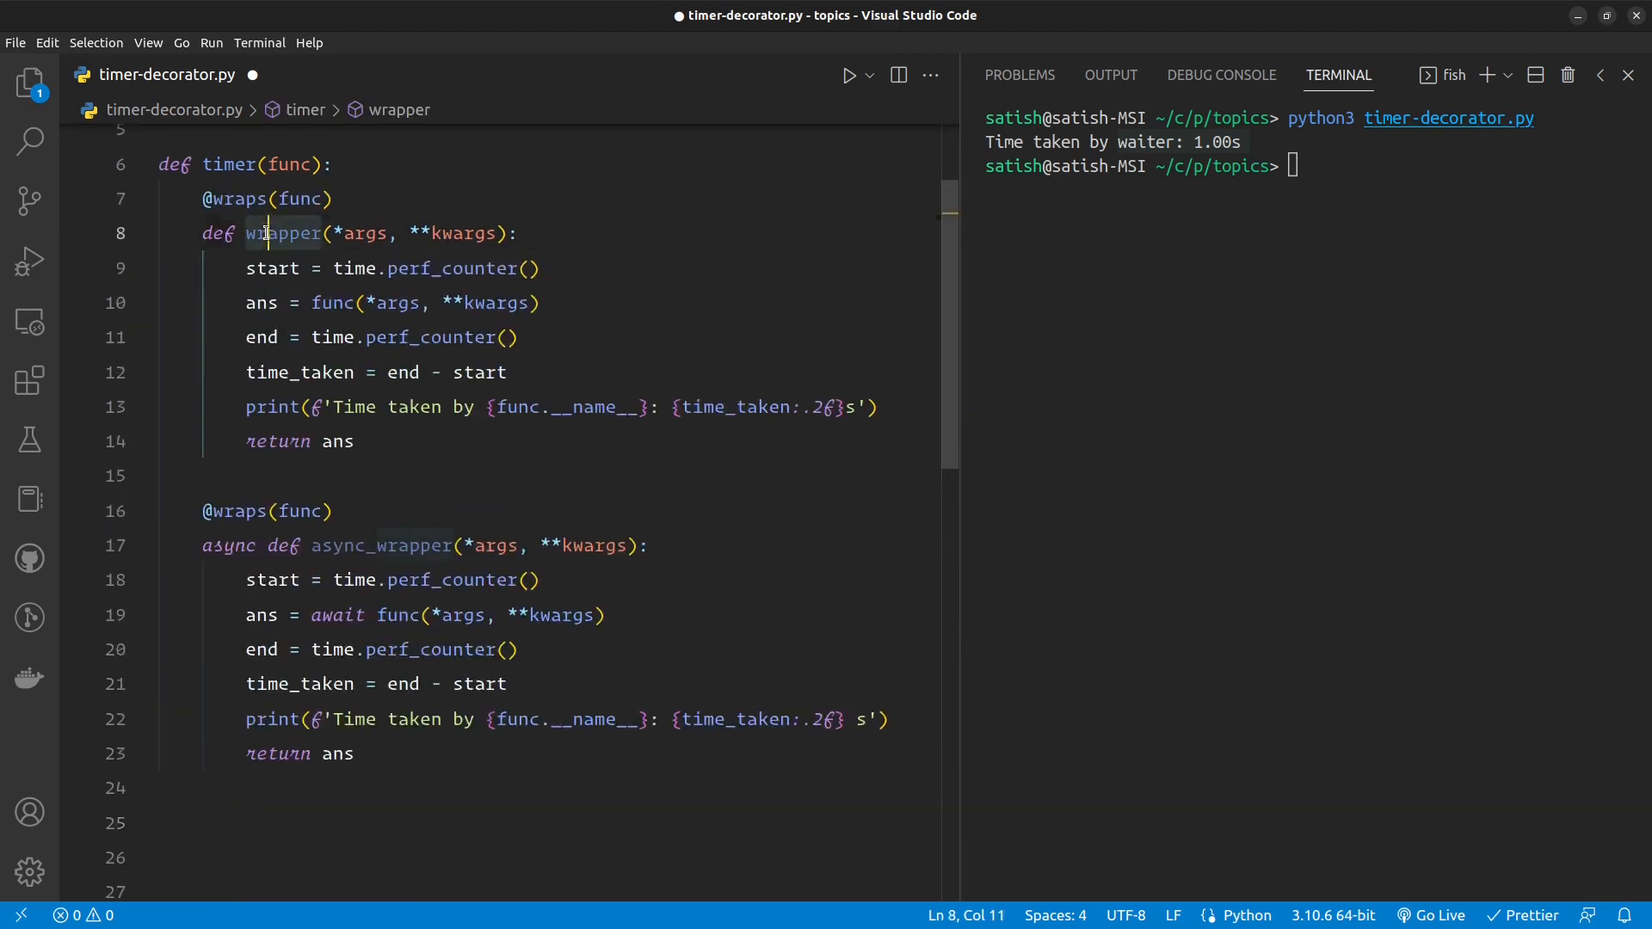
left_click(306, 199)
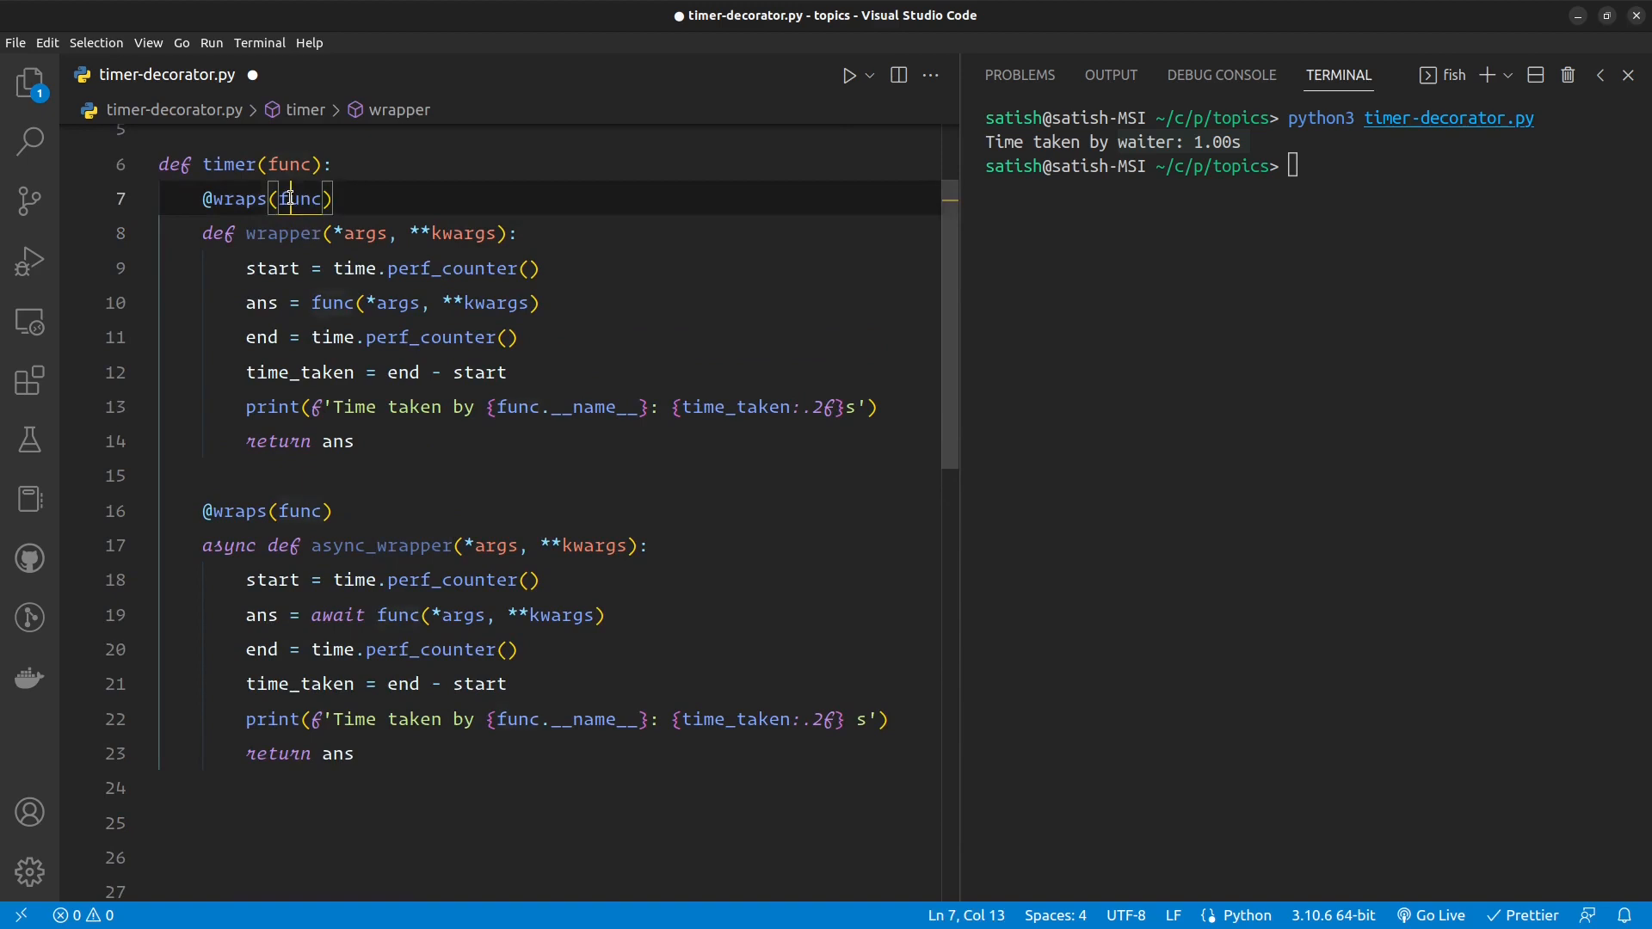
double_click(282, 232)
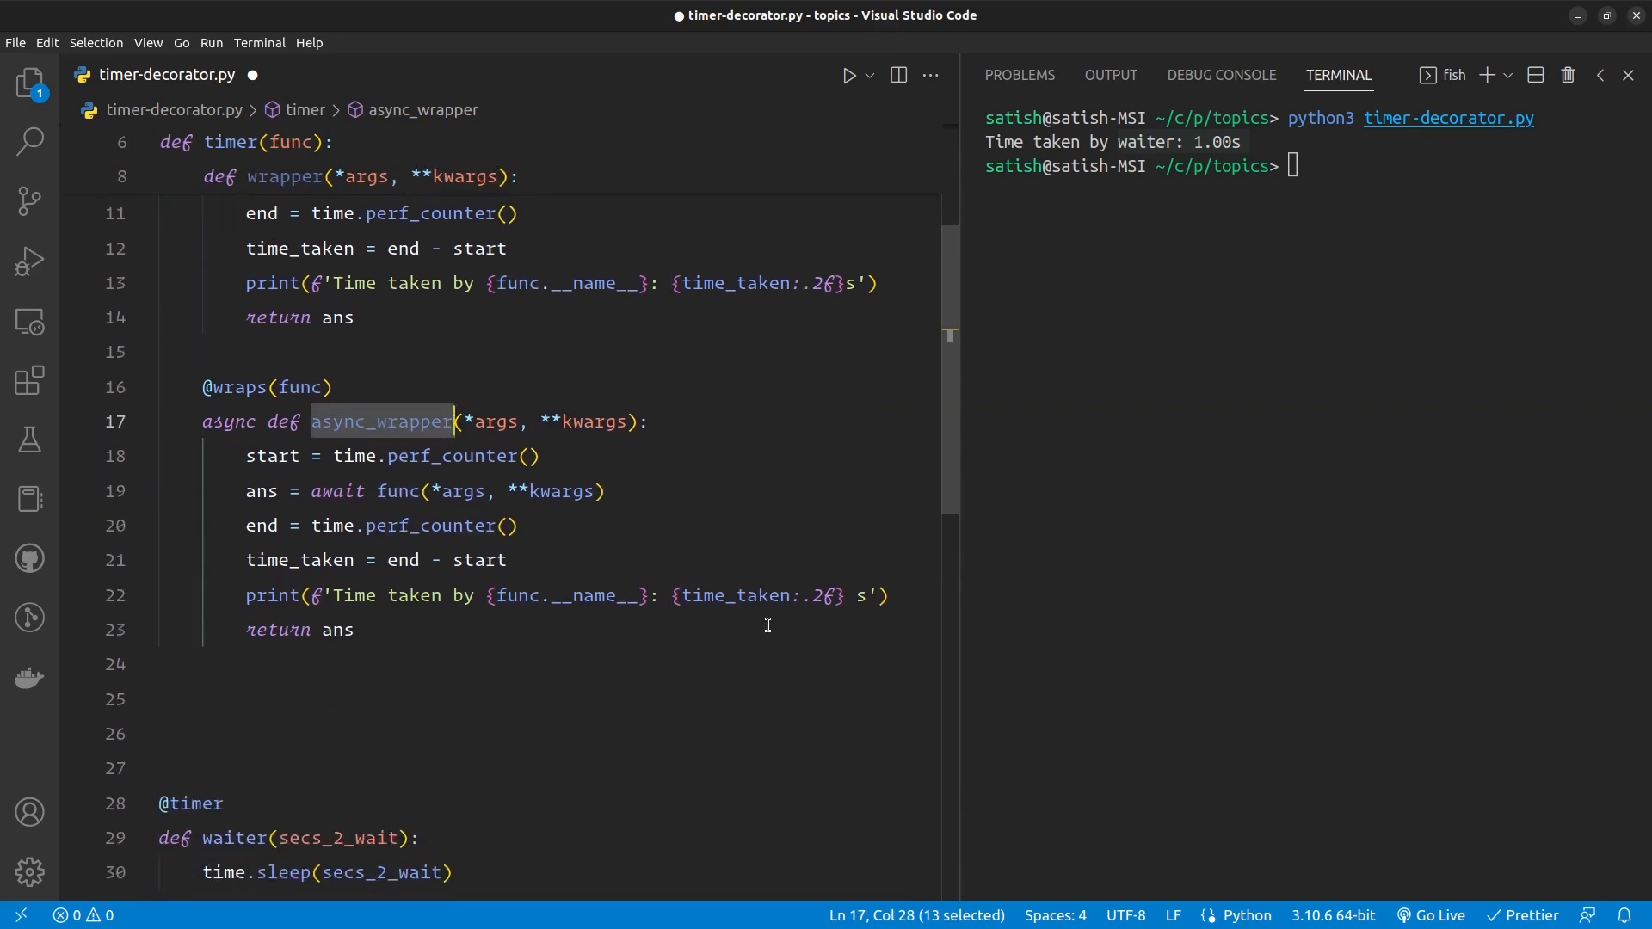
- Return async_wrapper when asyncio.iscoroutinefunction(func) and wrapper otherwise, then save the file
key("ctrl+s")
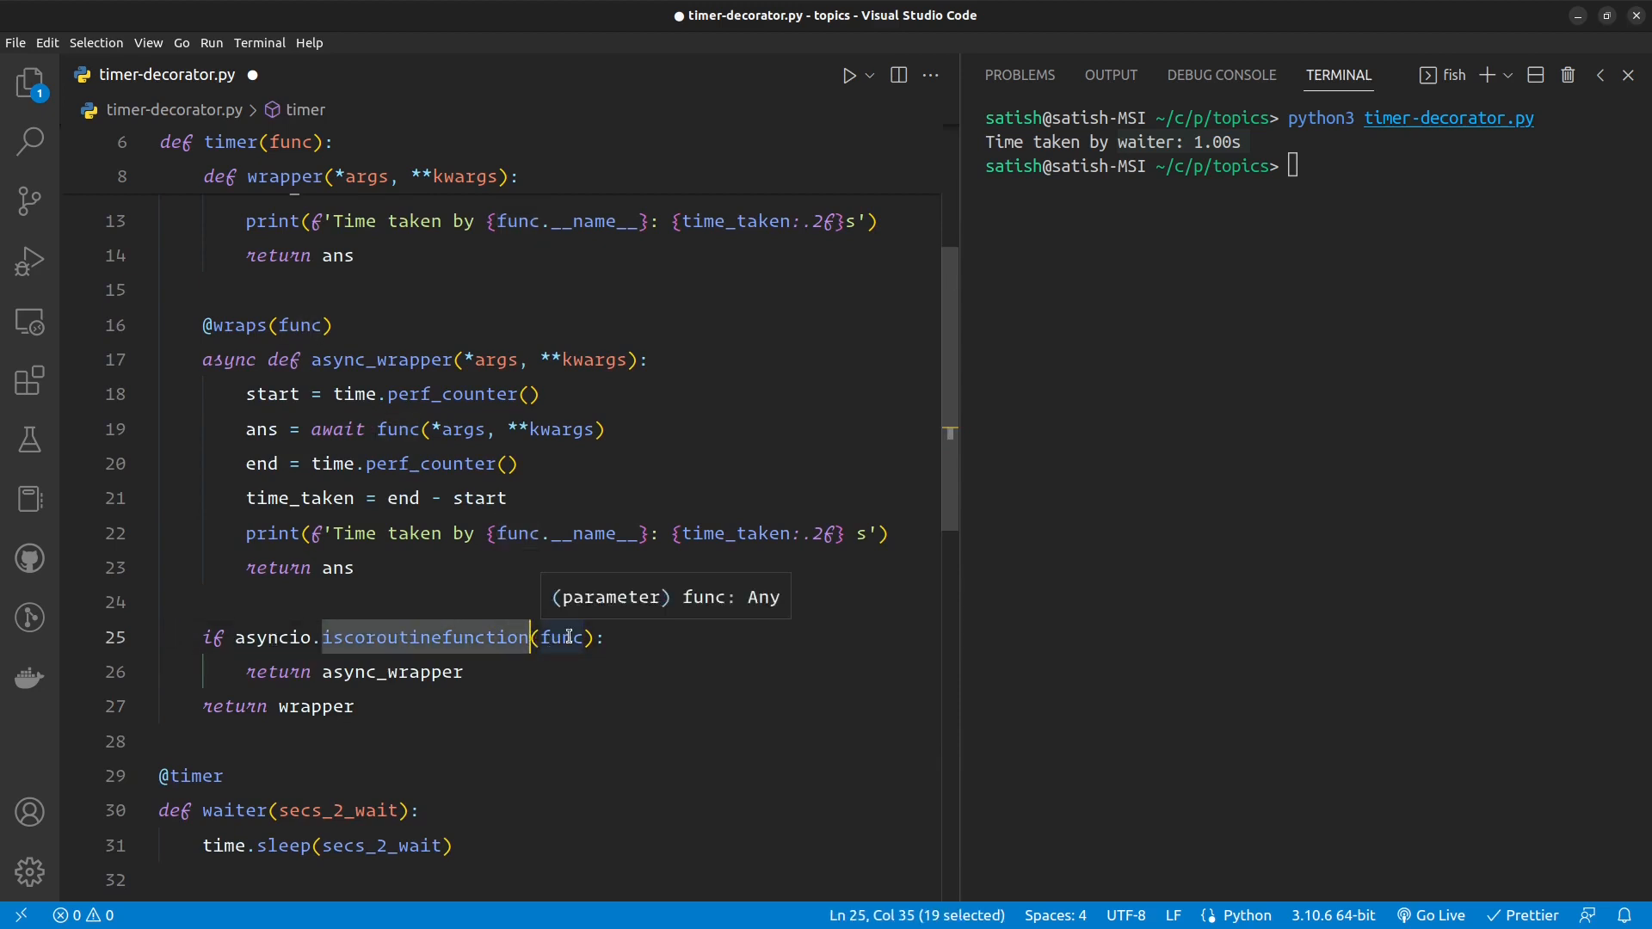
double_click(392, 671)
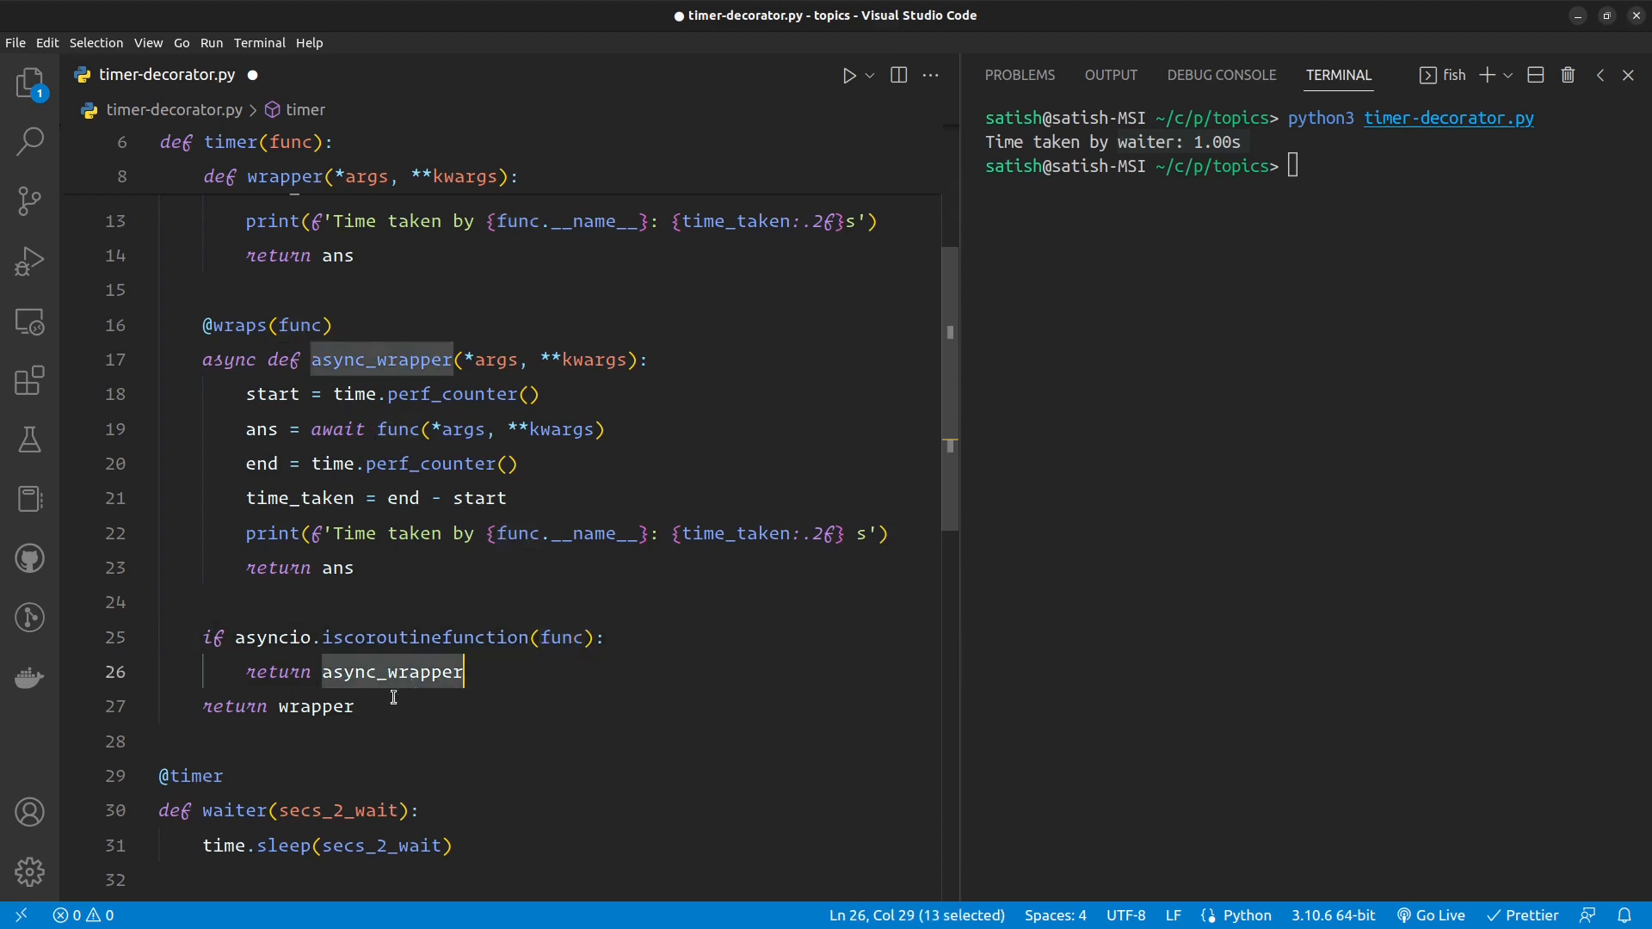
mouse_move(312, 706)
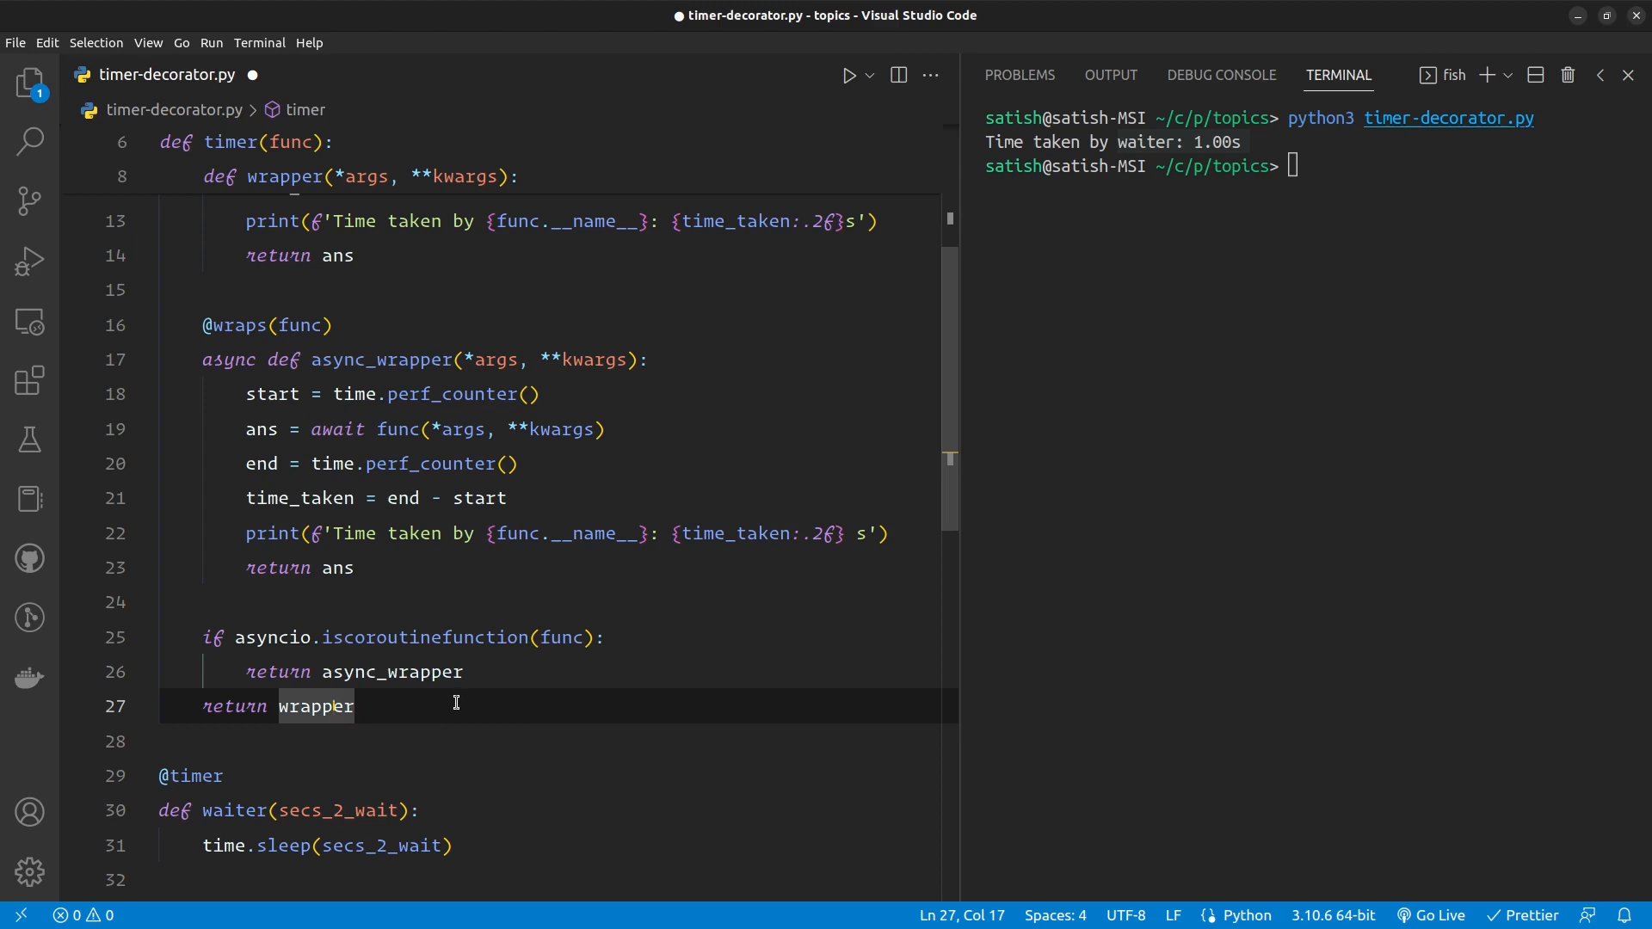
key("ctrl+s")
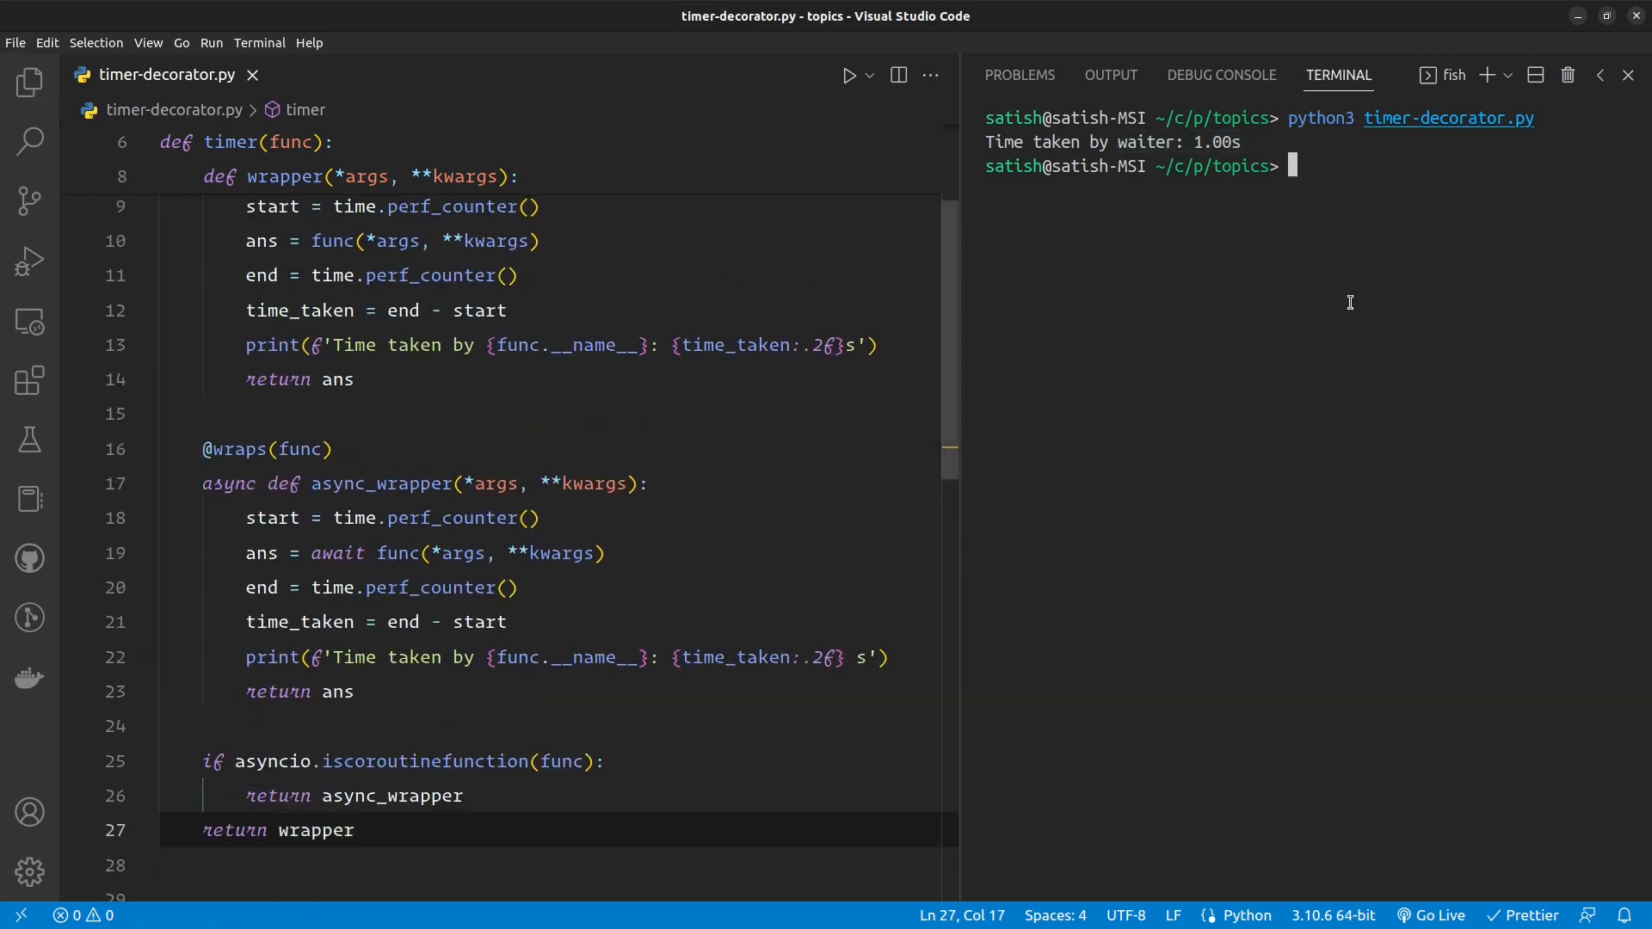
- Add asyncio.run(async_waiter(2)) under waiter(1) and rerun the script, reporting 1.00s and 2.00s timings
type("python3 timer-decorator.py")
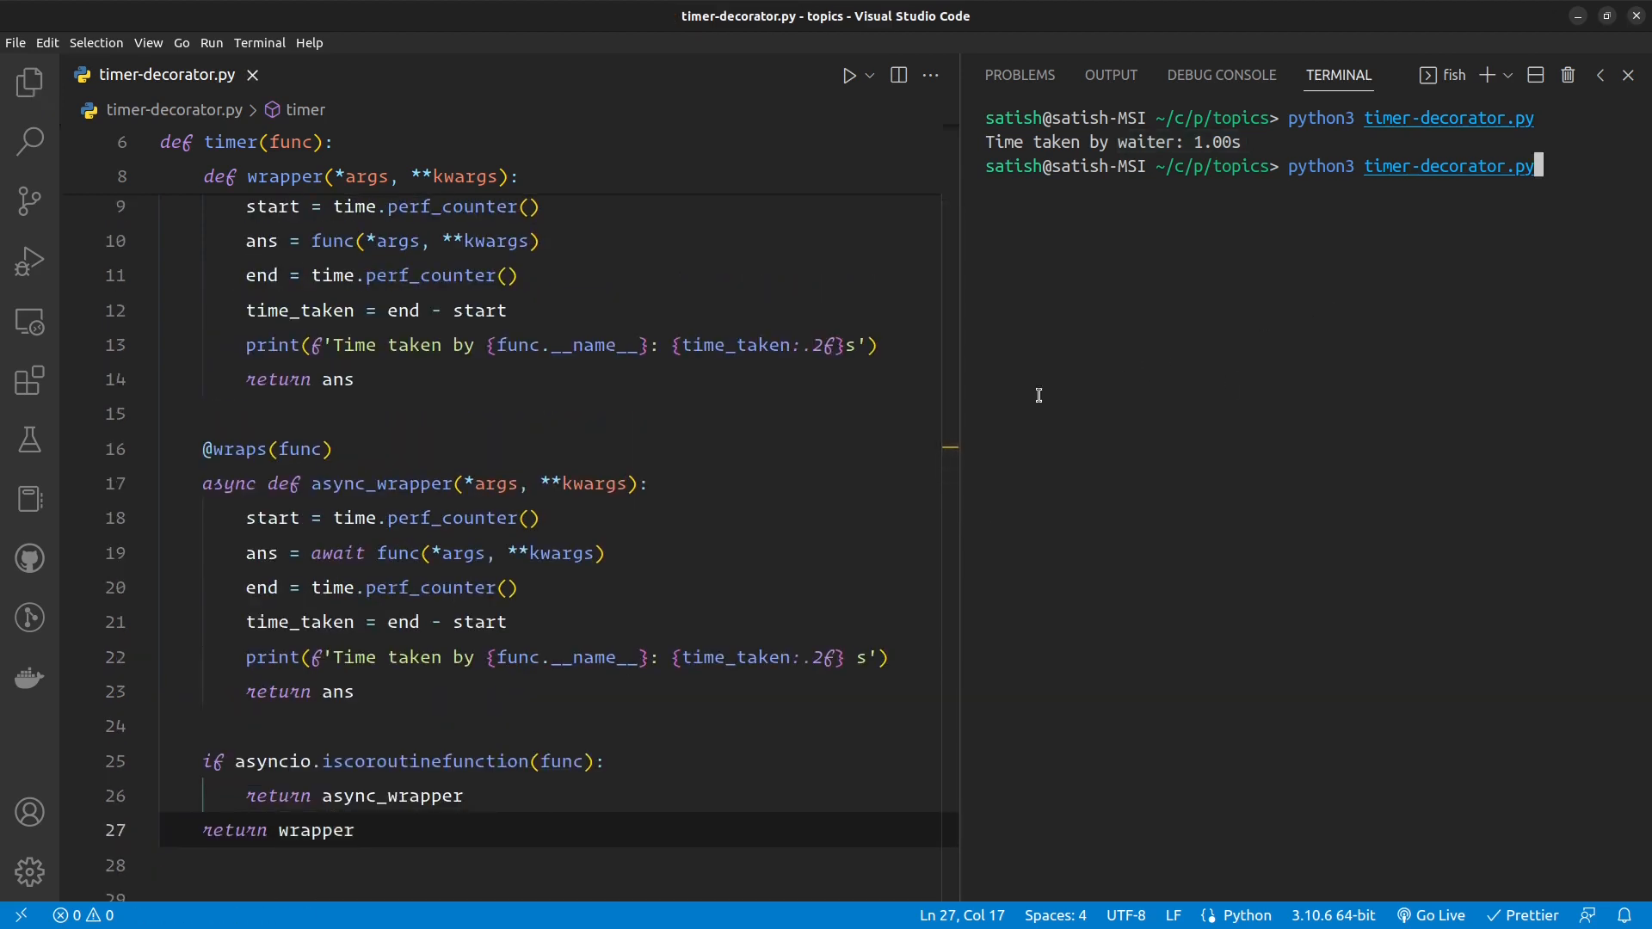
scroll("down", 3)
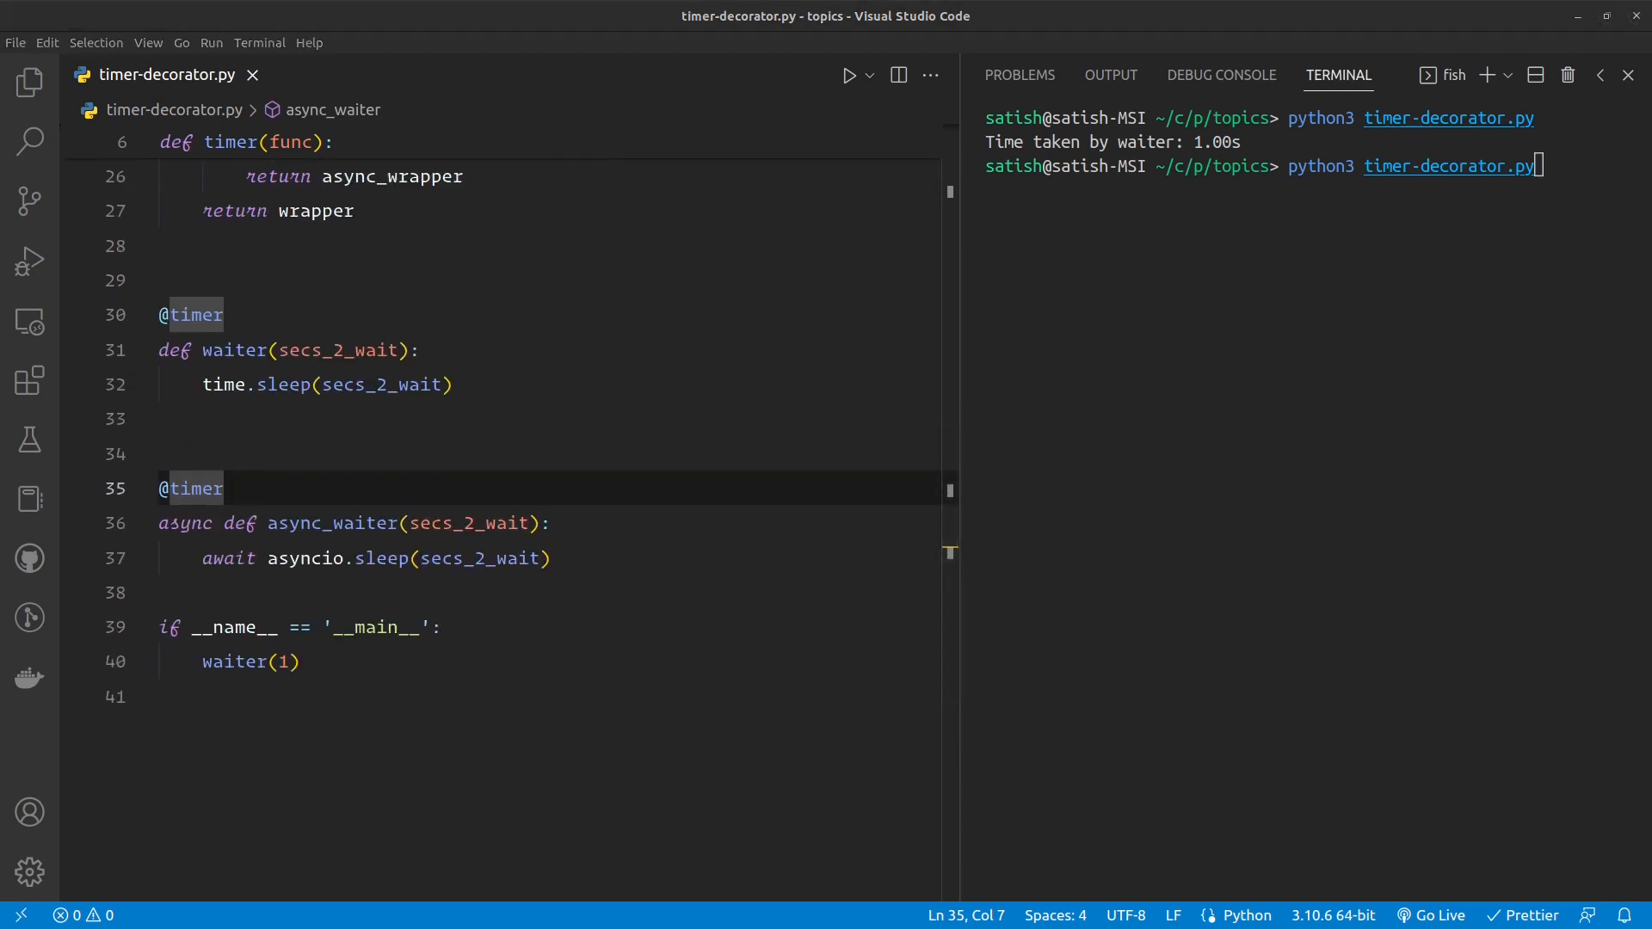
mouse_move(235, 761)
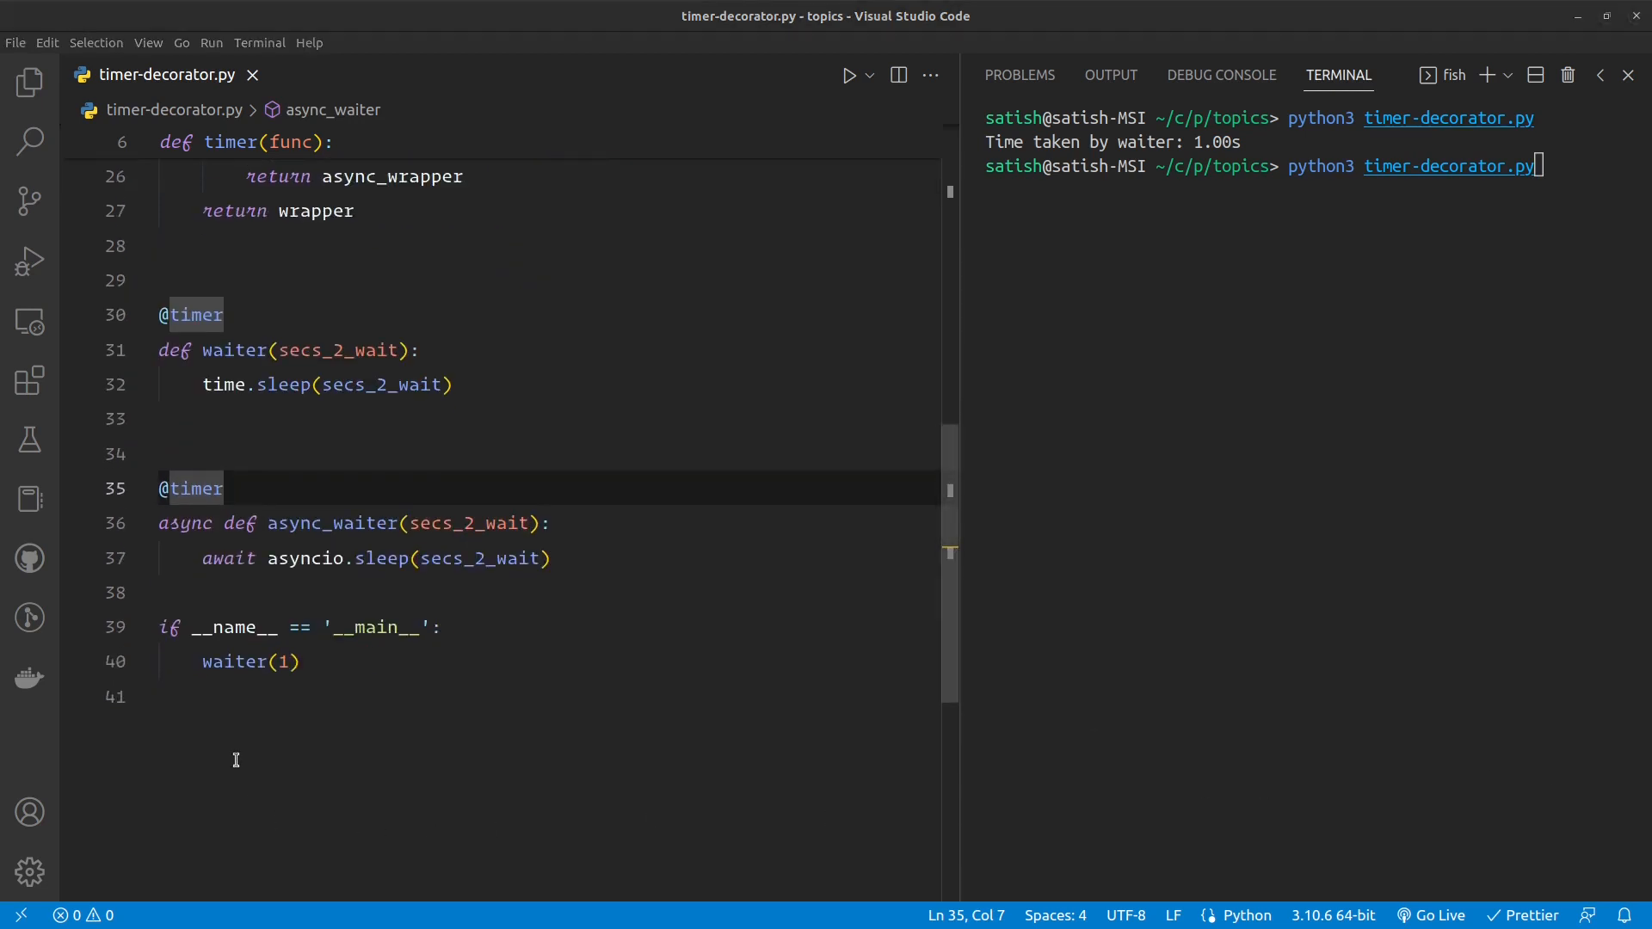
type("asyncio.run(async_waiter(5))")
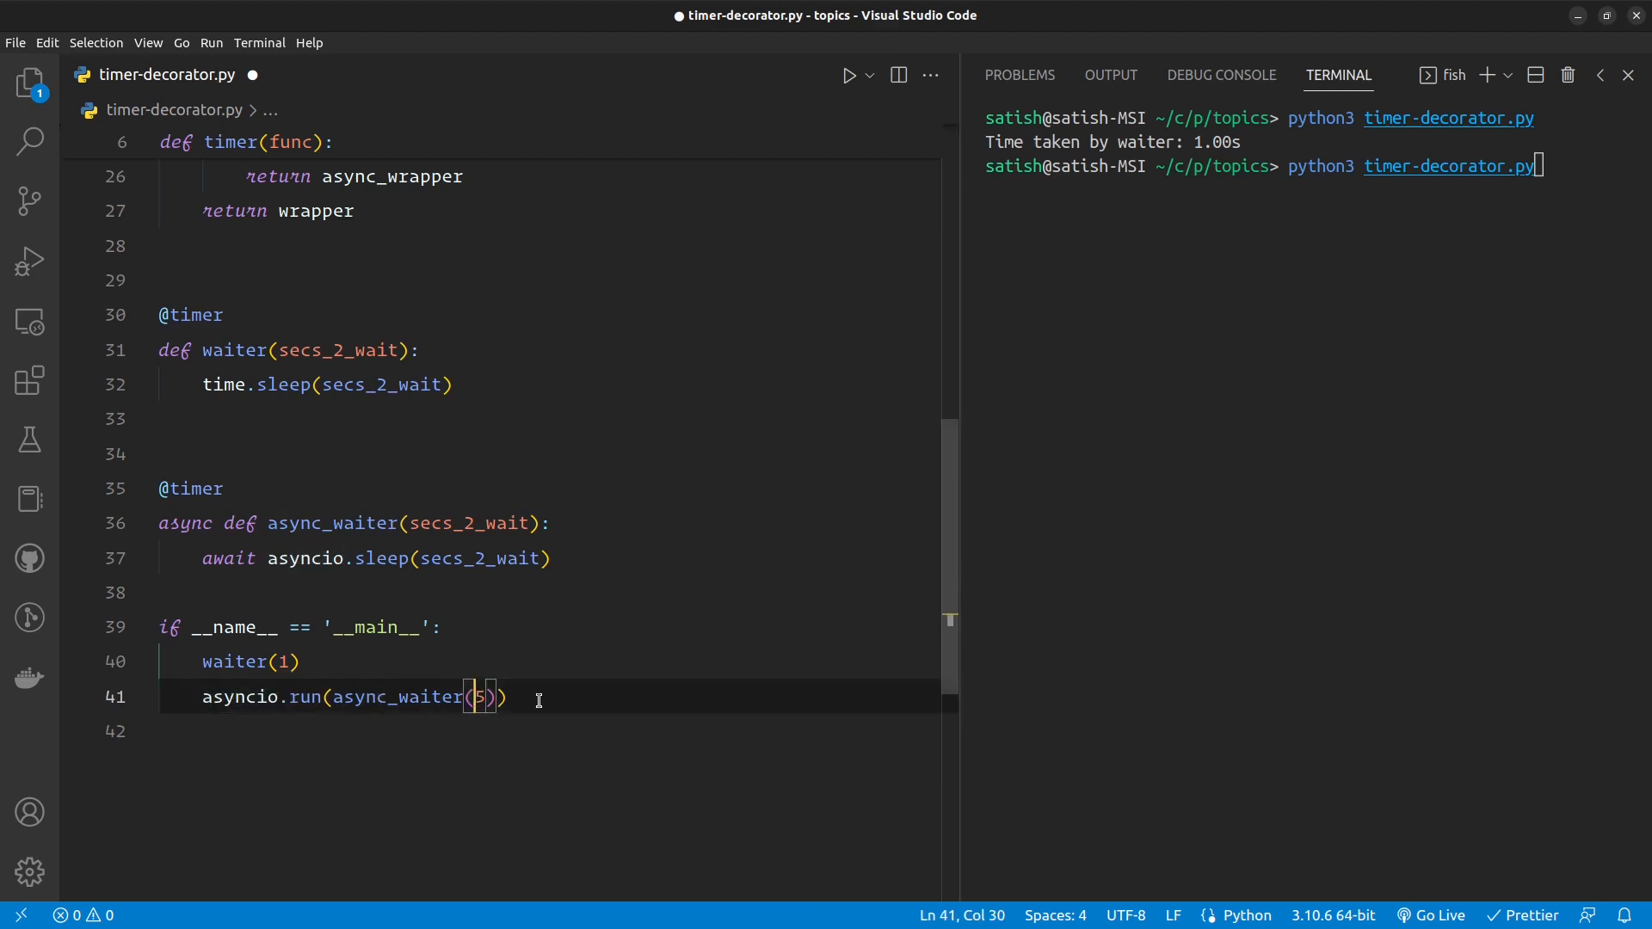
type("2")
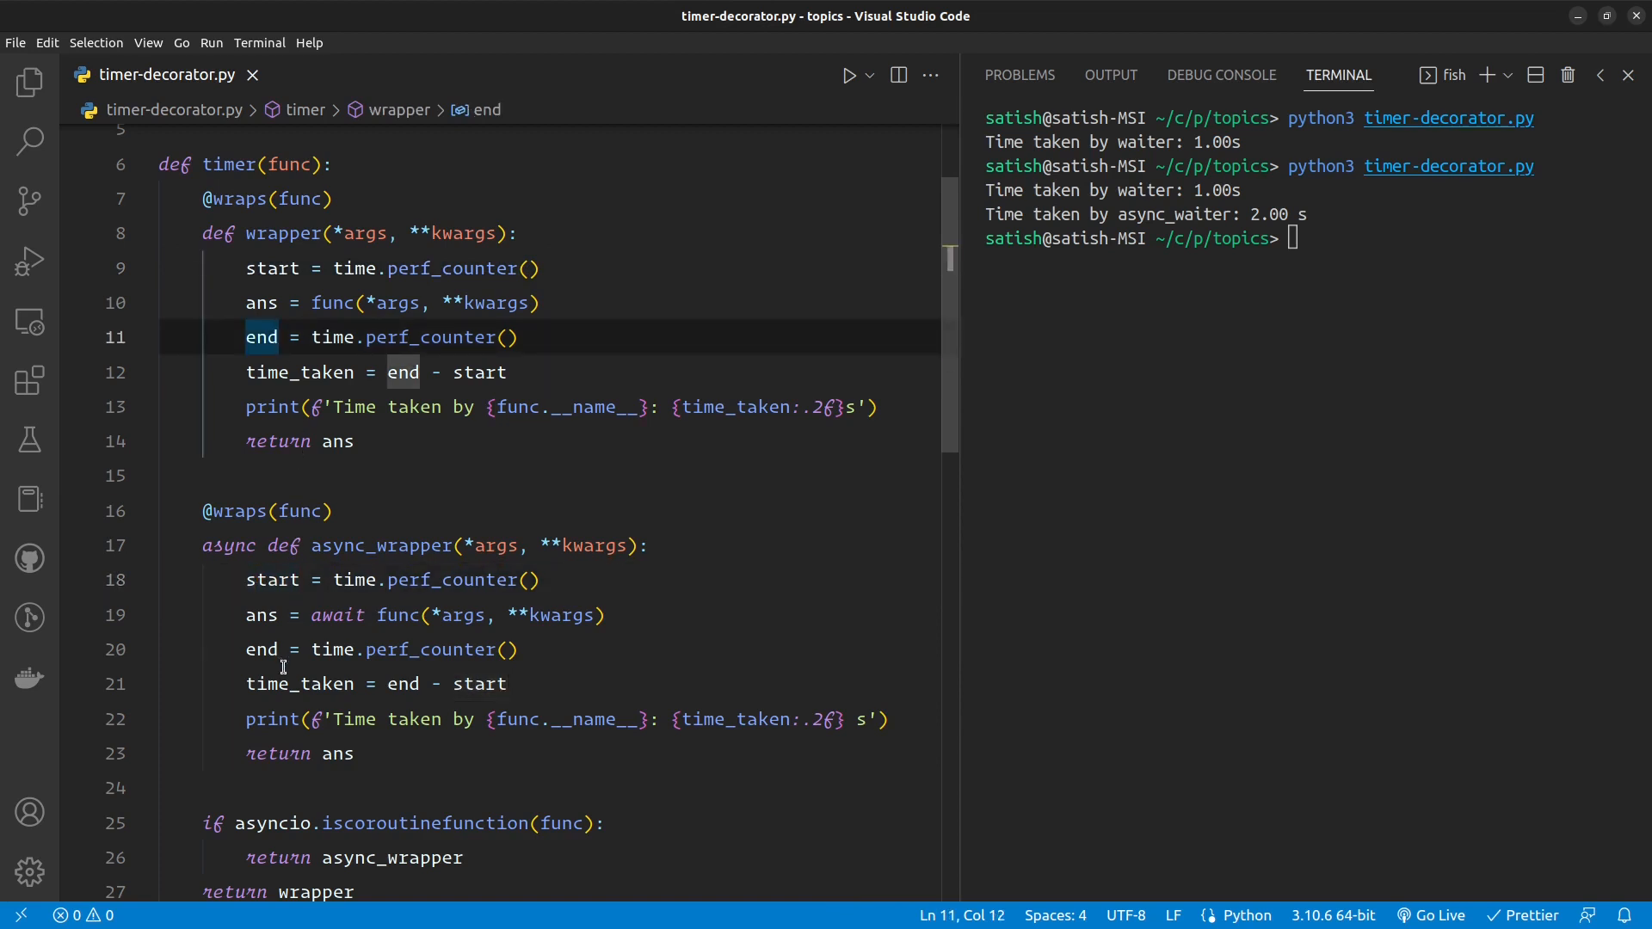
- Add 'from contextlib import contextmanager' to the imports at the top of the file
left_click(313, 710)
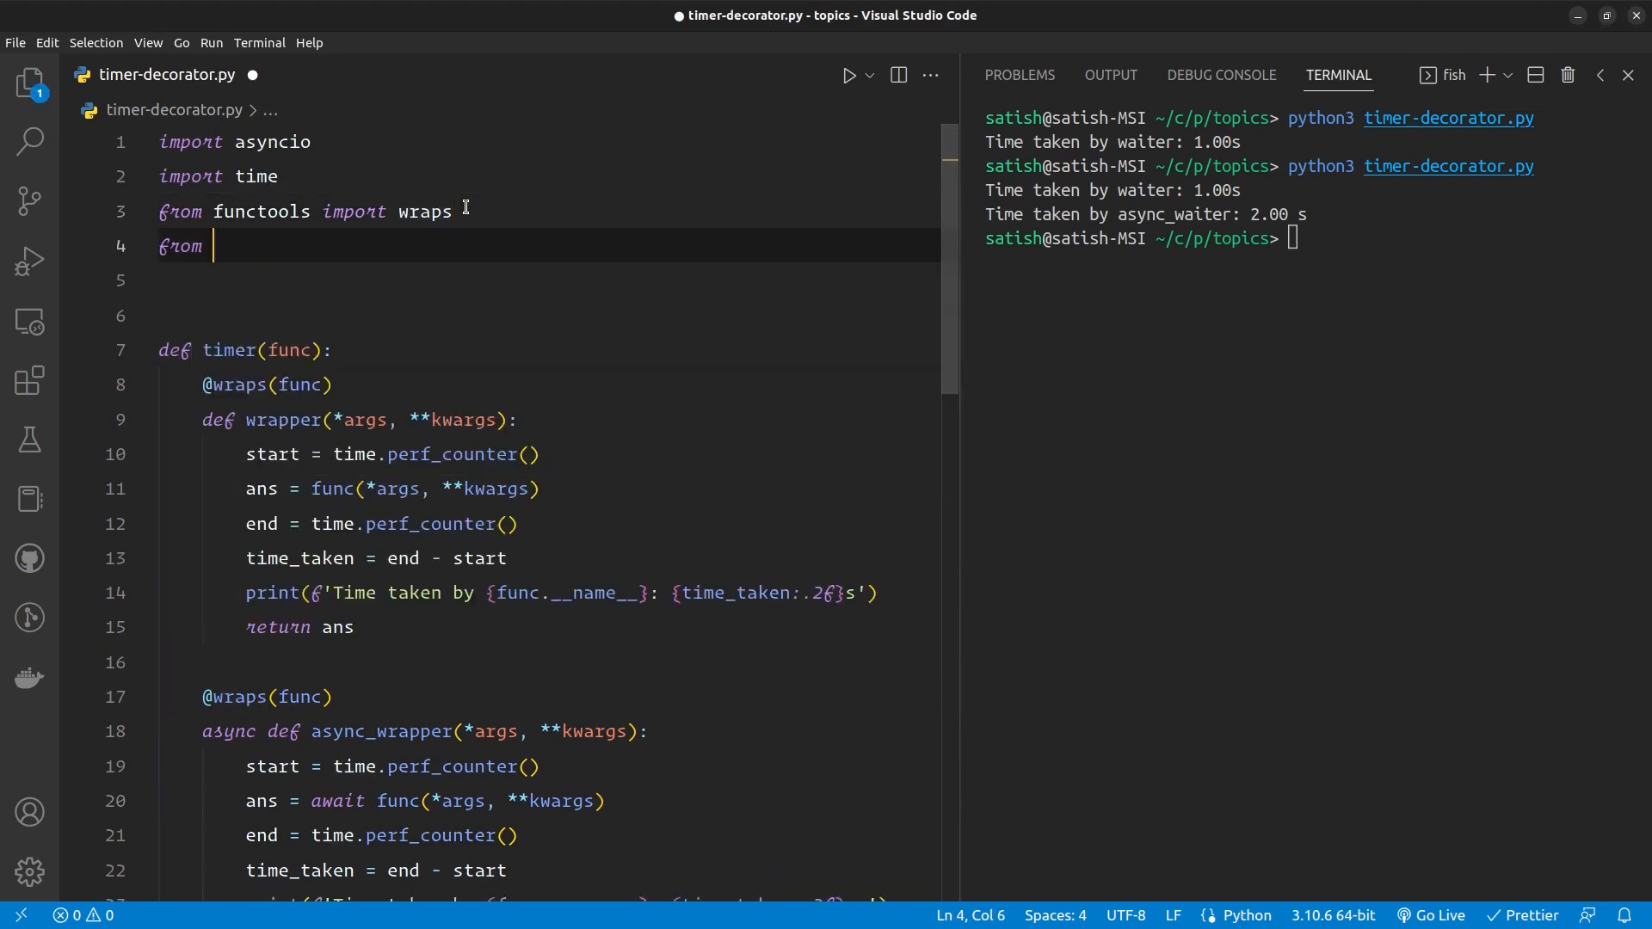
type("c")
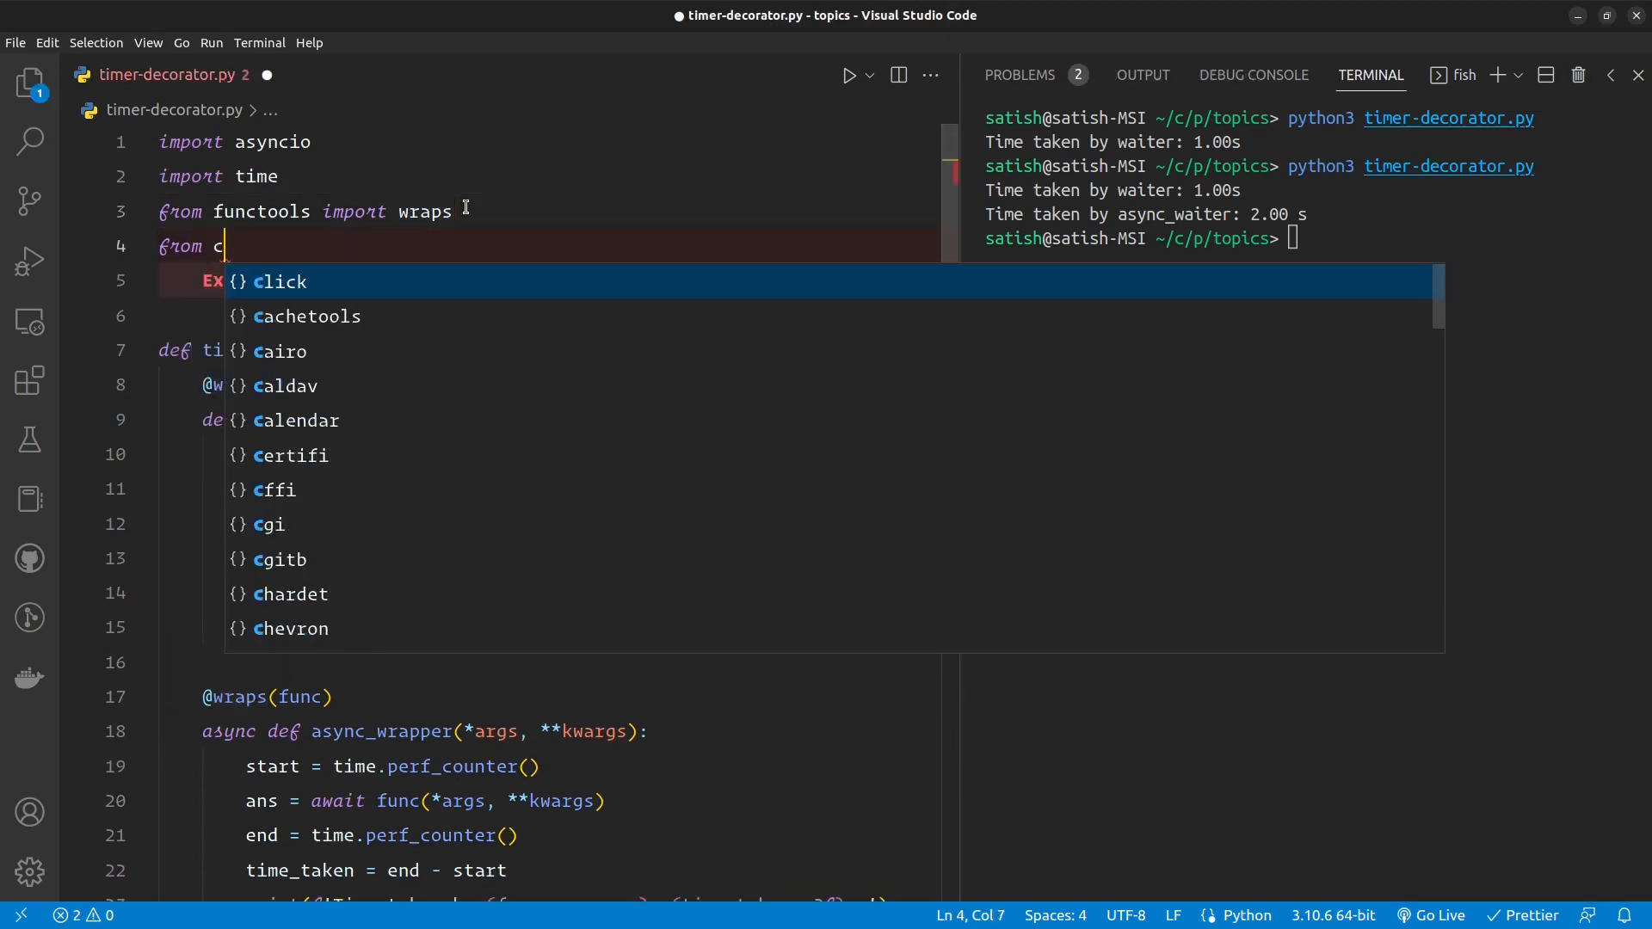
type("ontextlib")
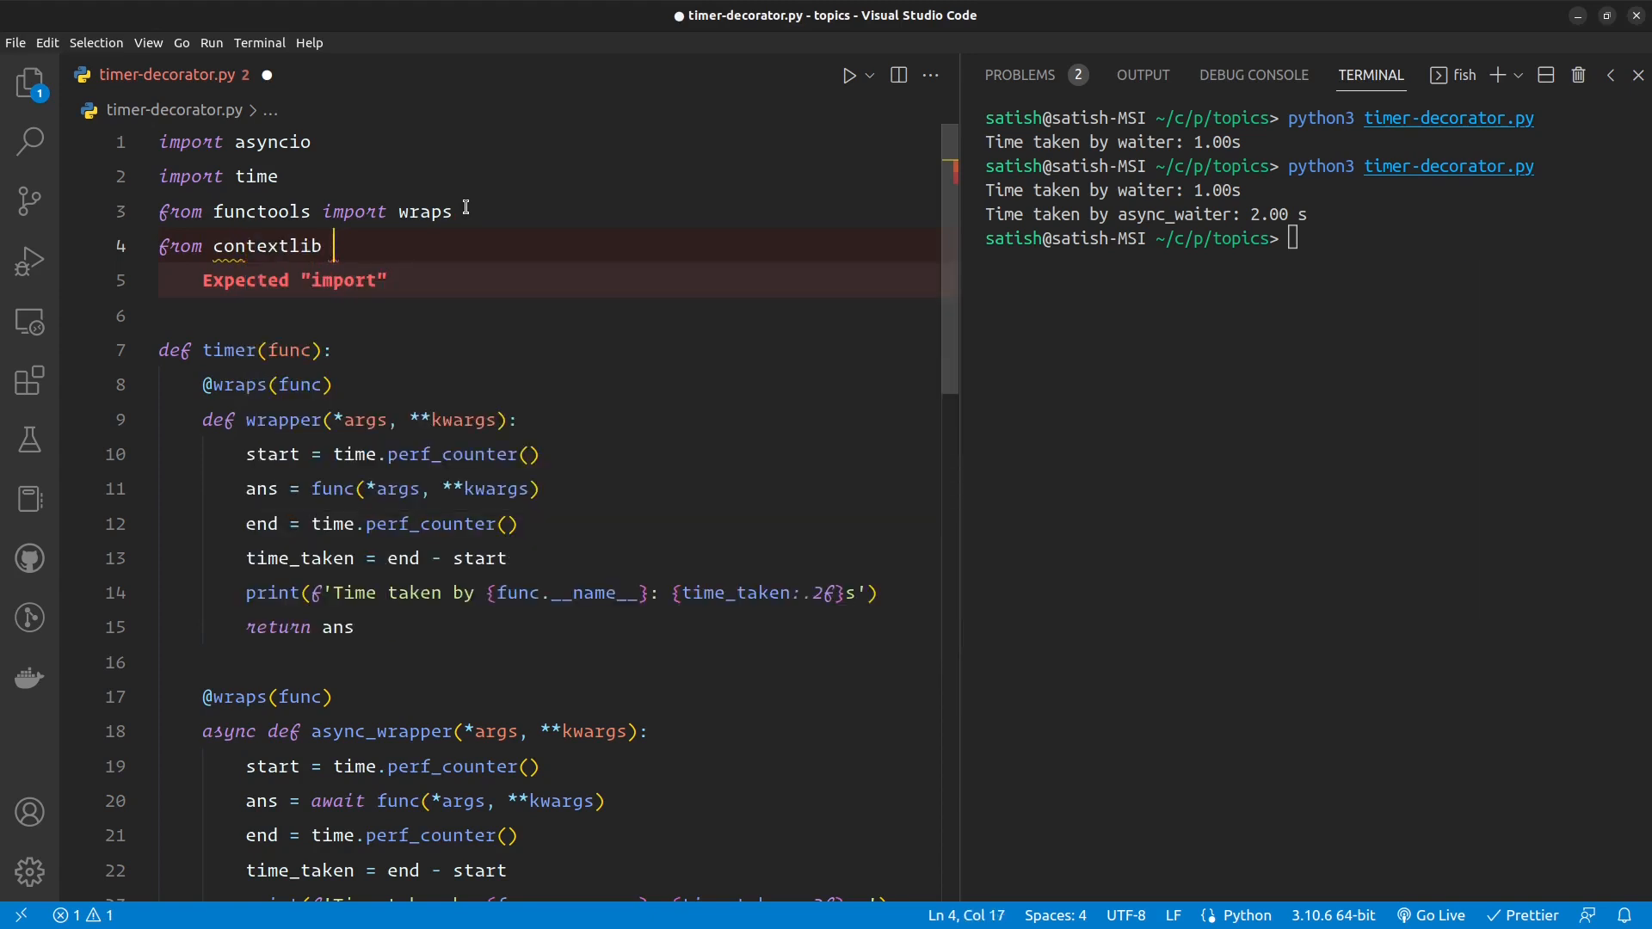
type("import contextmanager")
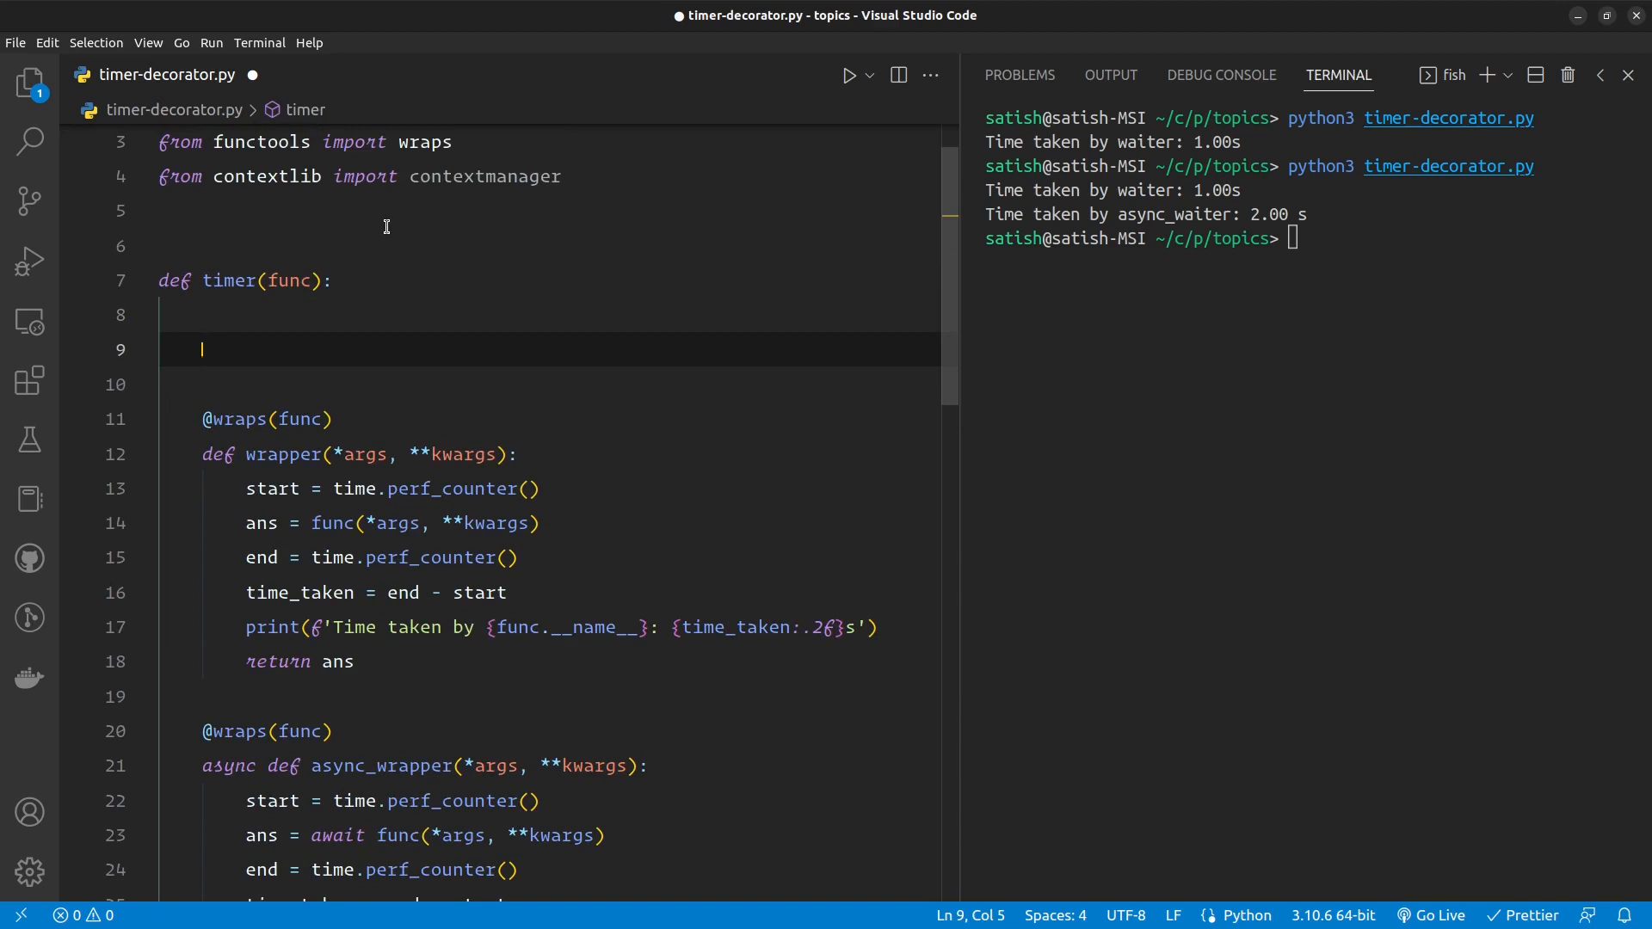
type("@contextmanager")
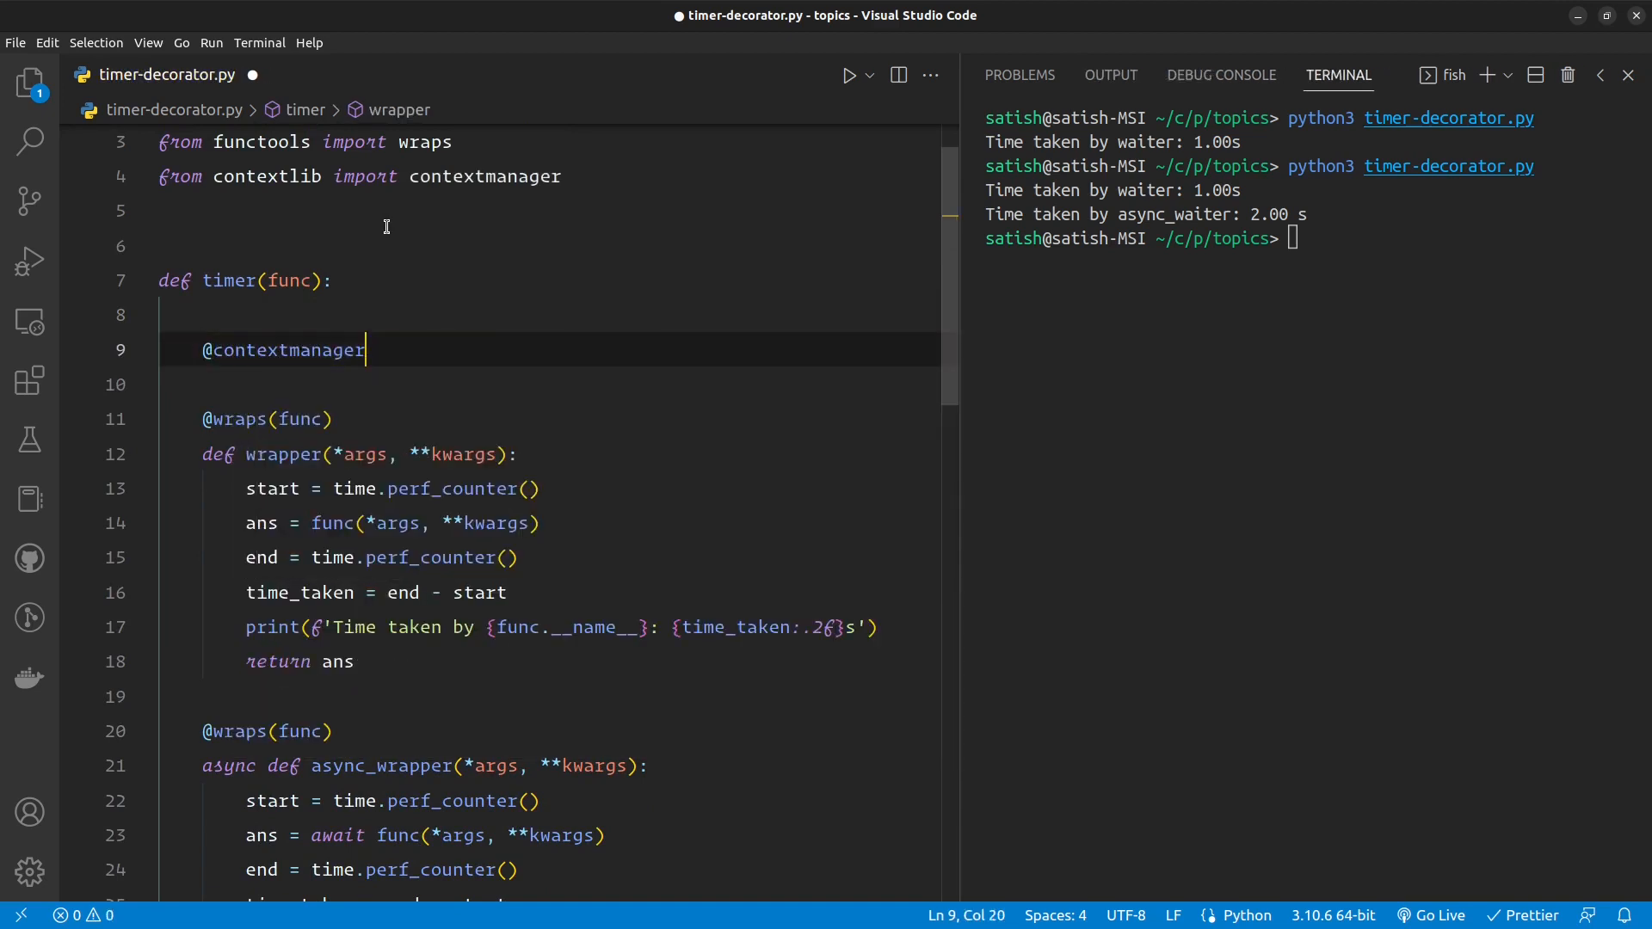
type("def")
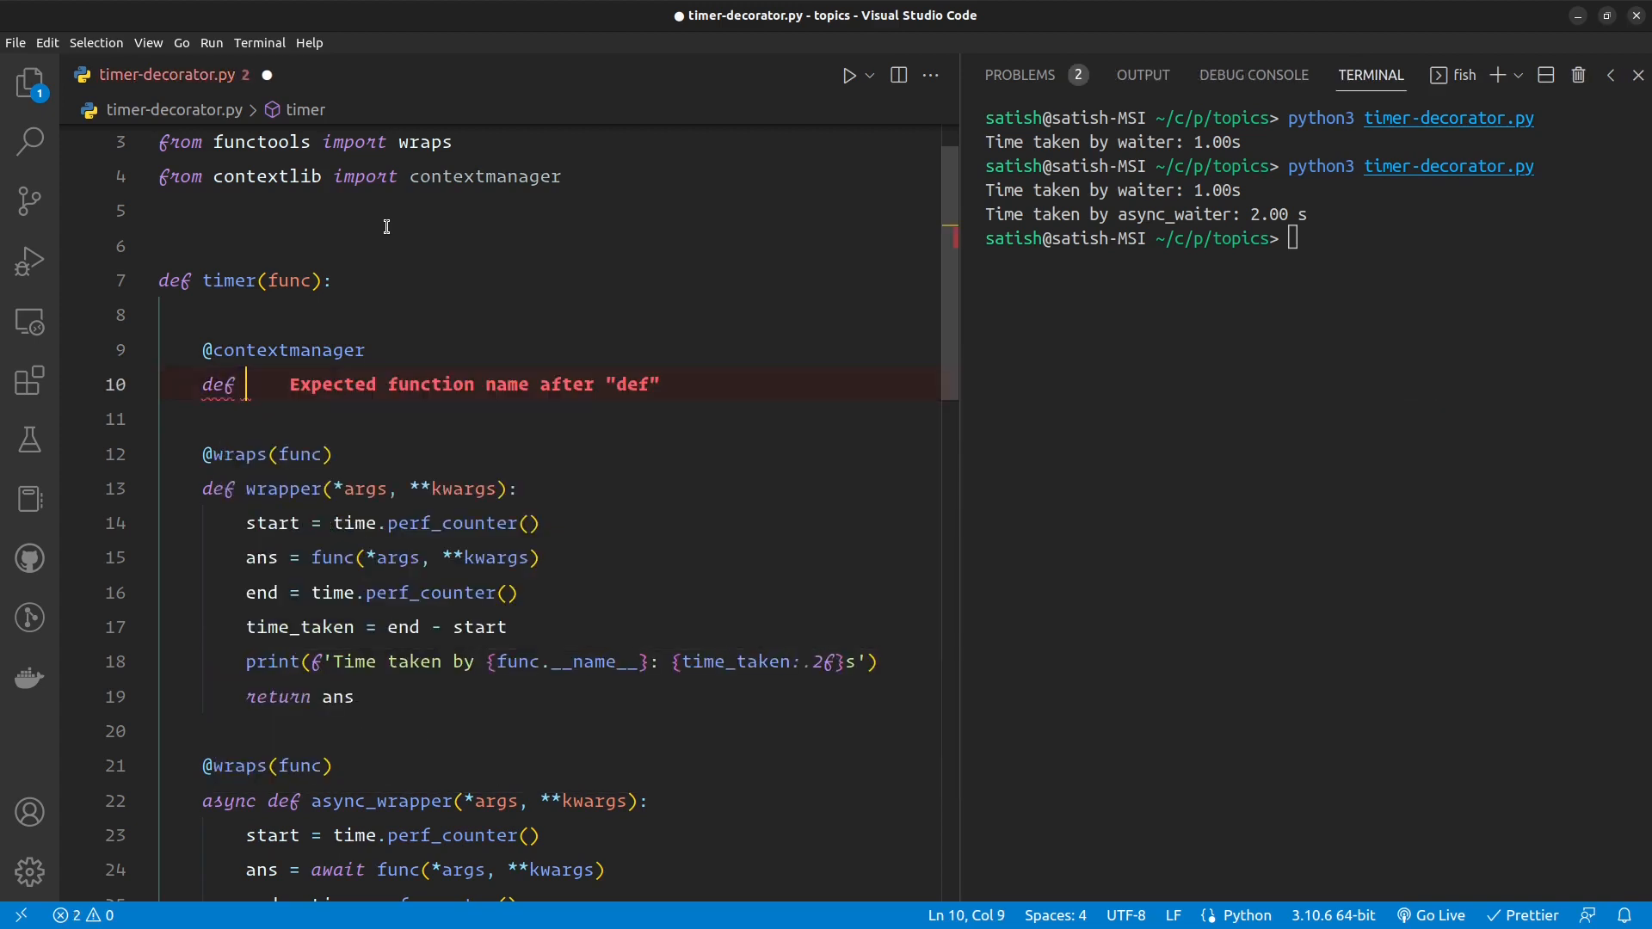
type("timin")
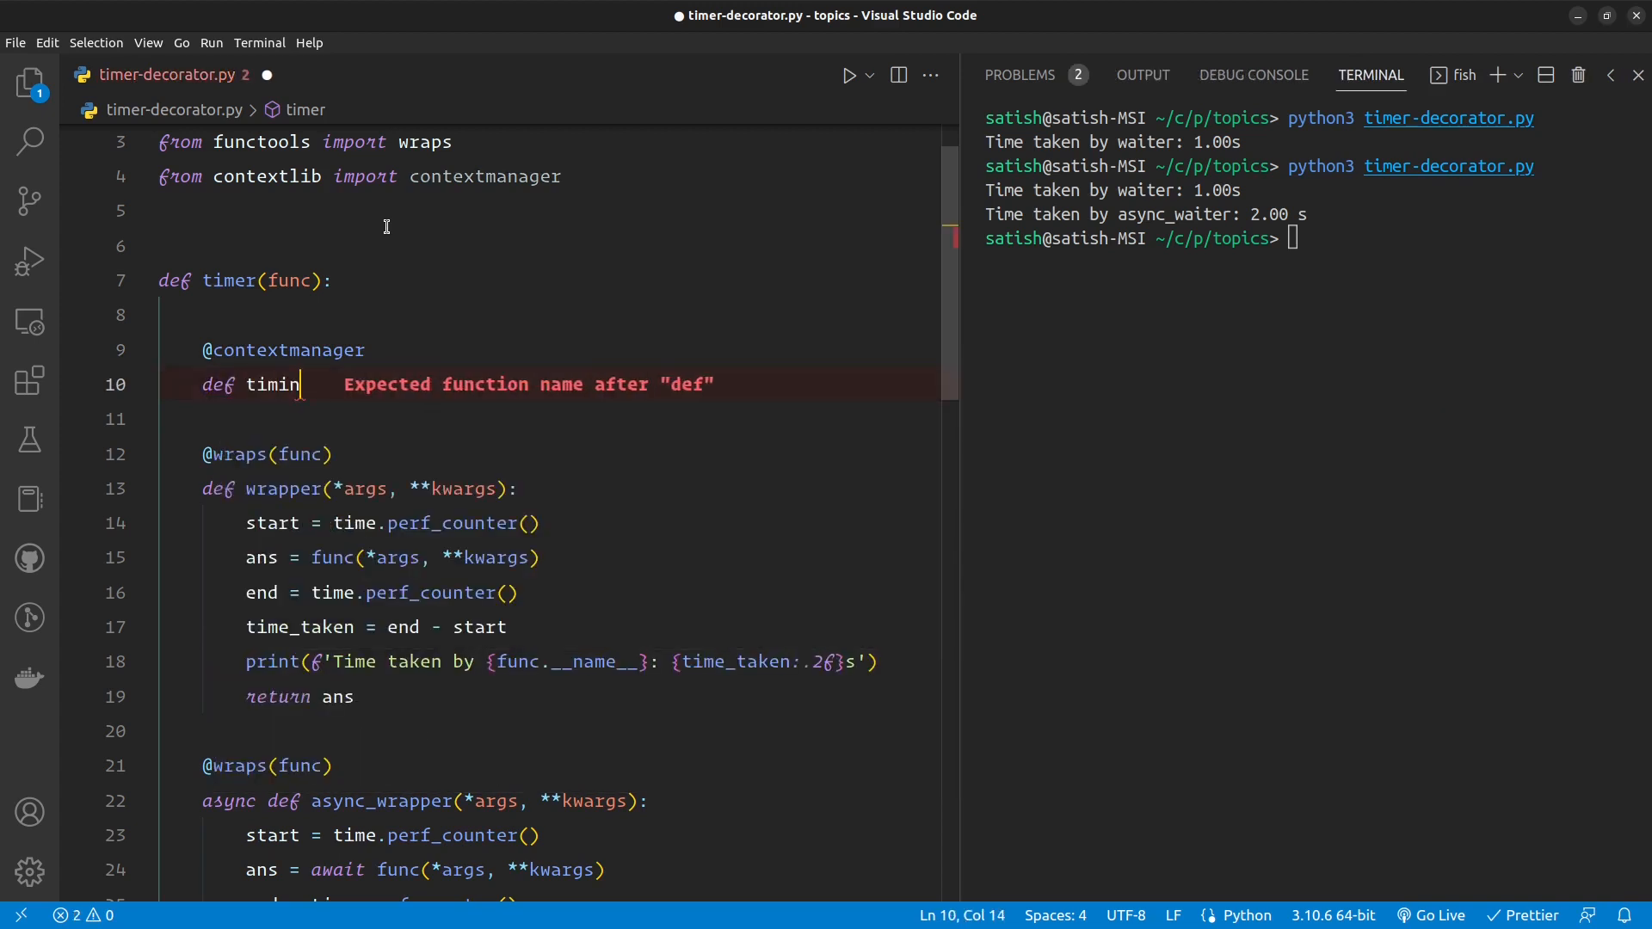
key("Backspace")
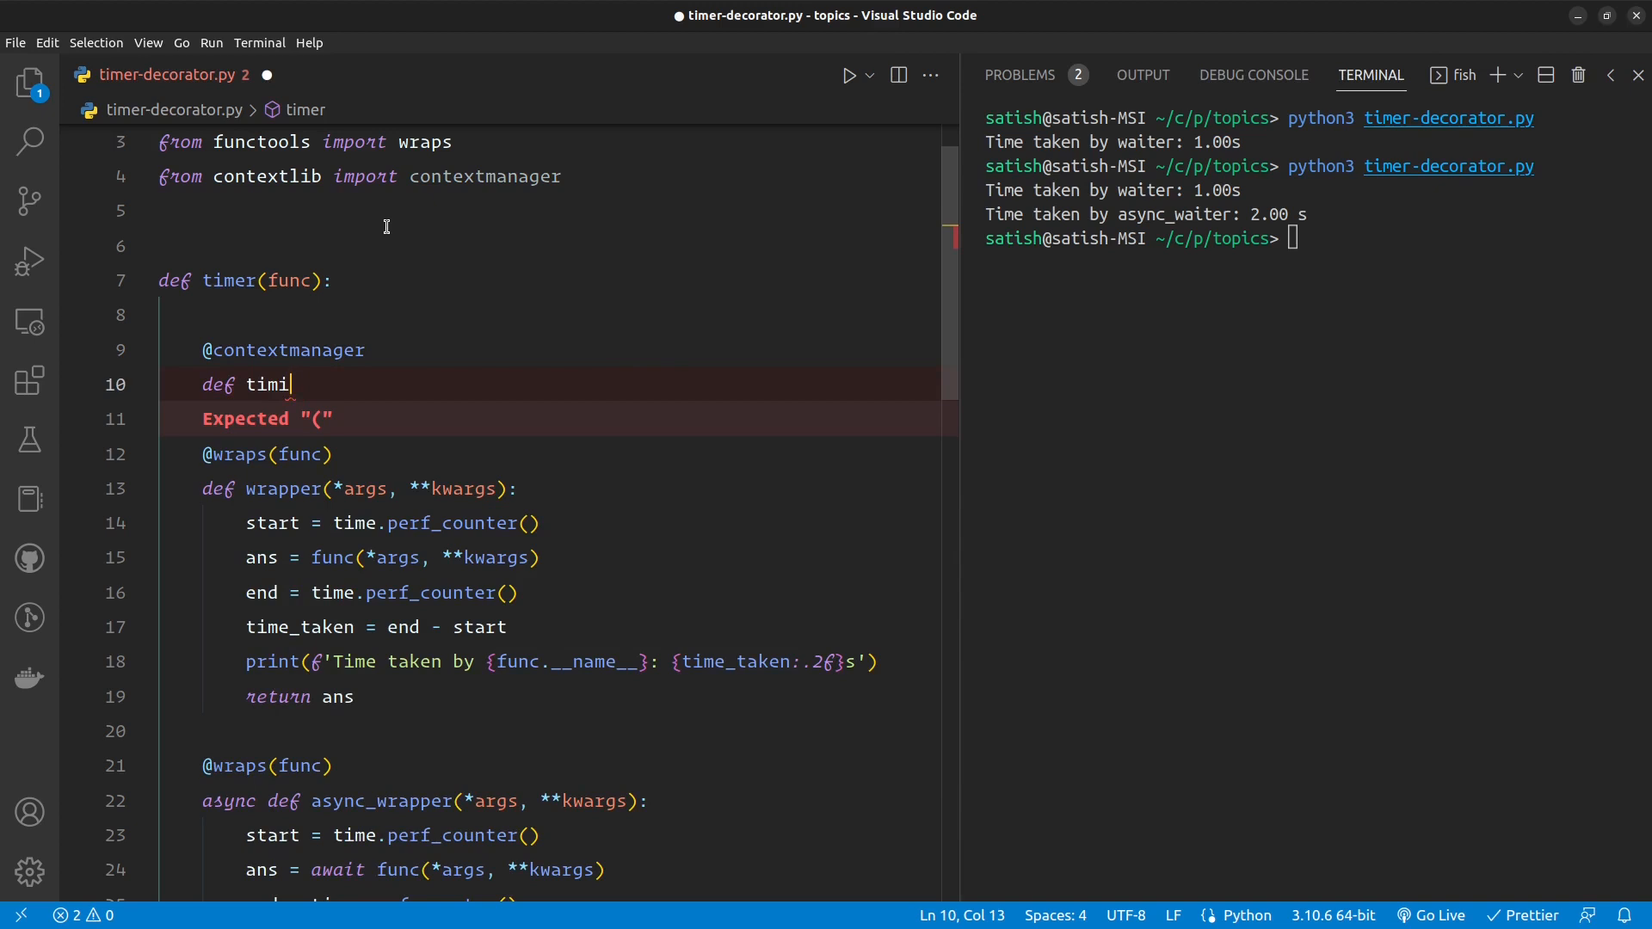
type("ng_")
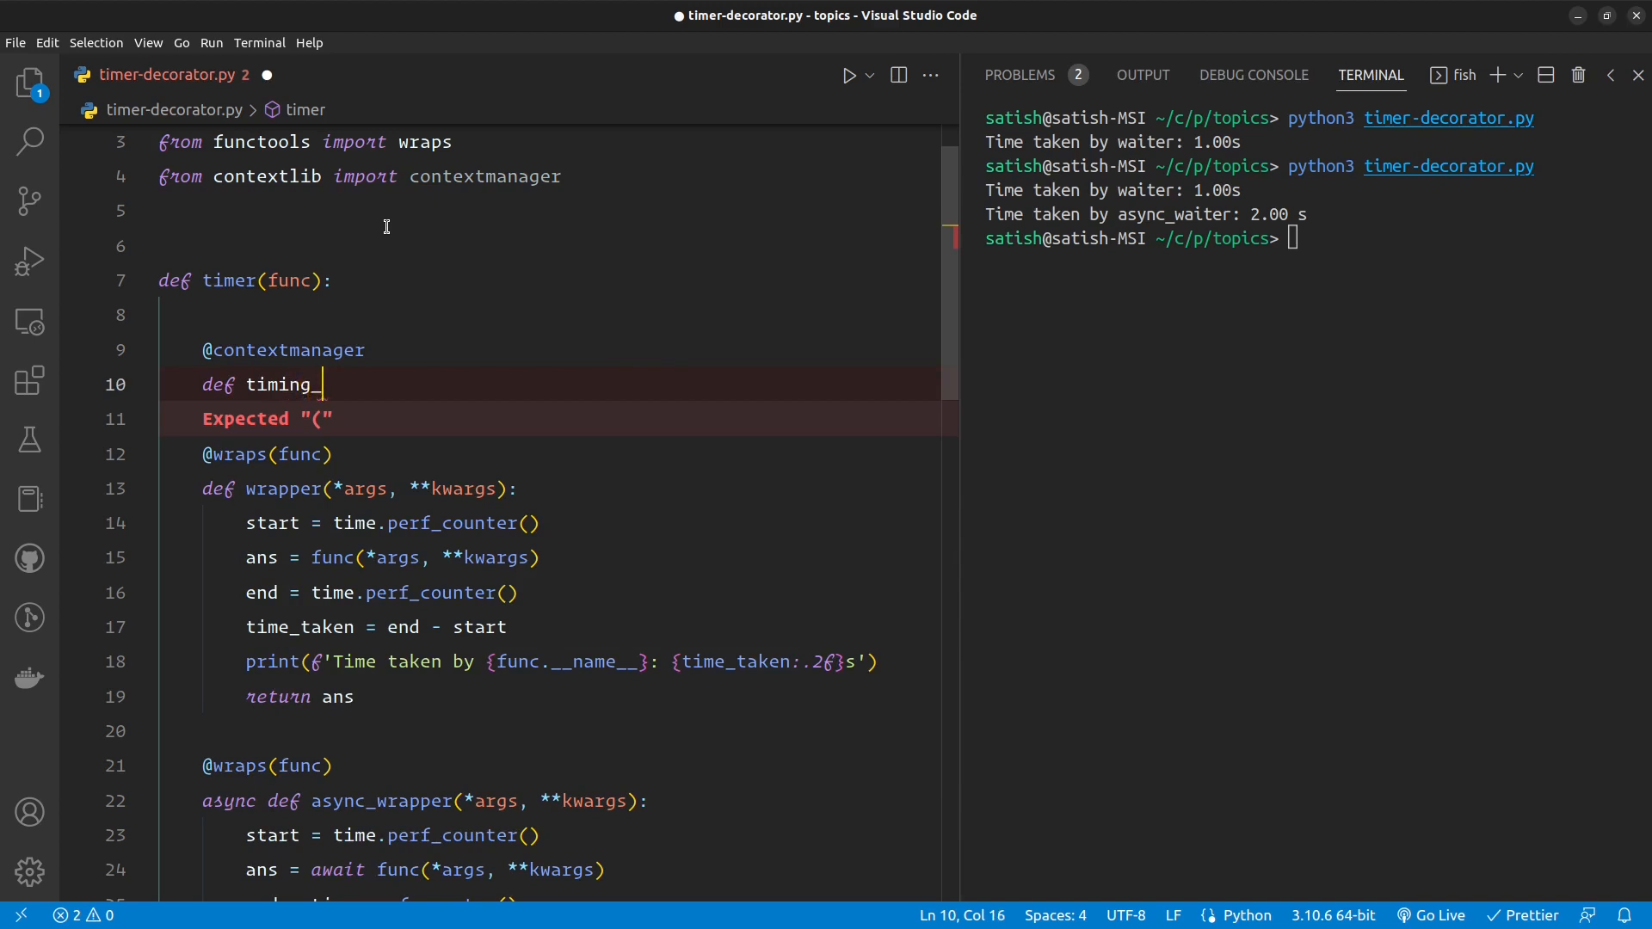
type("cont")
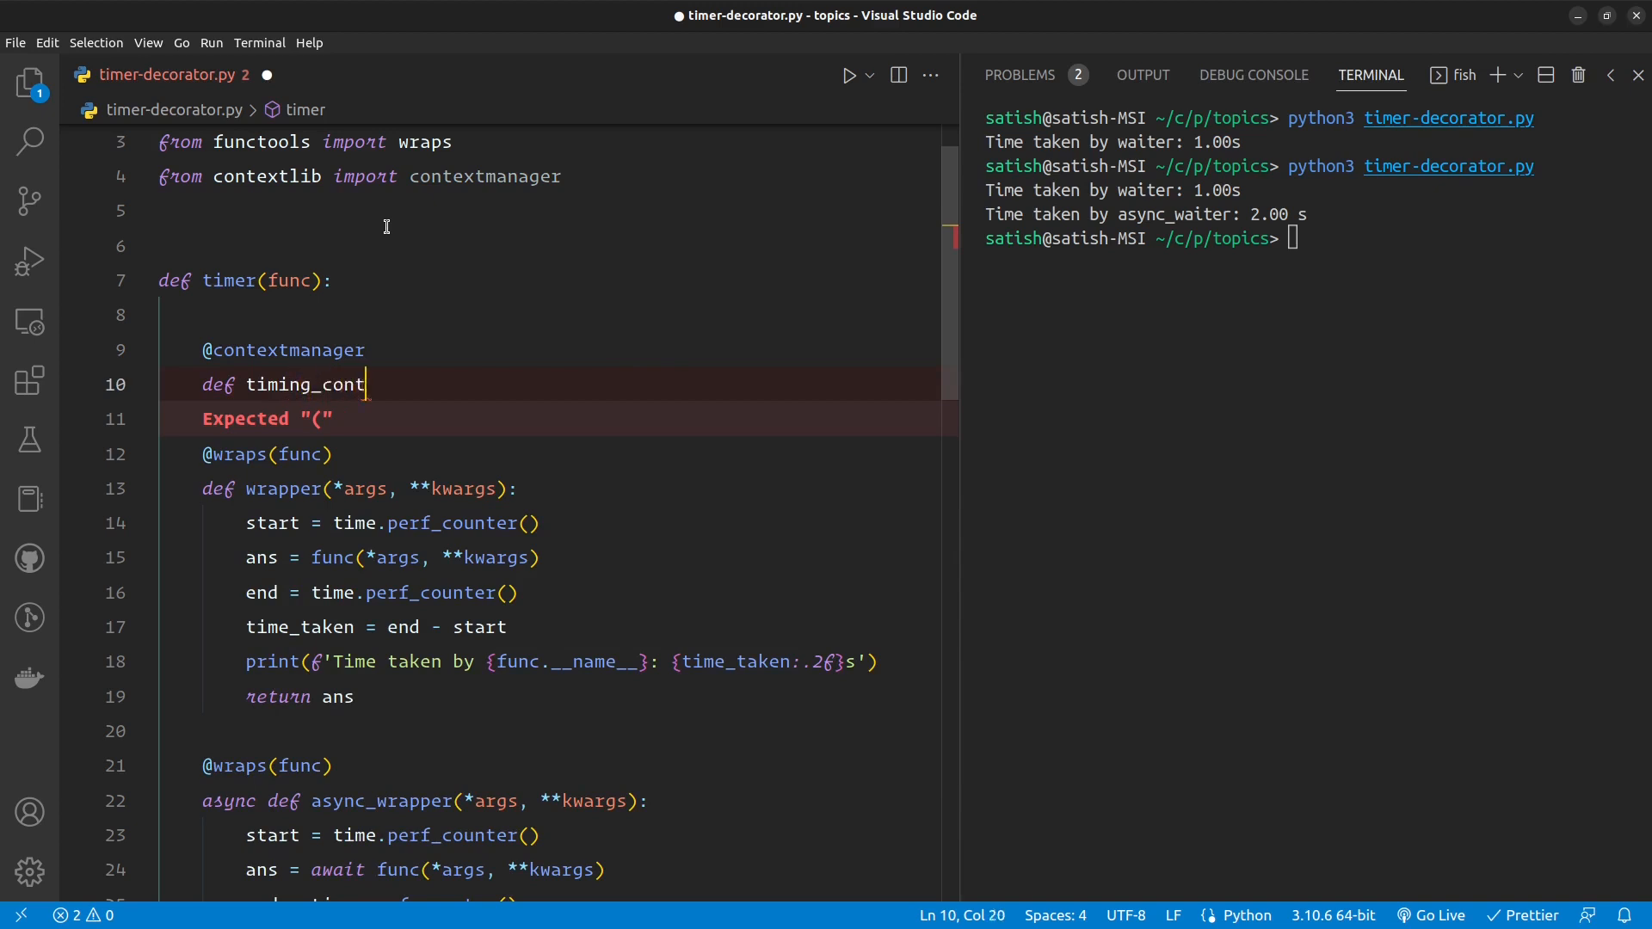
type("ext():")
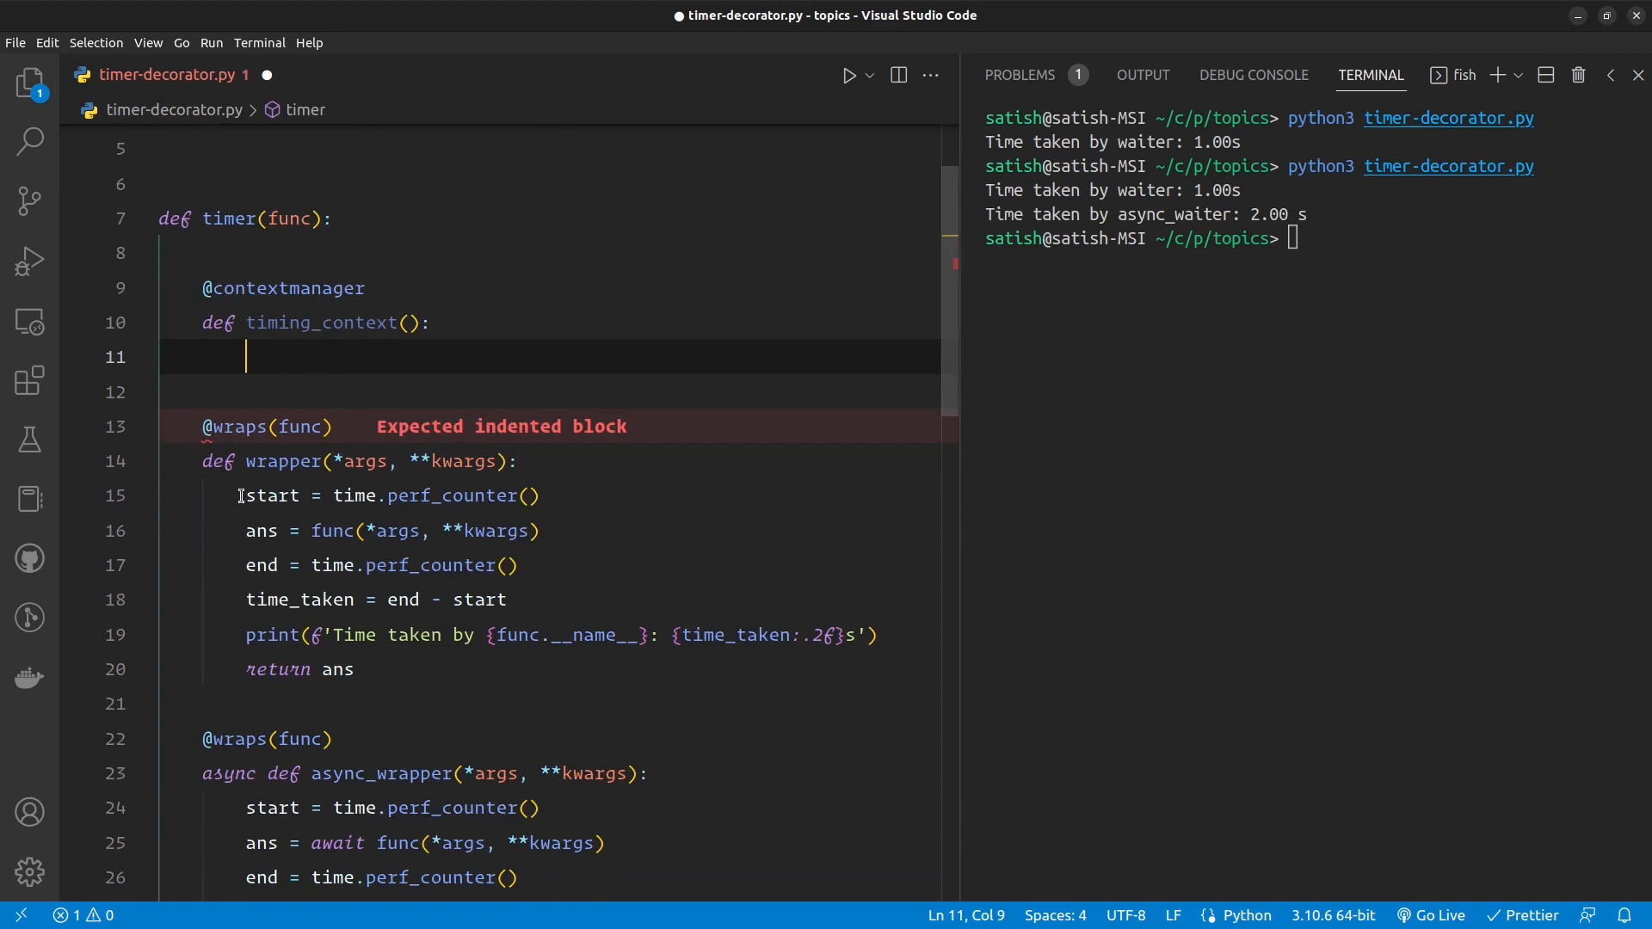
- Copy wrapper's start, end, time_taken and print timing lines into timing_context's body
left_click_drag(246, 496, 540, 496)
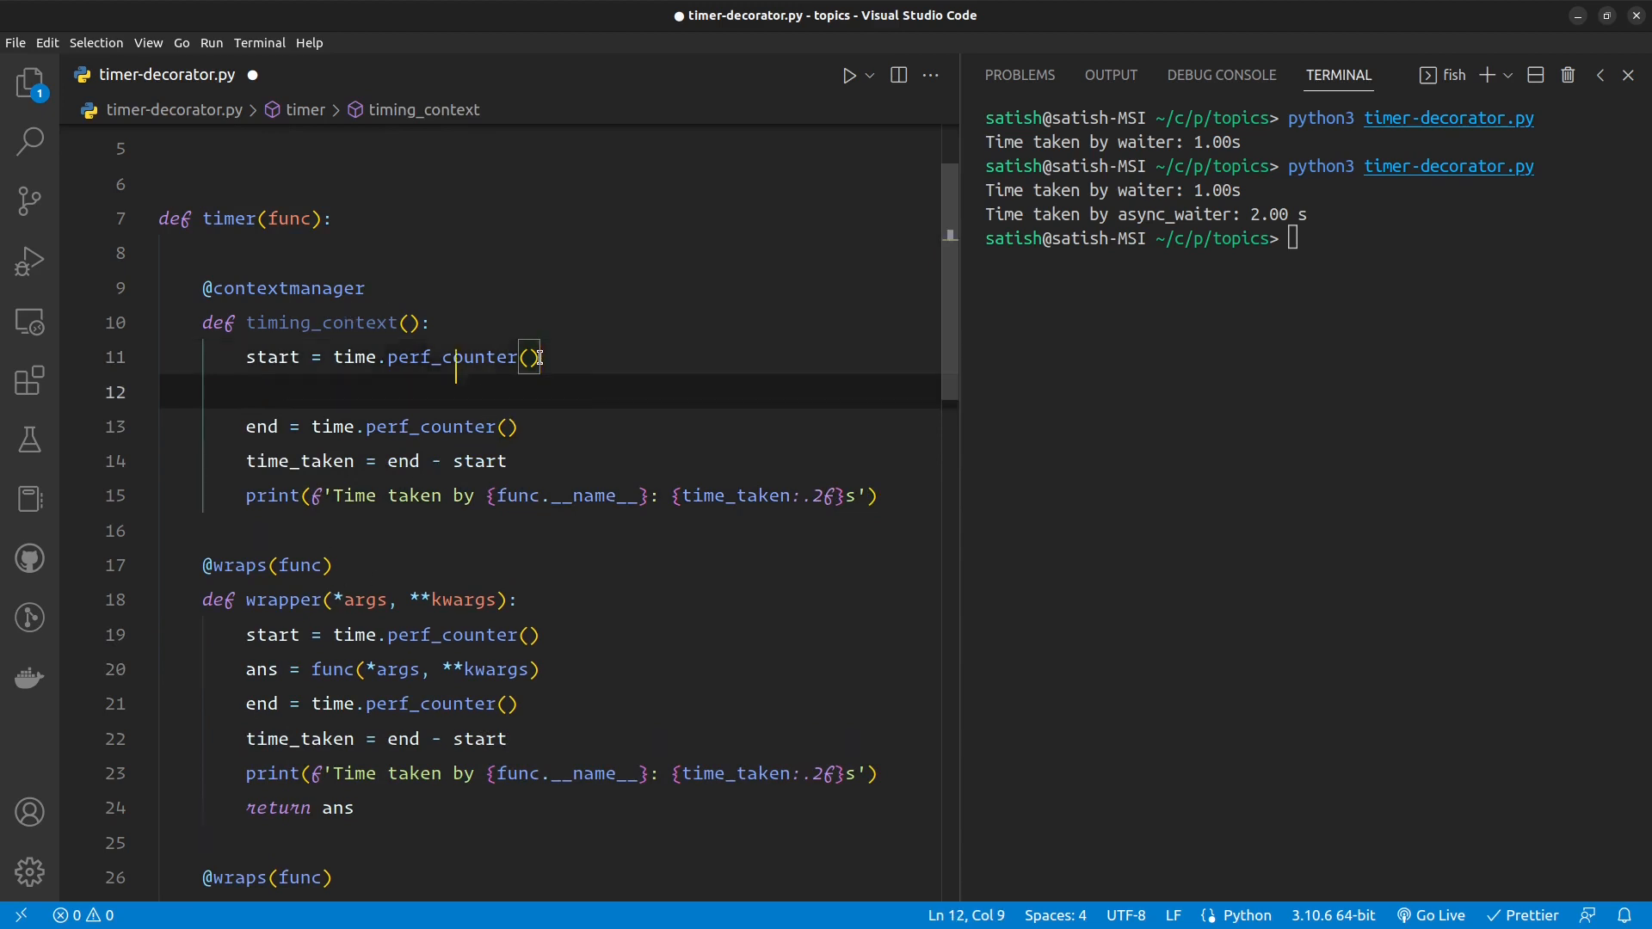
- Insert a yield between timing_context's start and end timing lines
type("yeil")
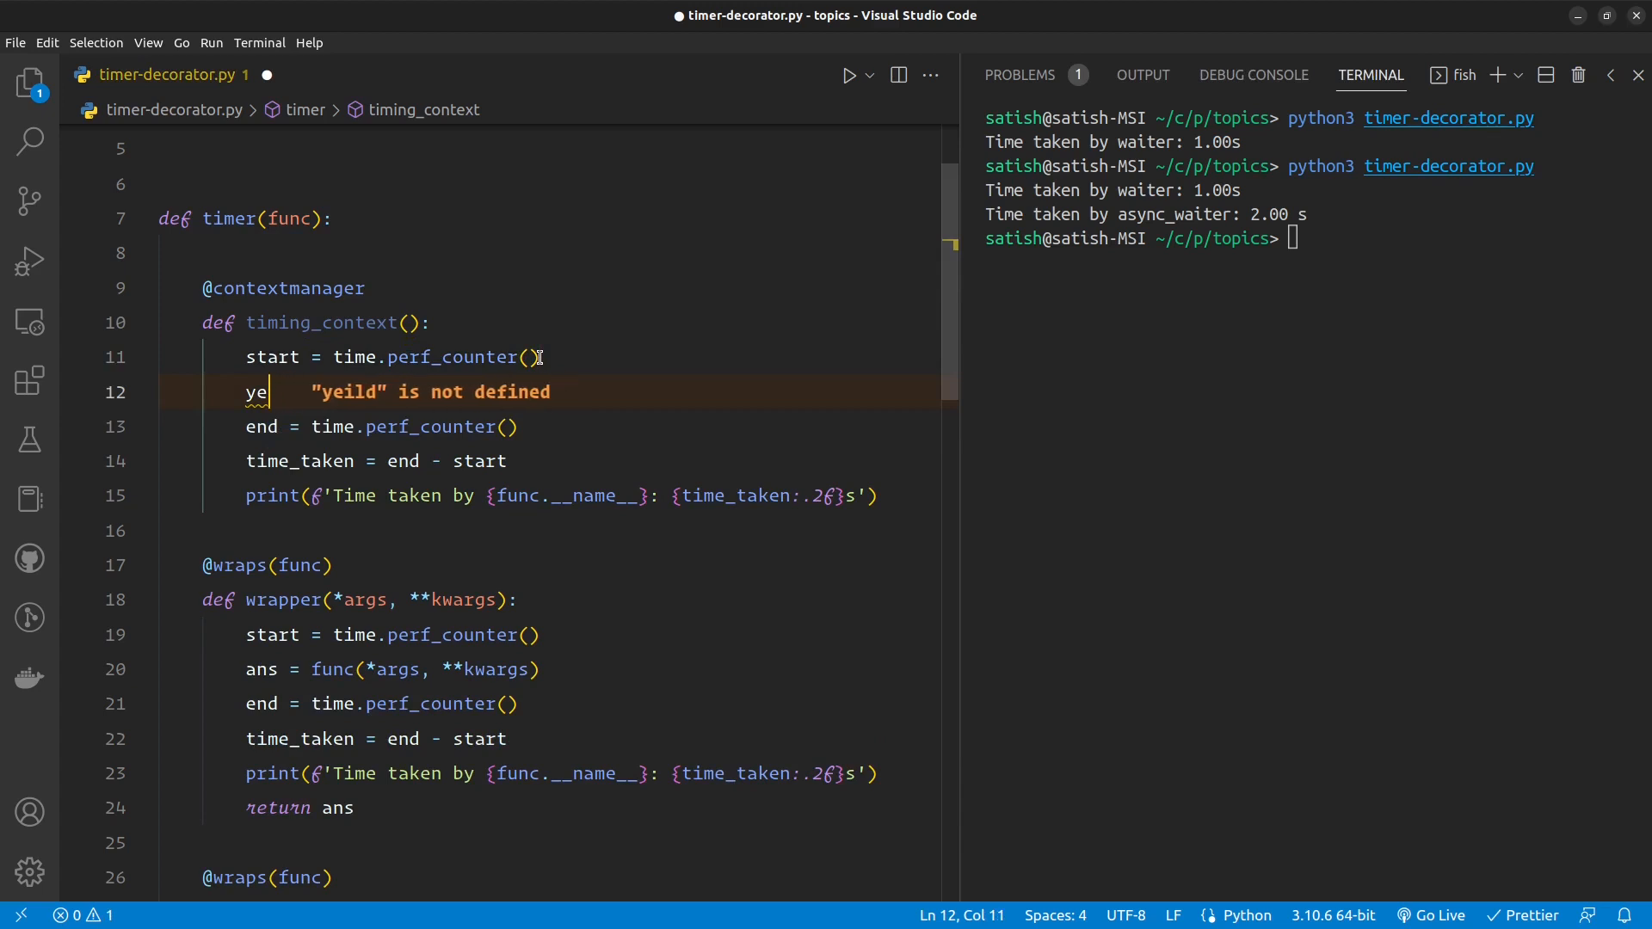
type("ild")
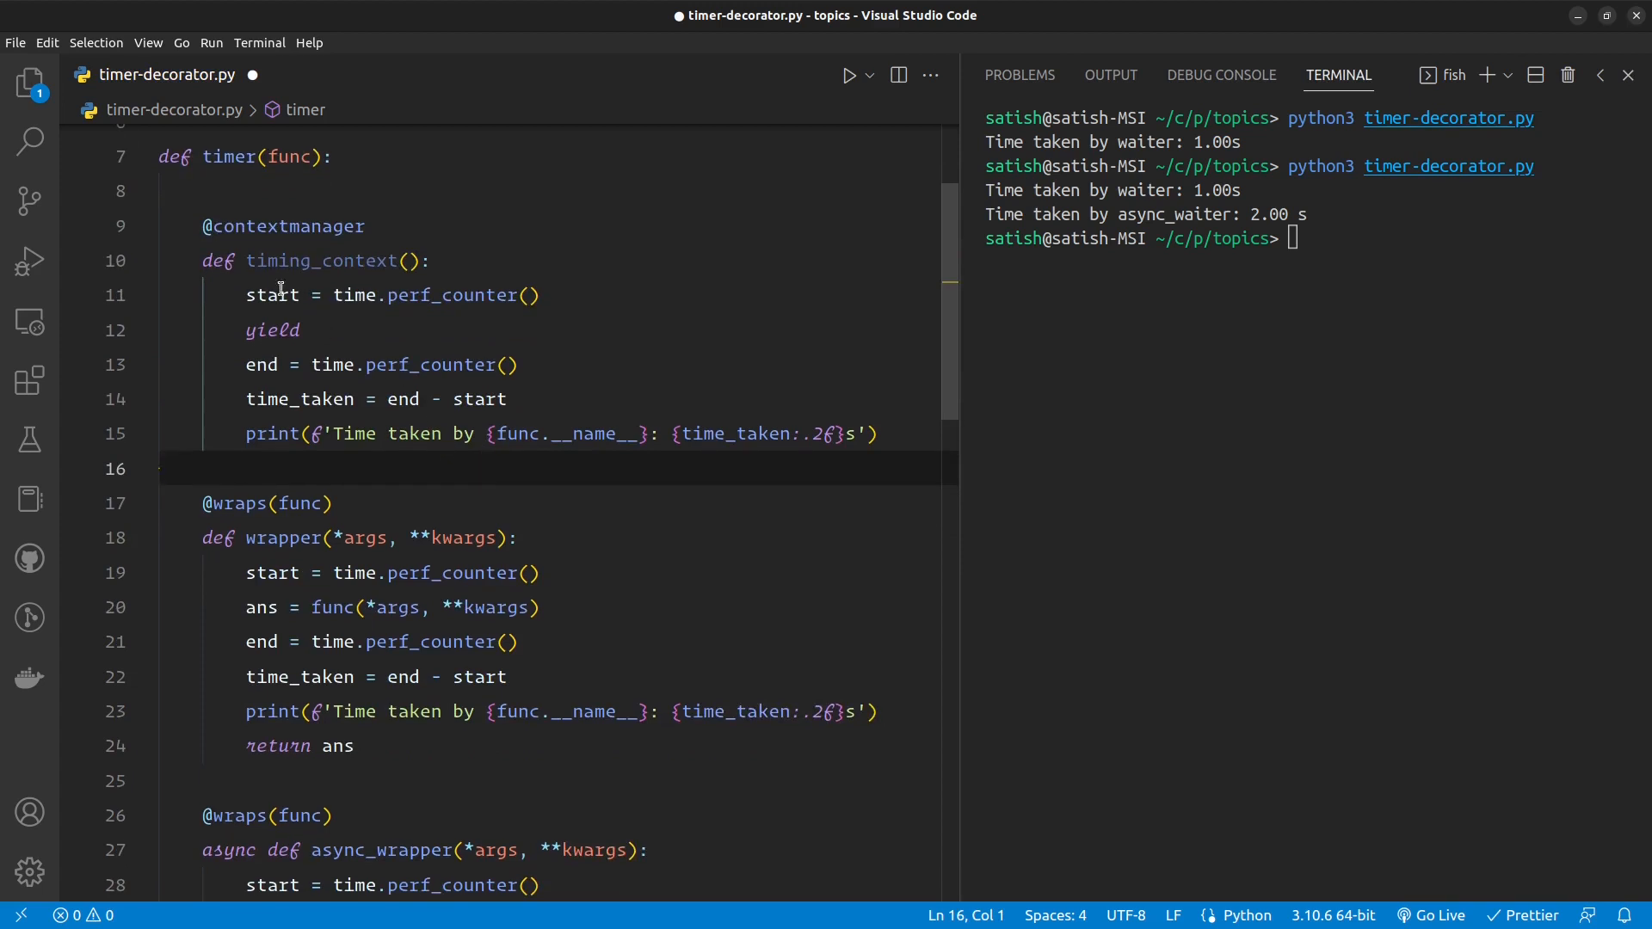
mouse_move(317, 514)
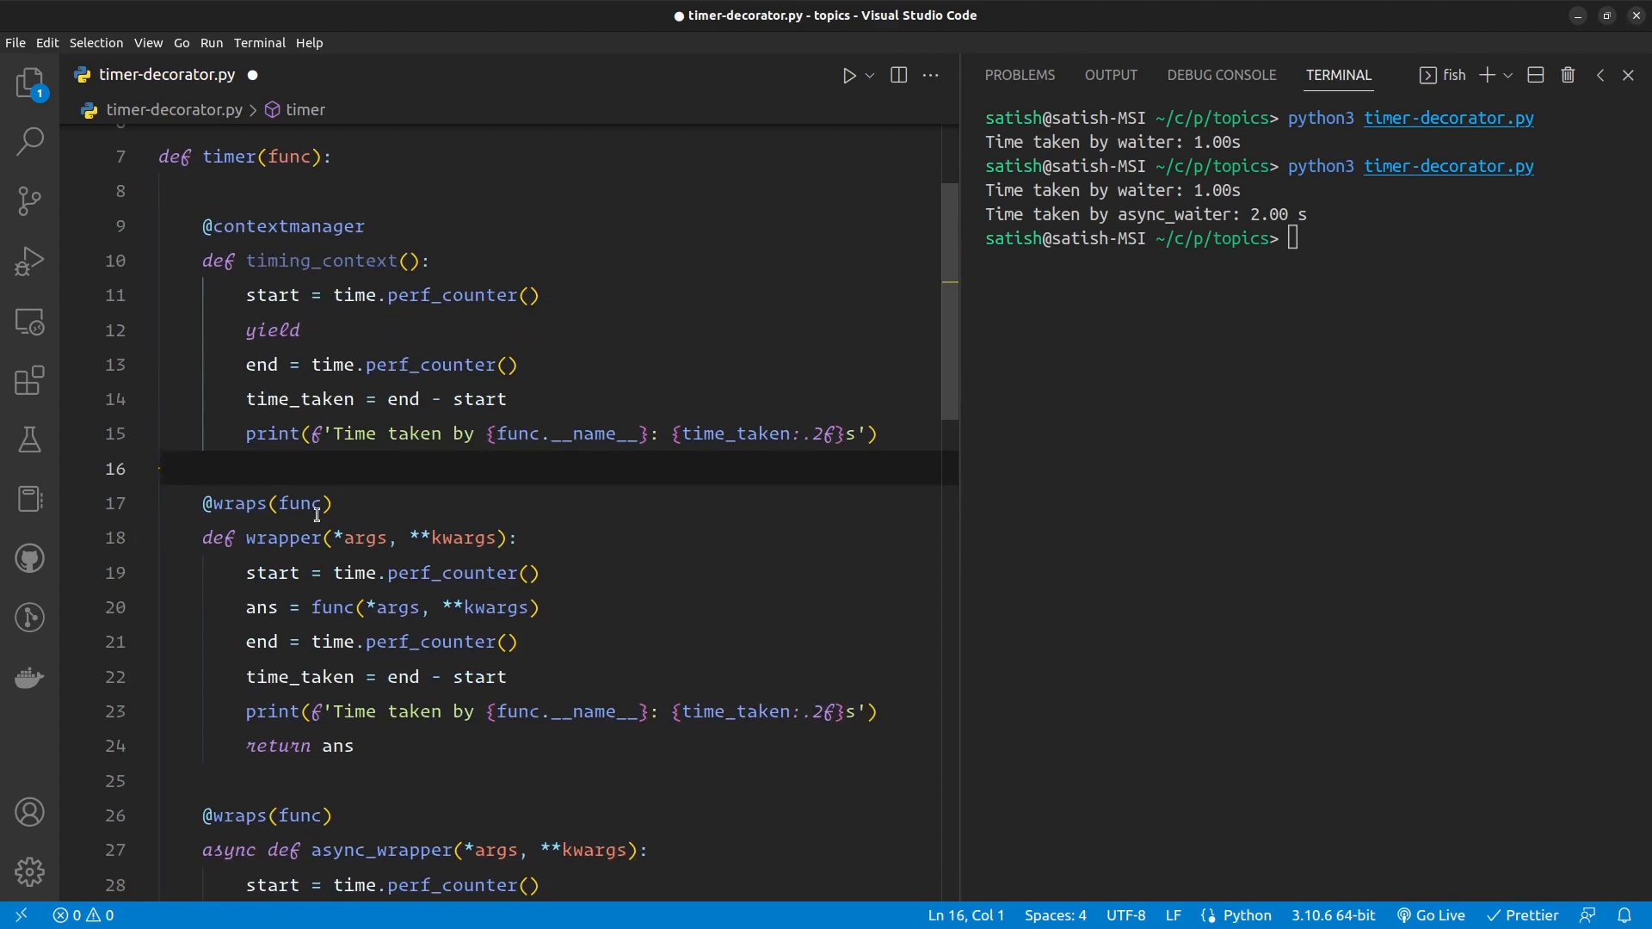
- Replace wrapper's timing lines with a with timing_context(): block that returns func's result
left_click_drag(246, 571, 542, 608)
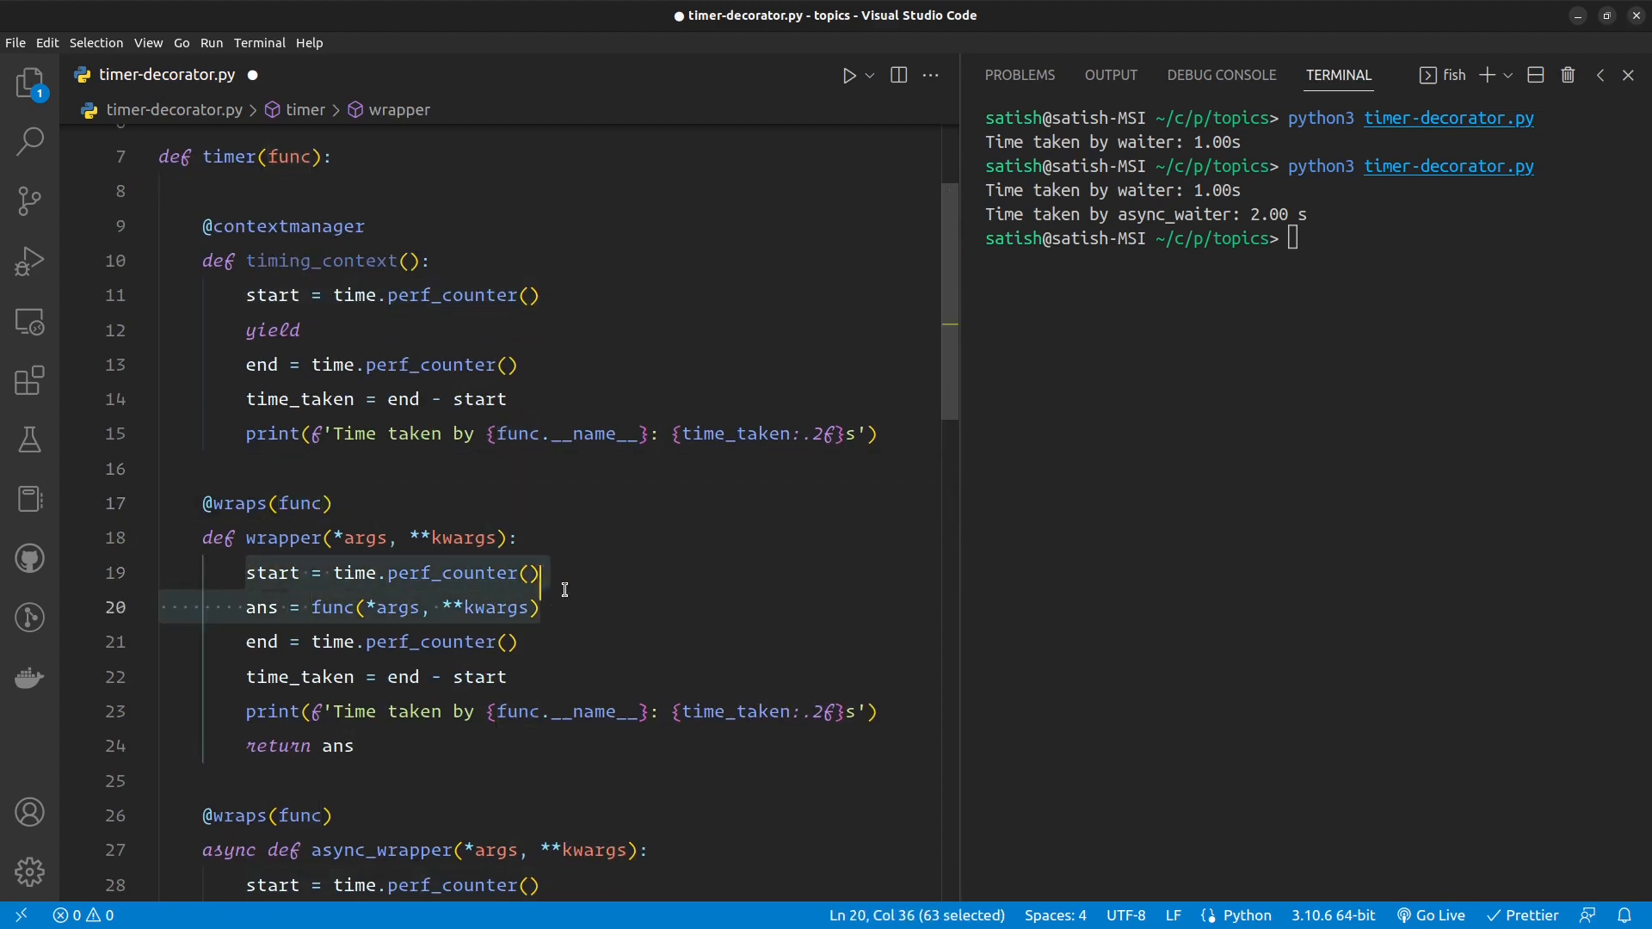
key("Delete")
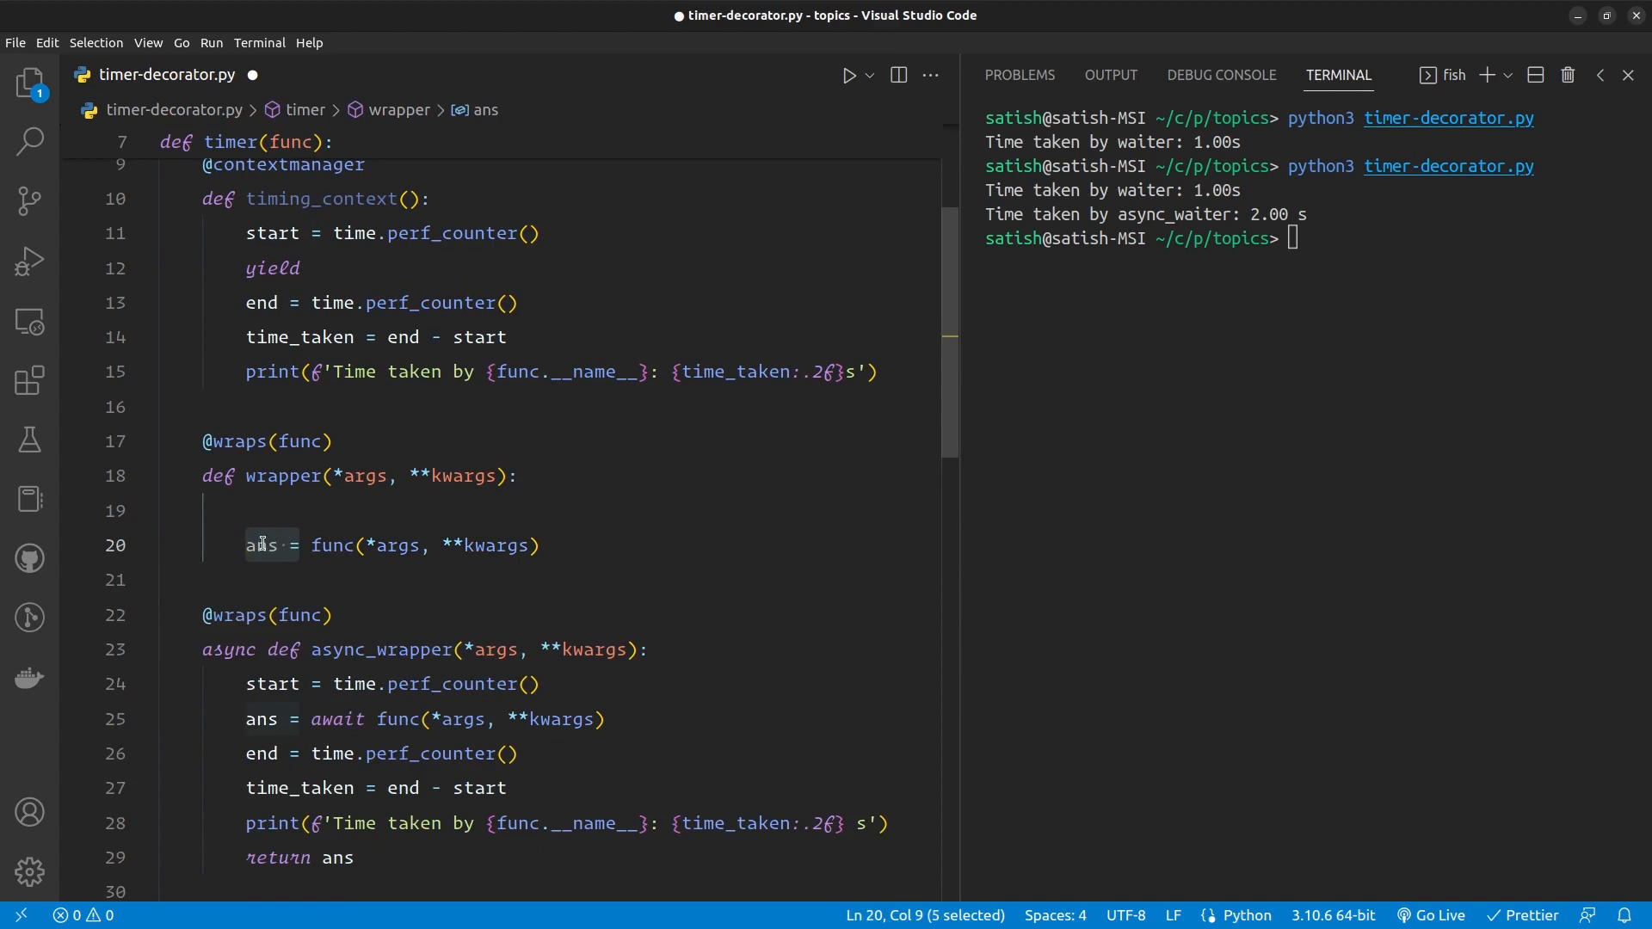
mouse_move(259, 546)
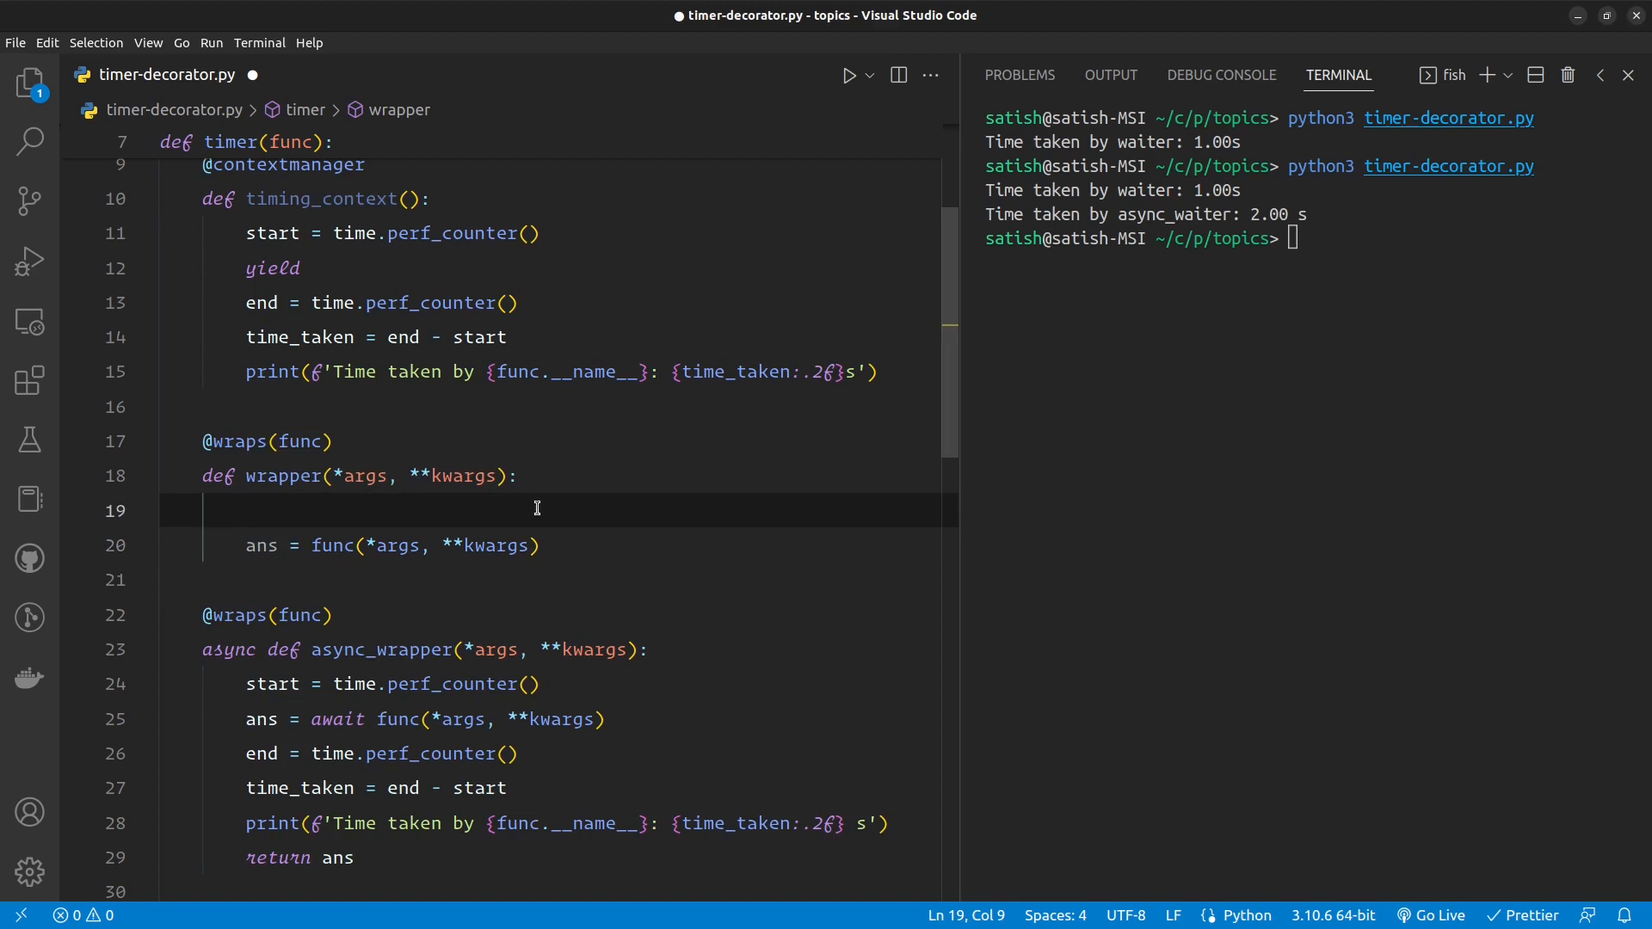
type("with timing_context(")
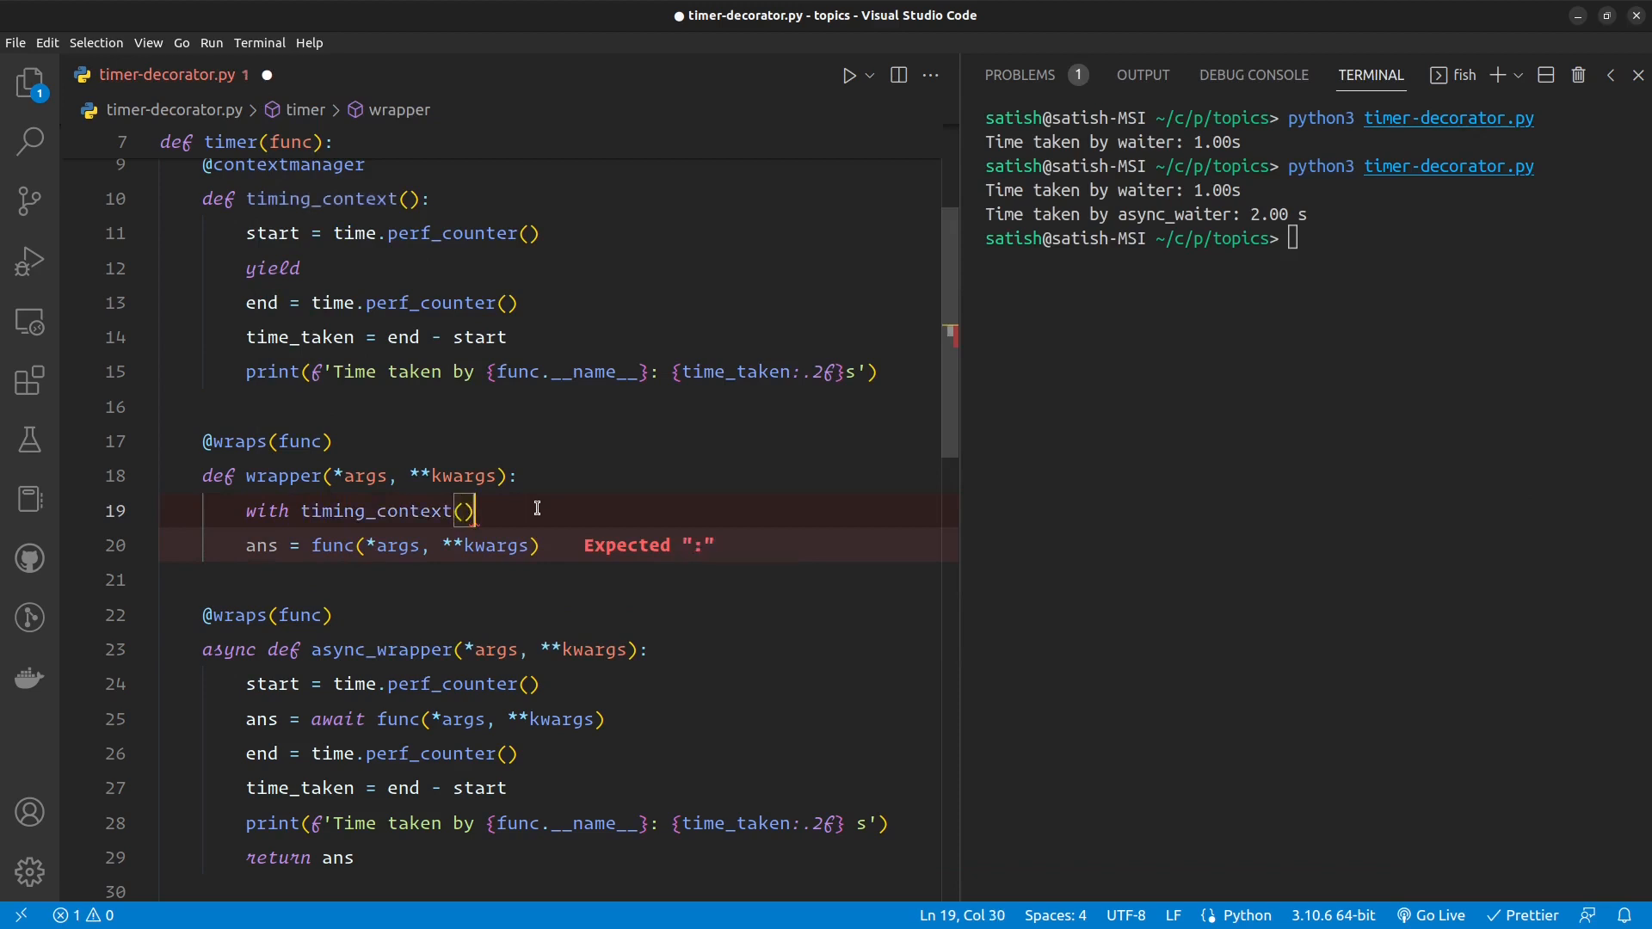
type(":")
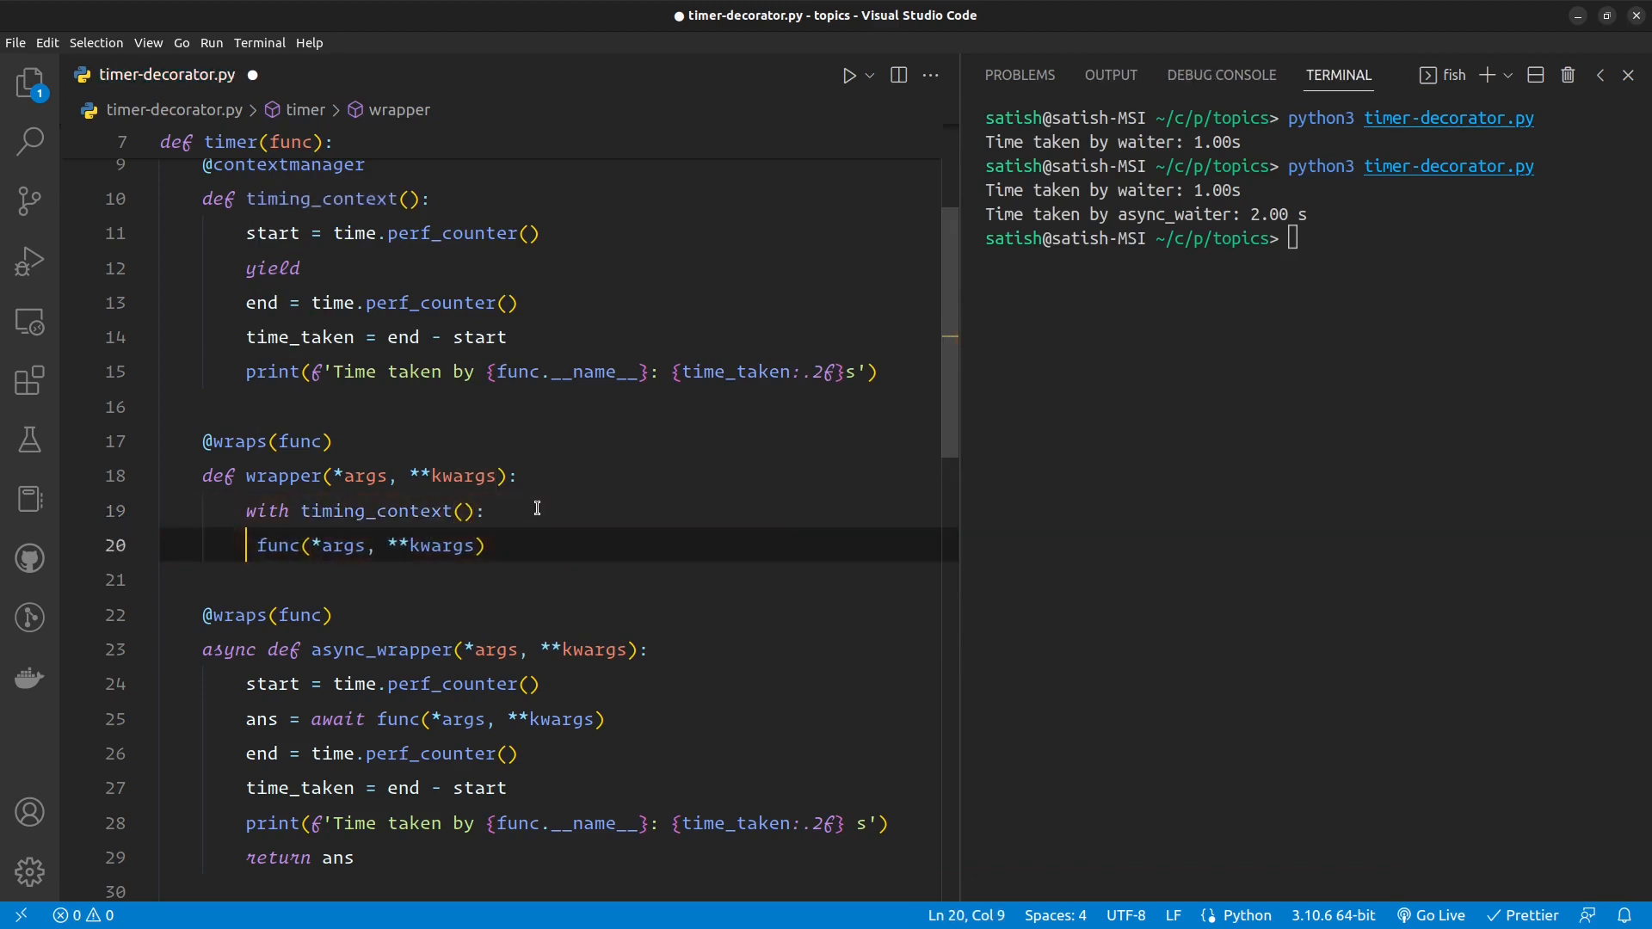
type("return")
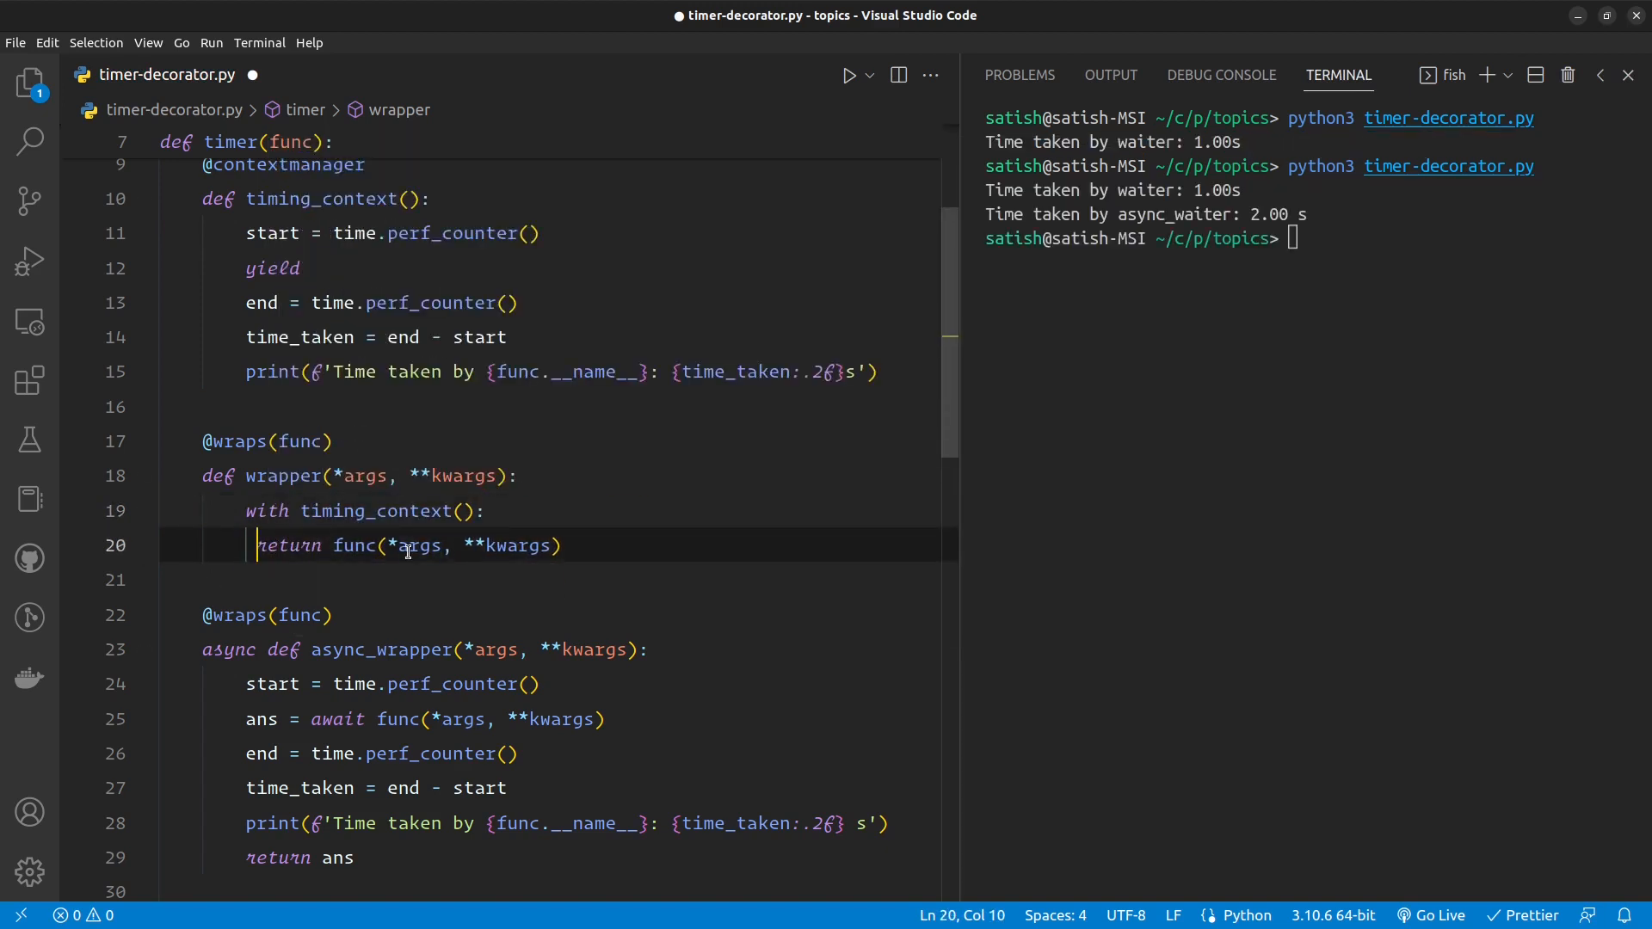
- Indent return func(*args, **kwargs) under with timing_context() and review the context manager's timing lines
double_click(377, 511)
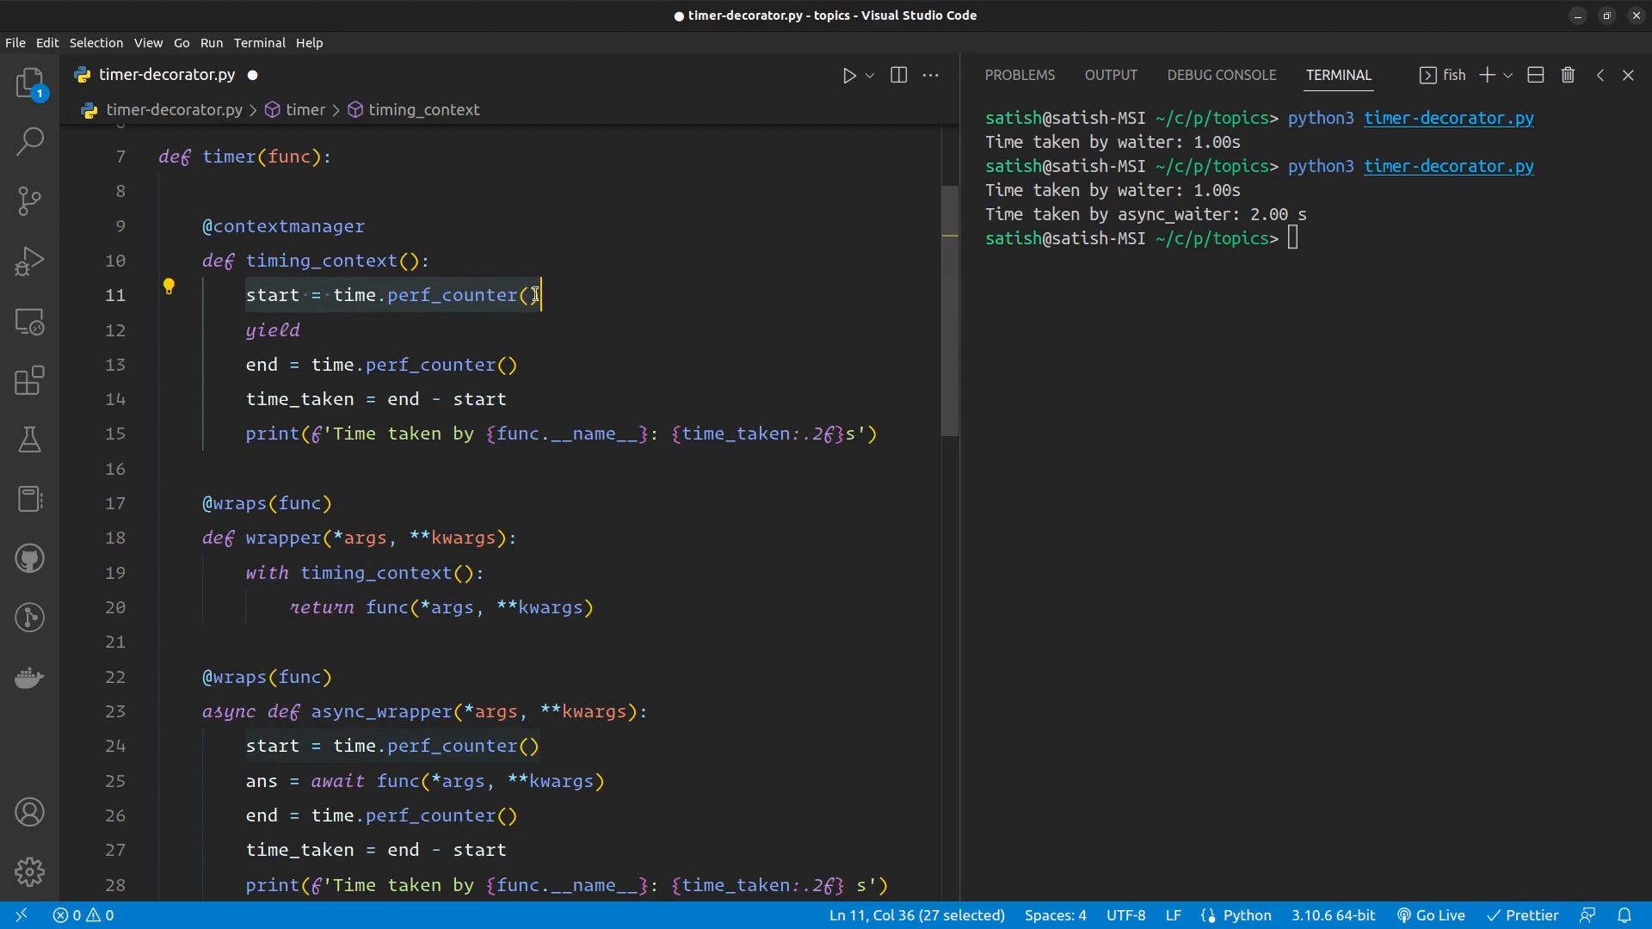
double_click(272, 330)
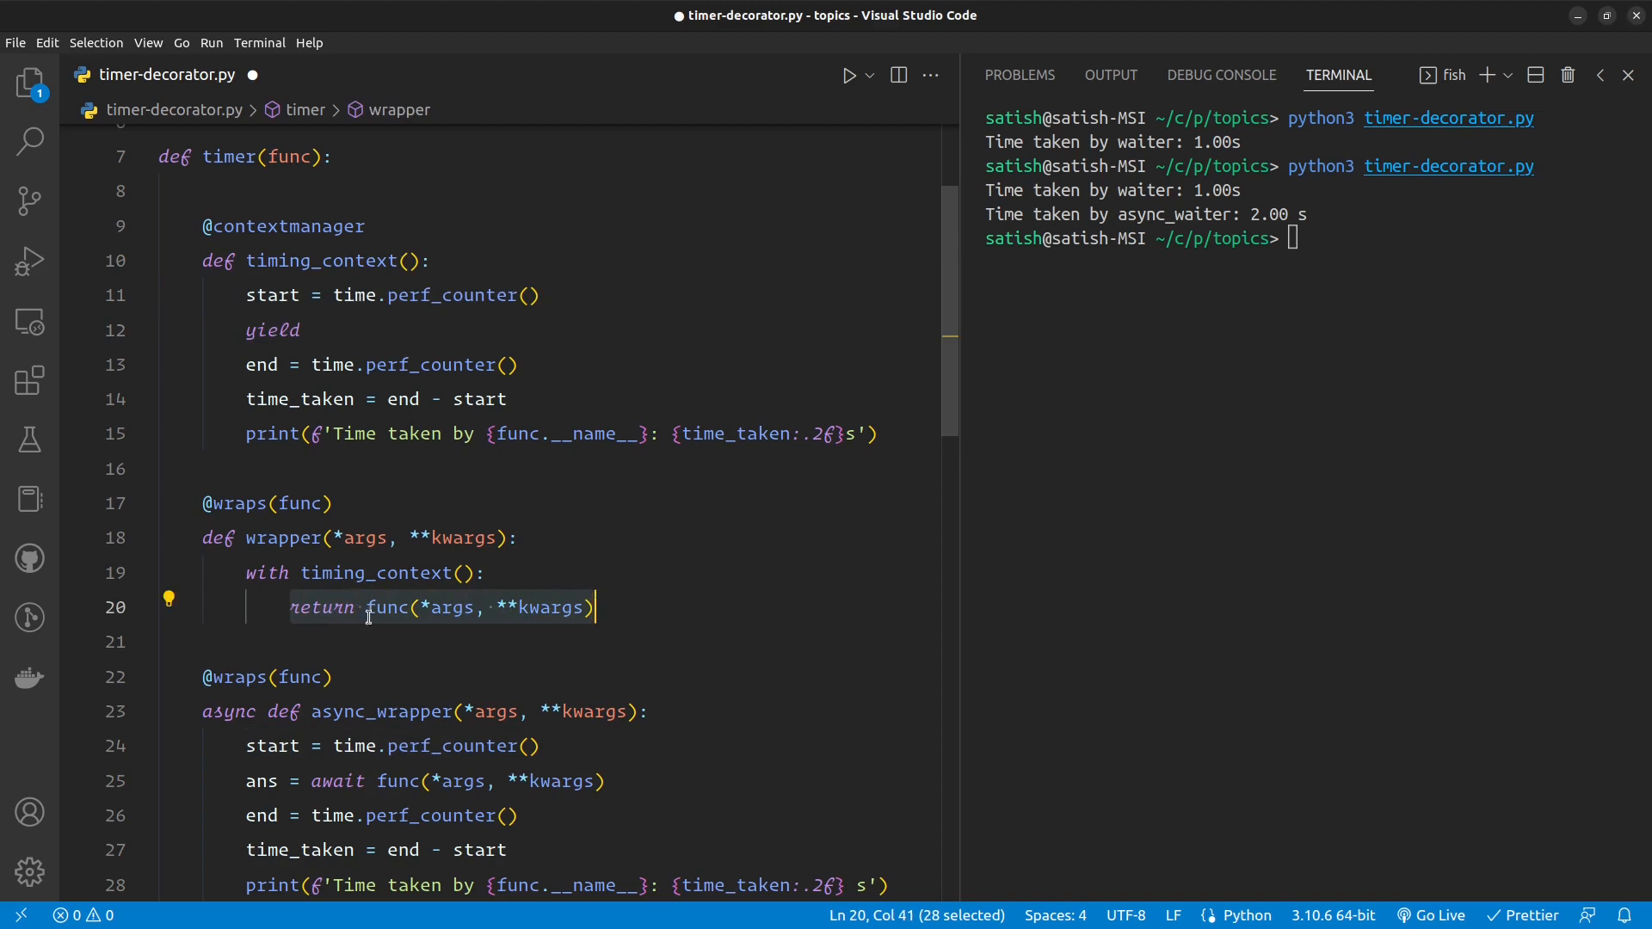
left_click(480, 608)
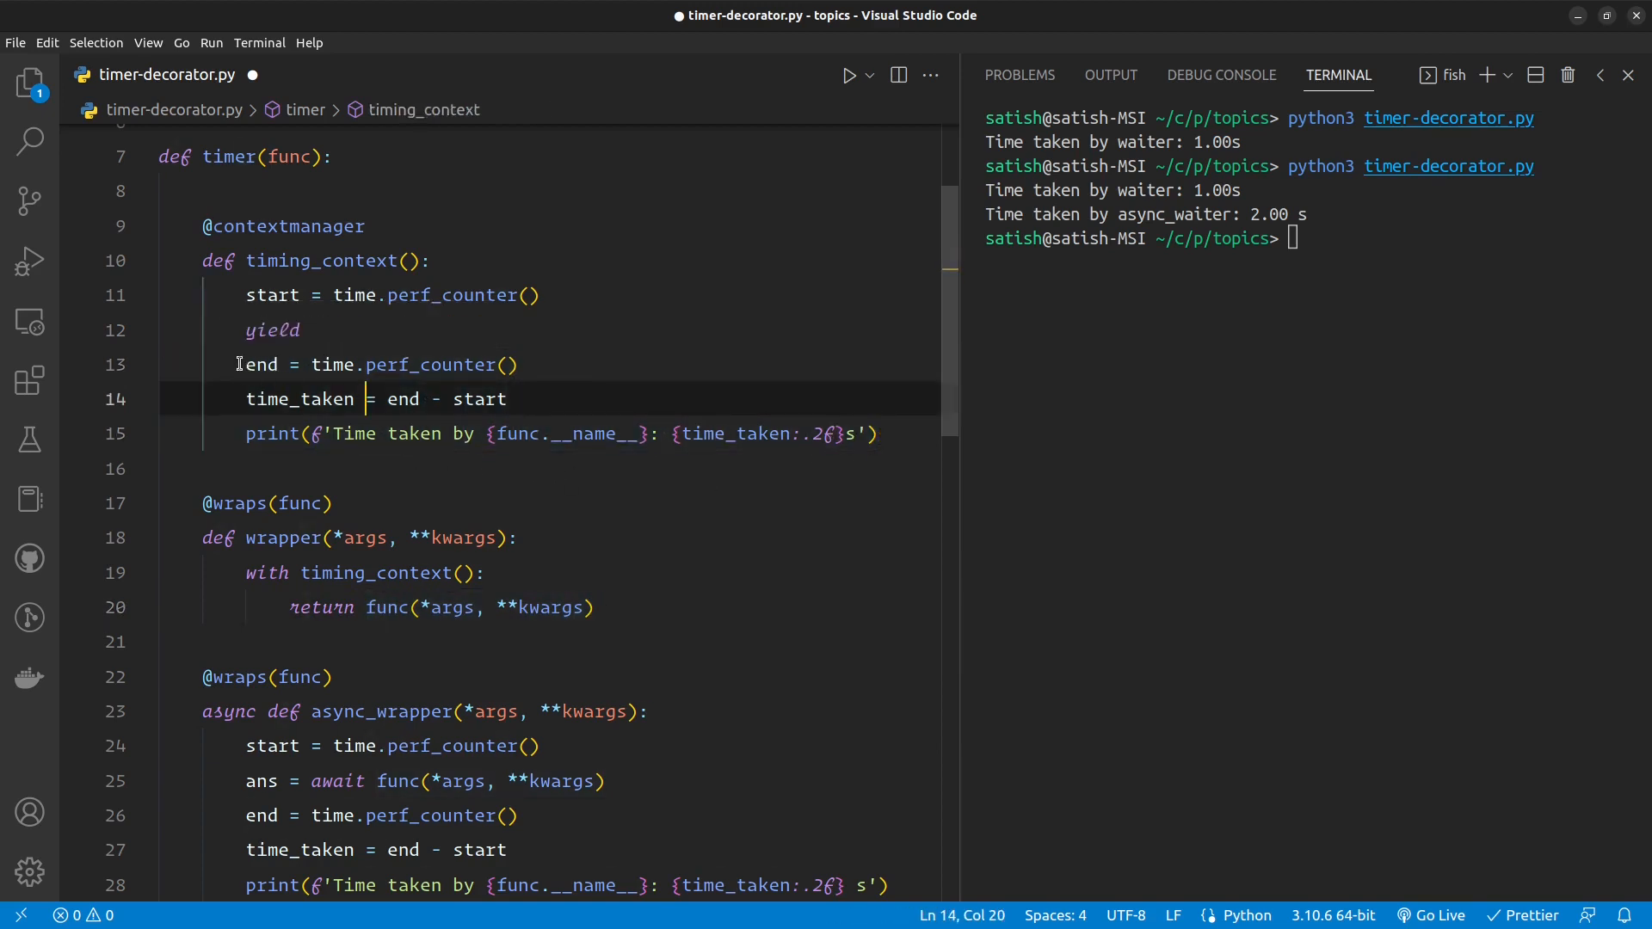
left_click_drag(235, 363, 877, 433)
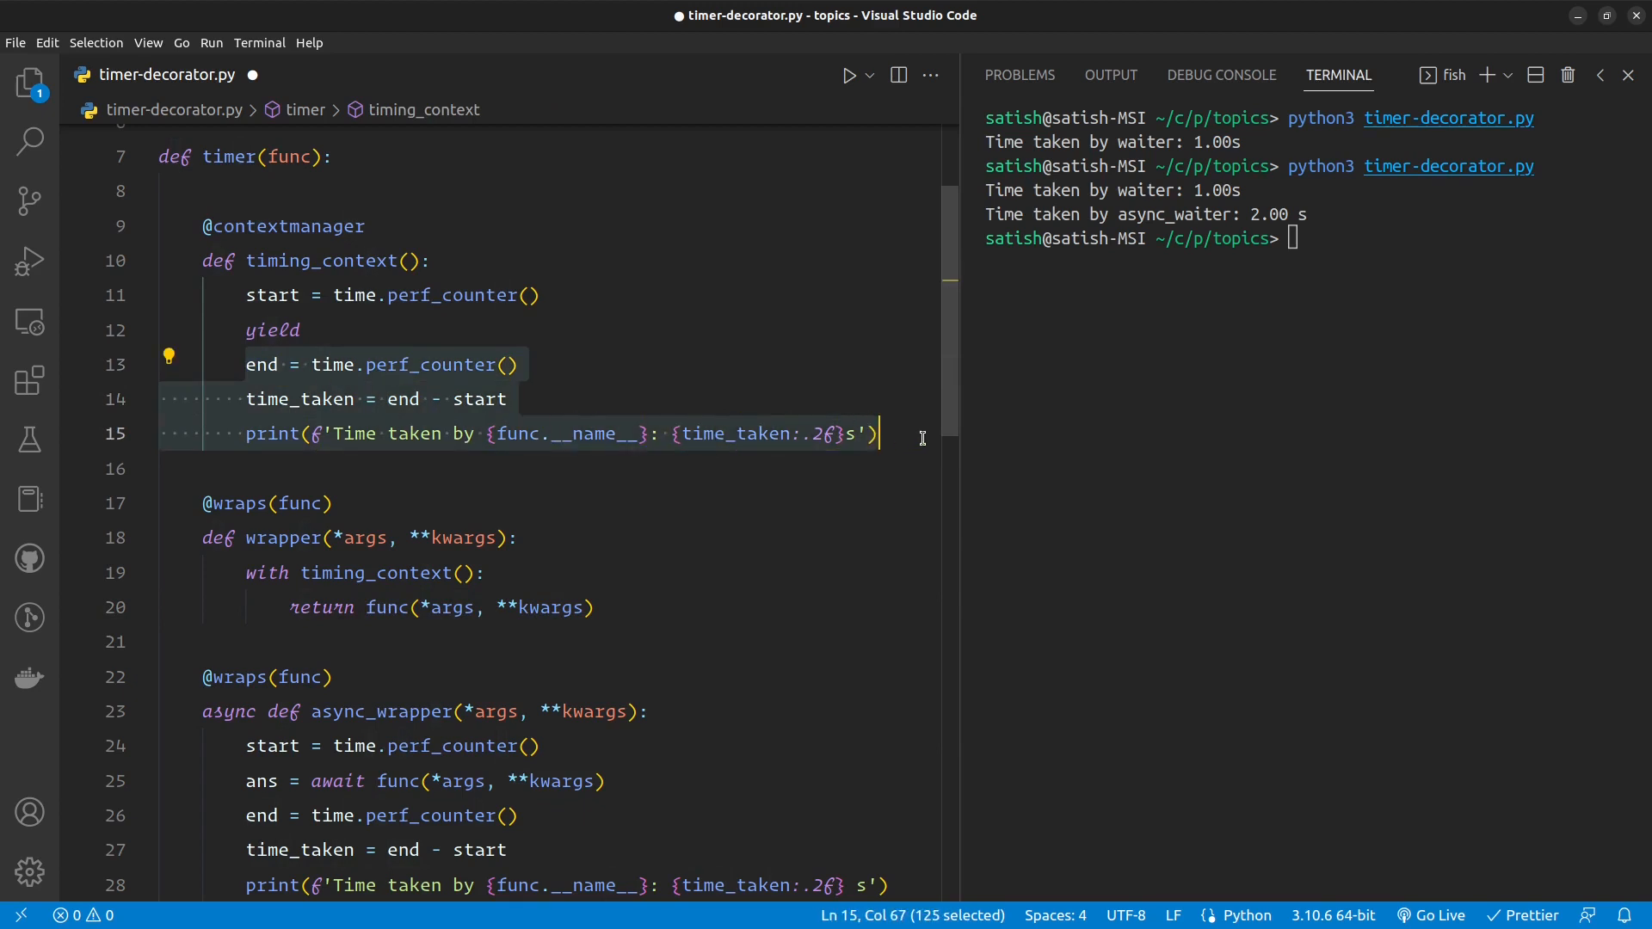
mouse_move(272, 295)
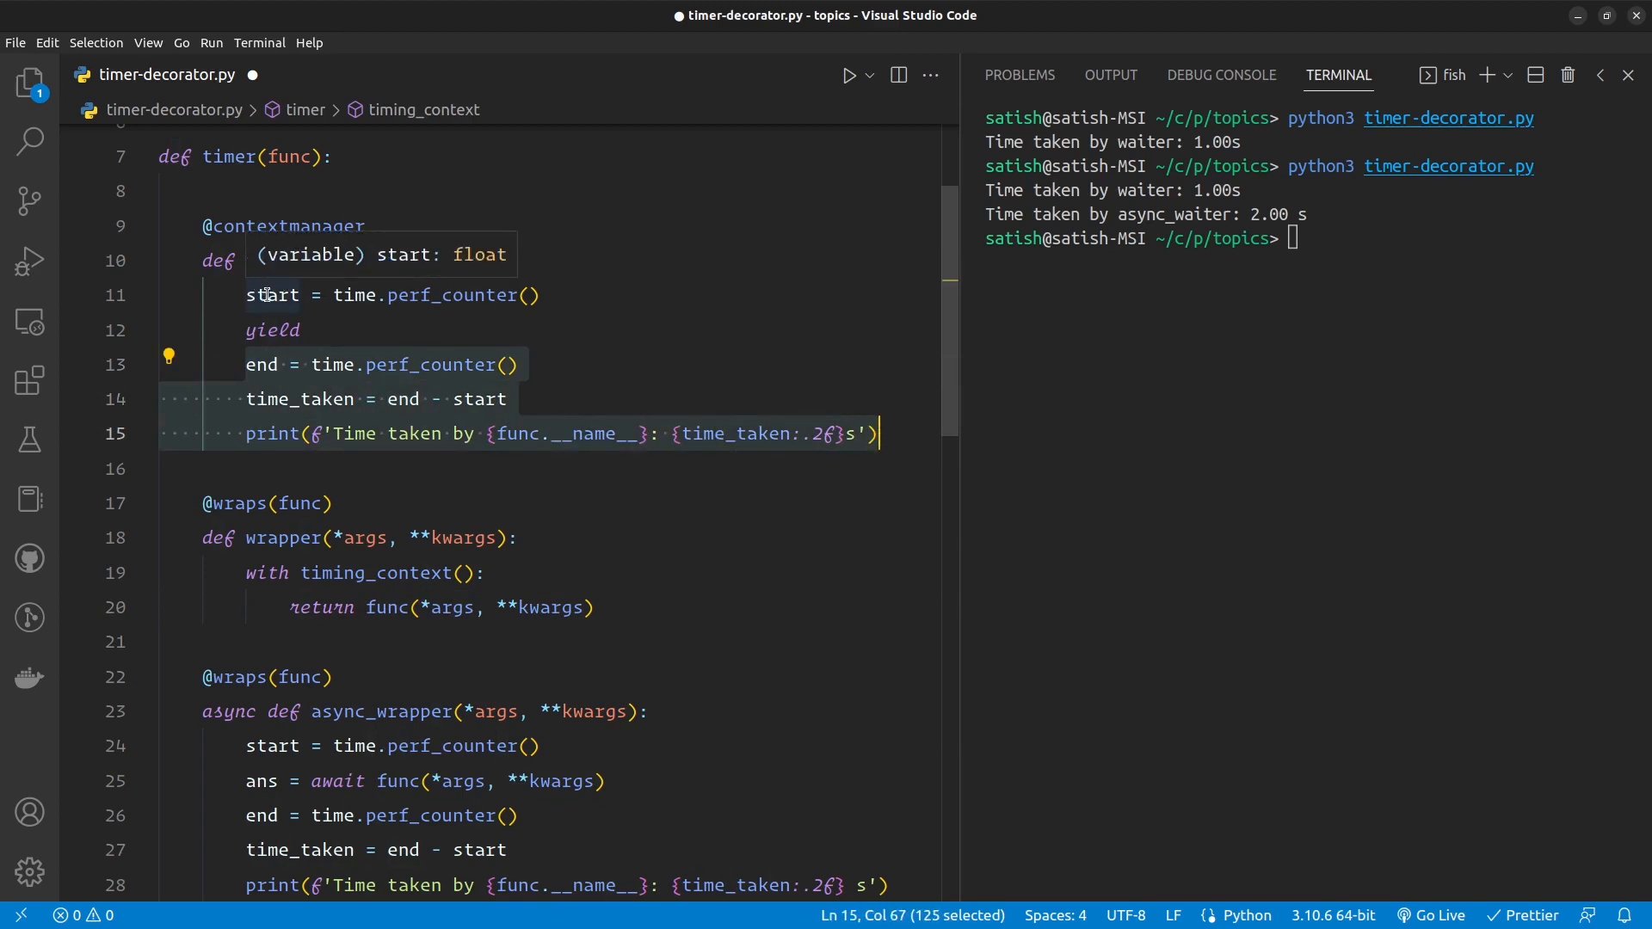
mouse_move(421, 328)
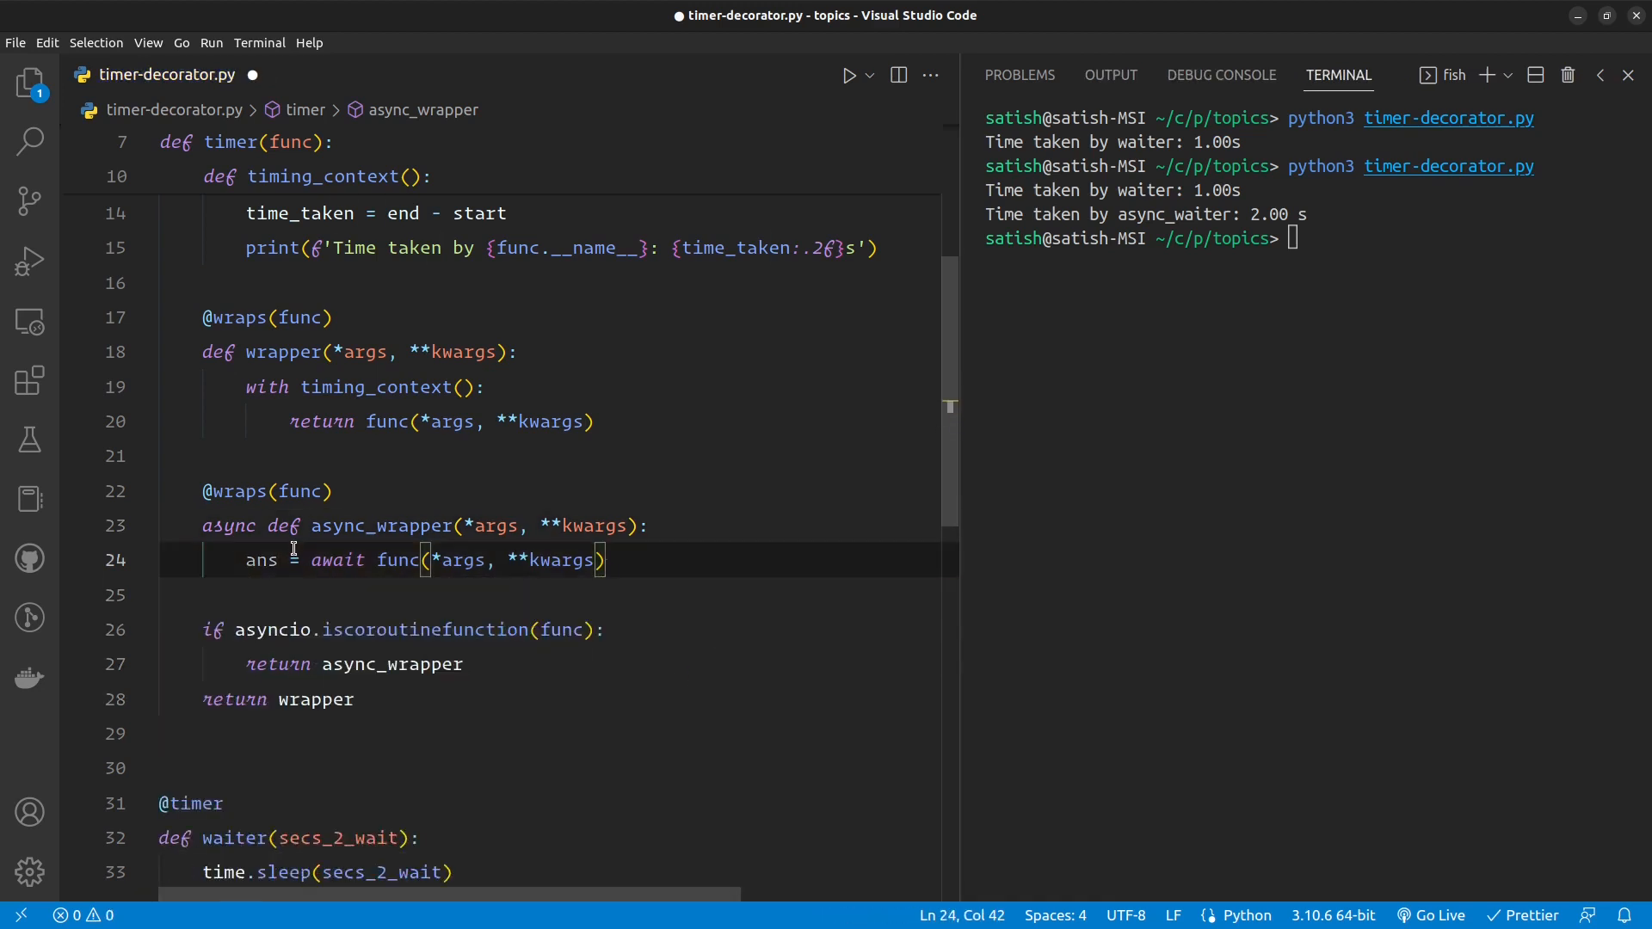
- Replace 'ans =' with 'return' so async_wrapper returns the awaited func result inside timing_context()
double_click(259, 559)
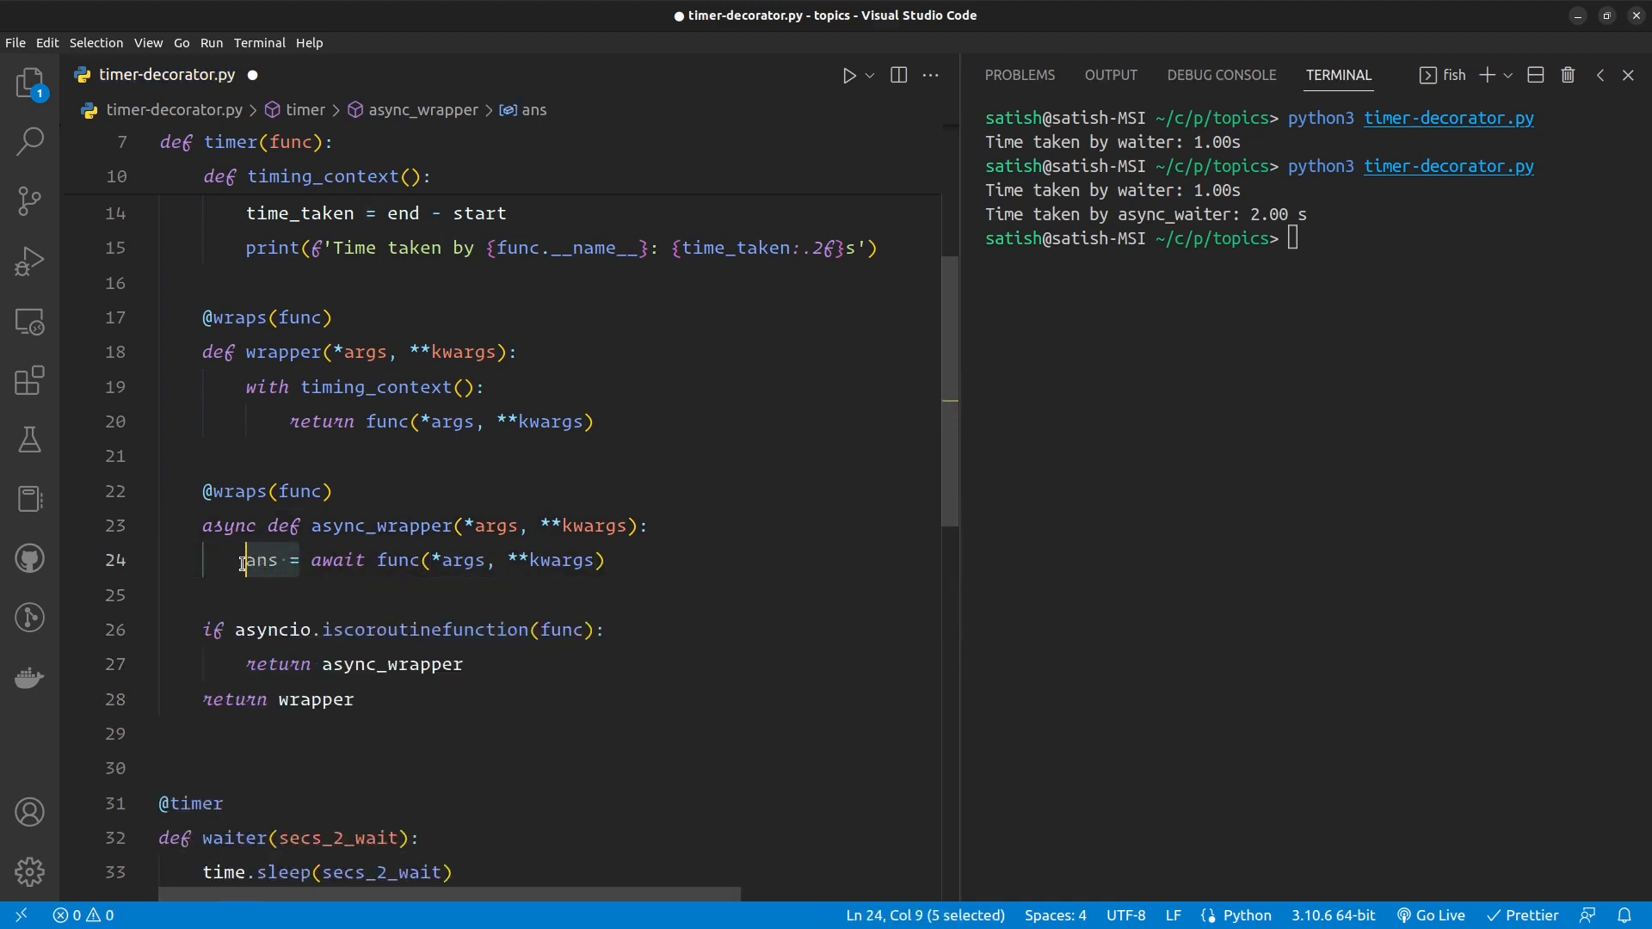
type("return")
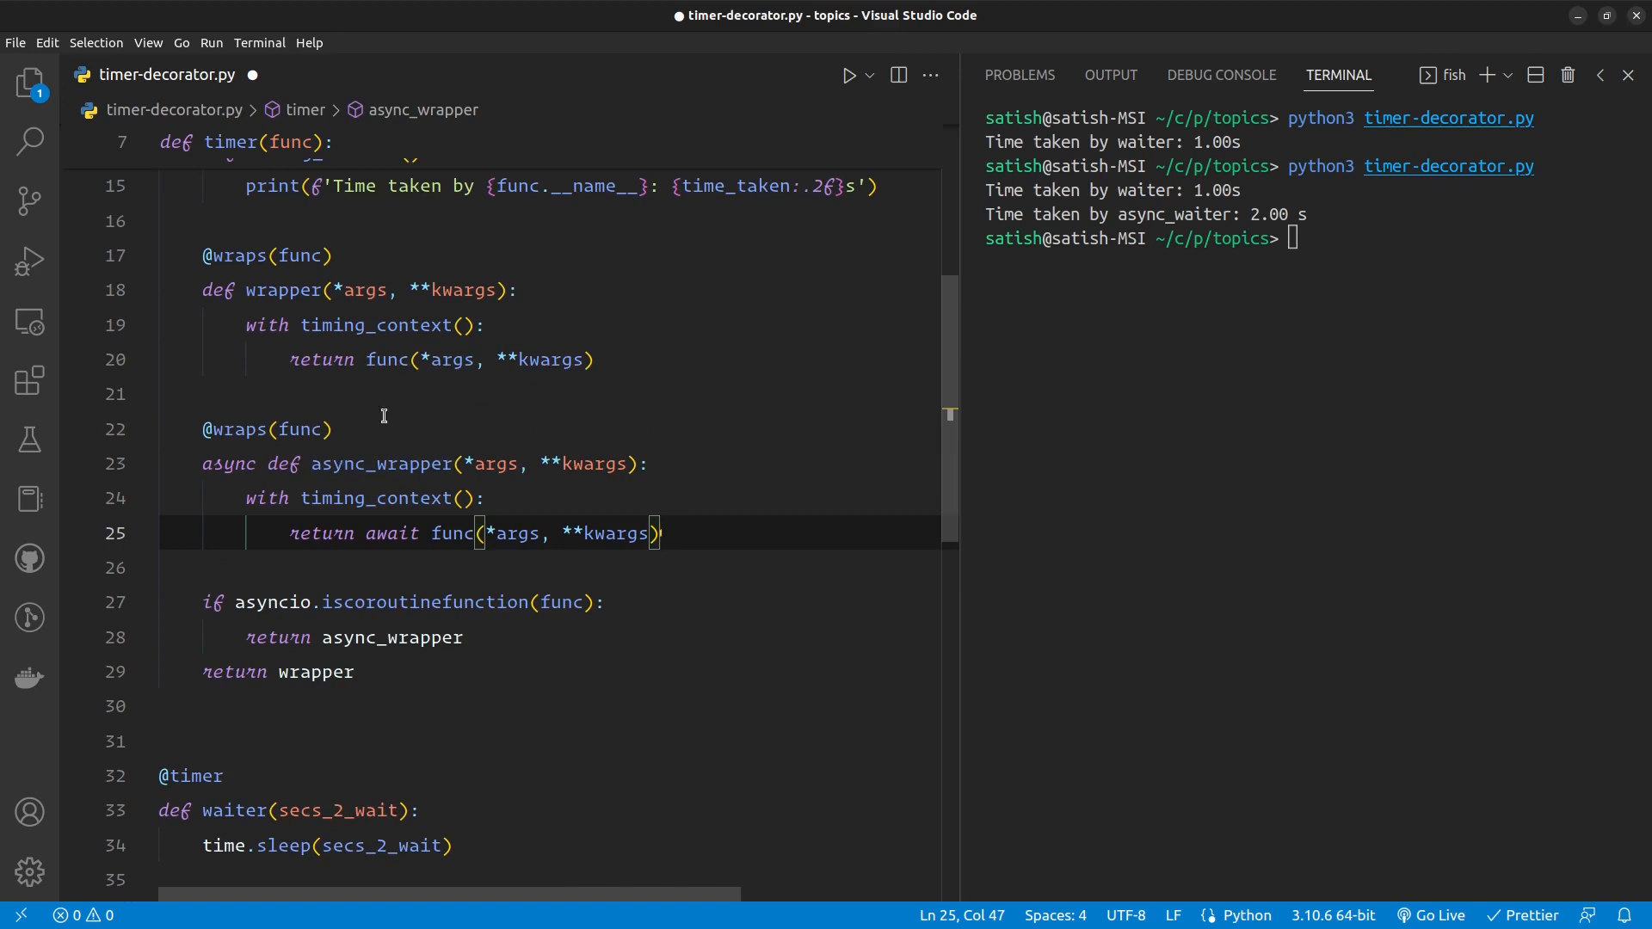
mouse_move(411, 411)
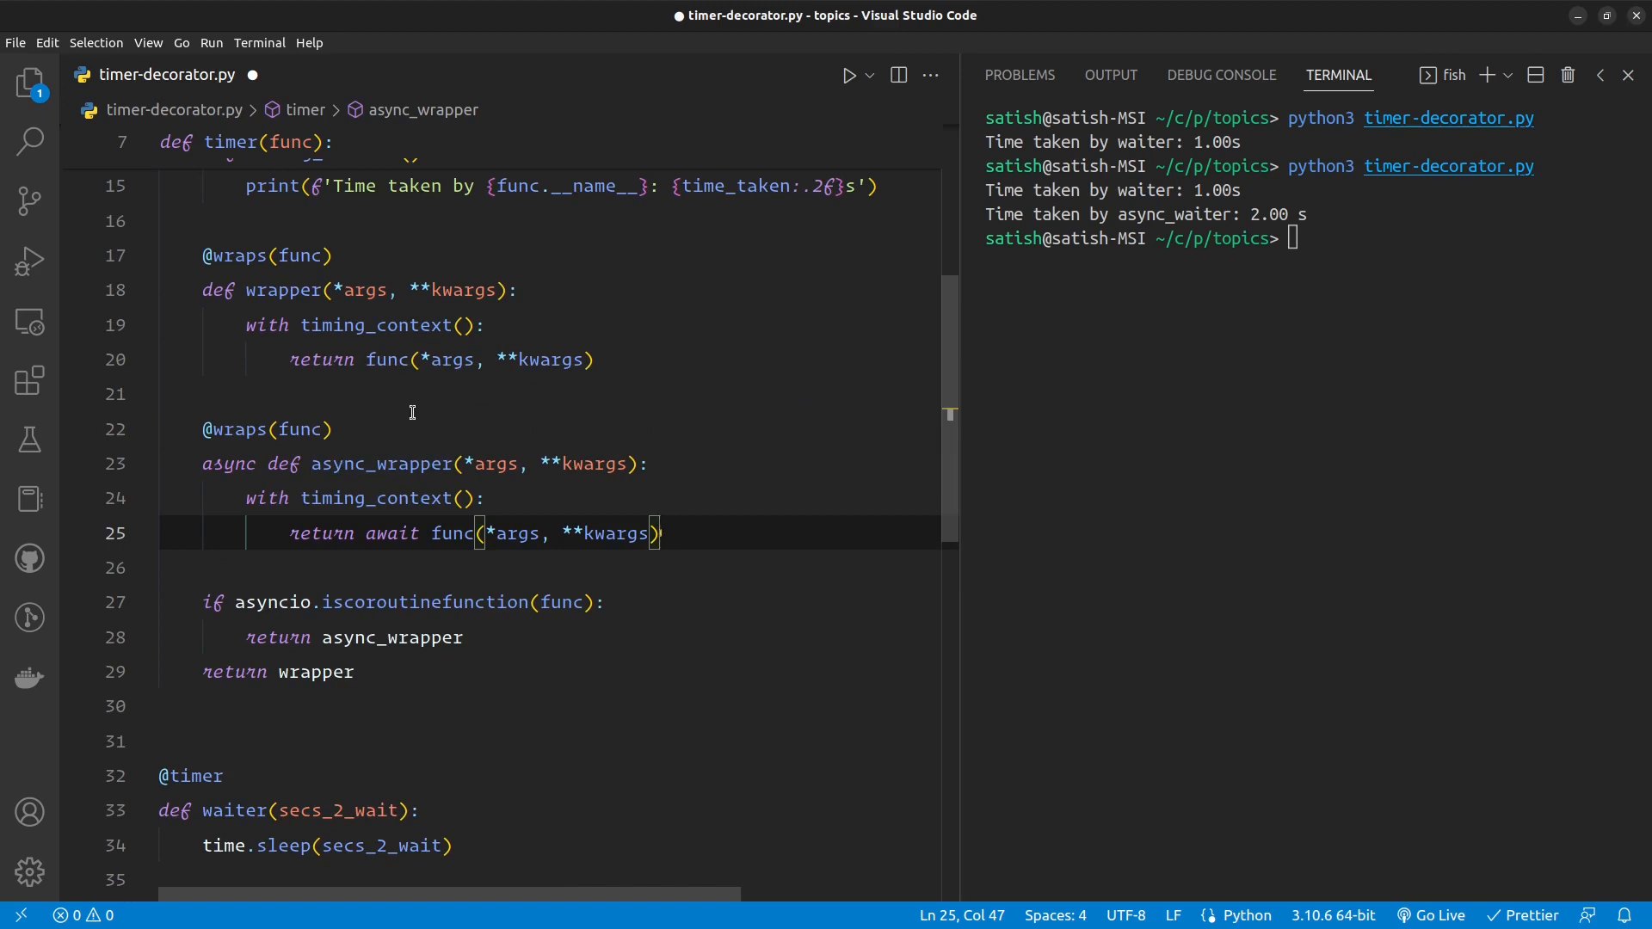
double_click(280, 289)
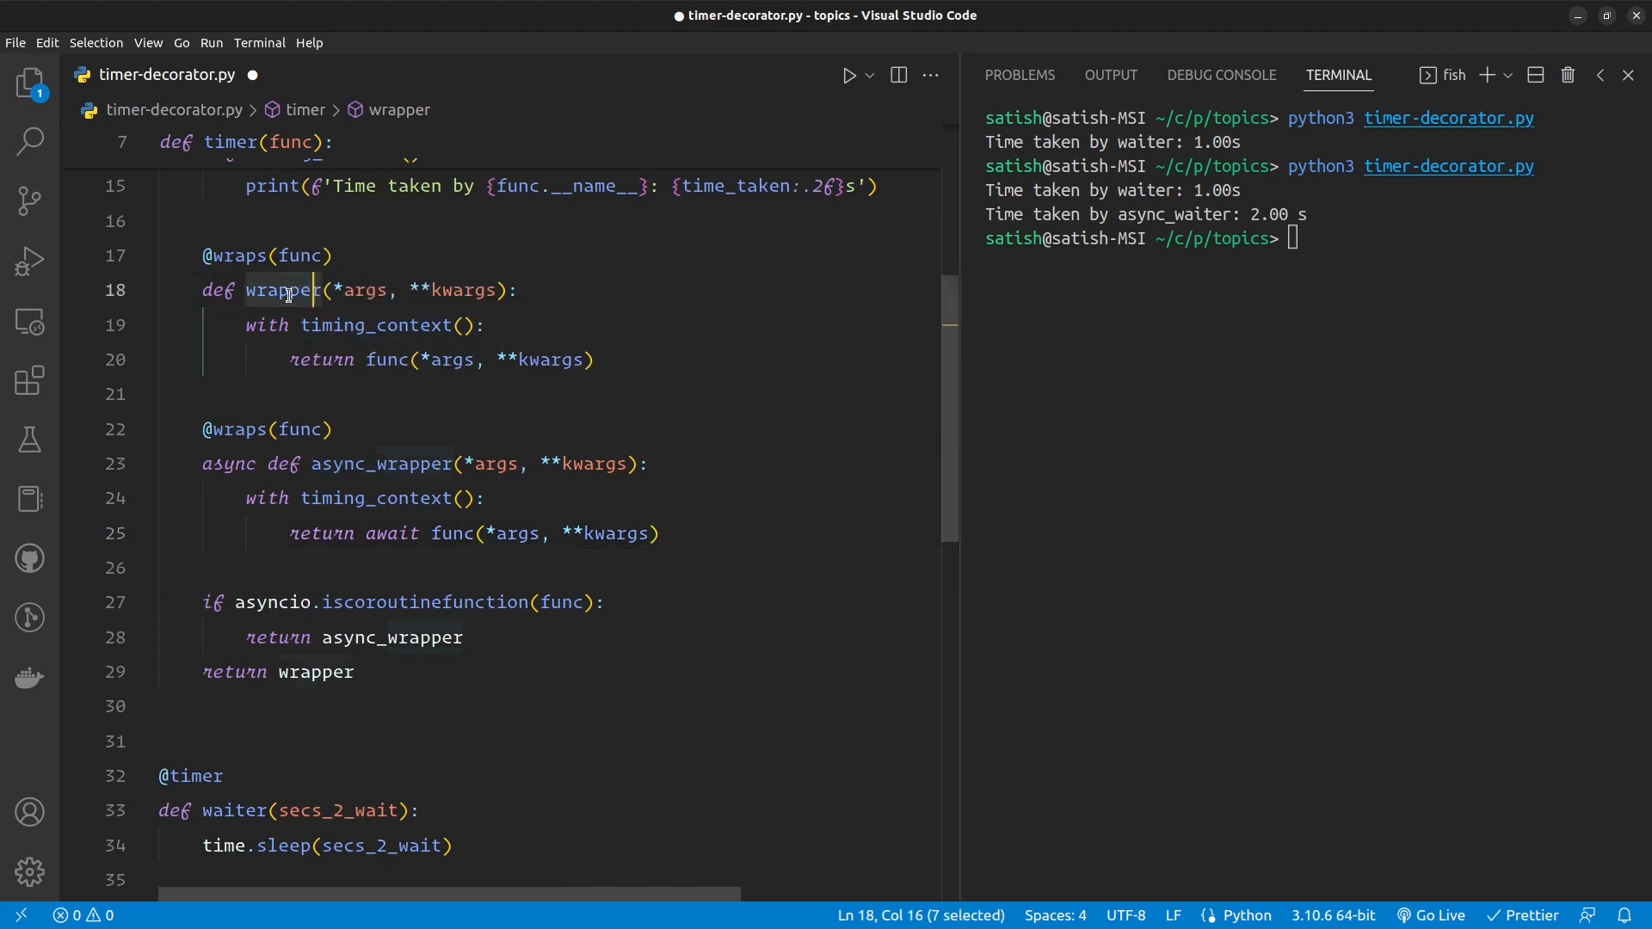